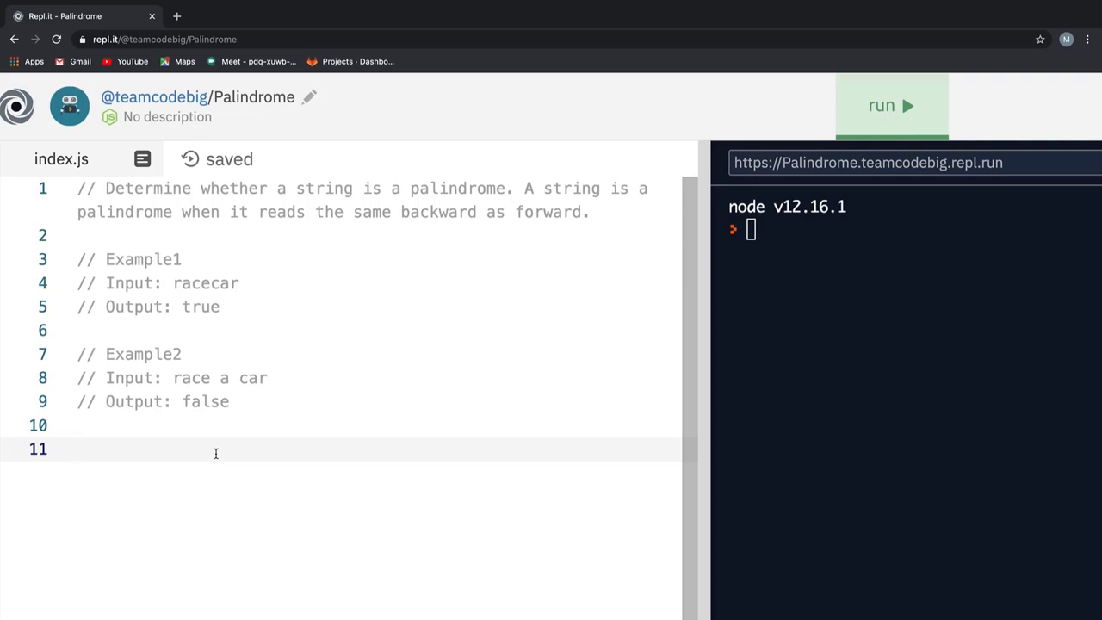
pyautogui.moveTo(478, 170)
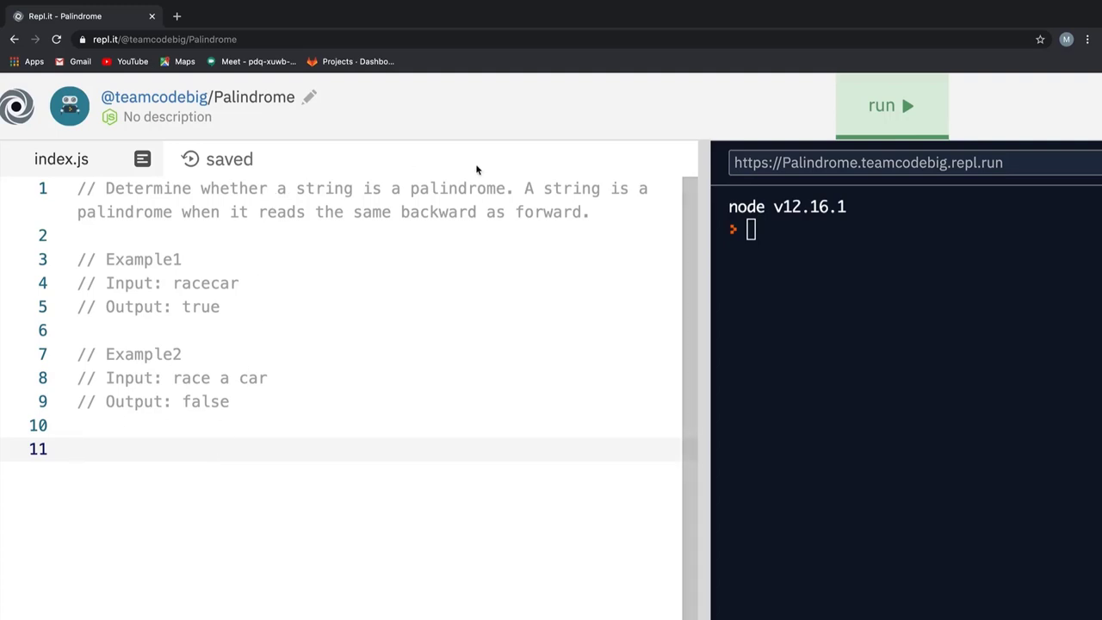
pyautogui.moveTo(506, 193)
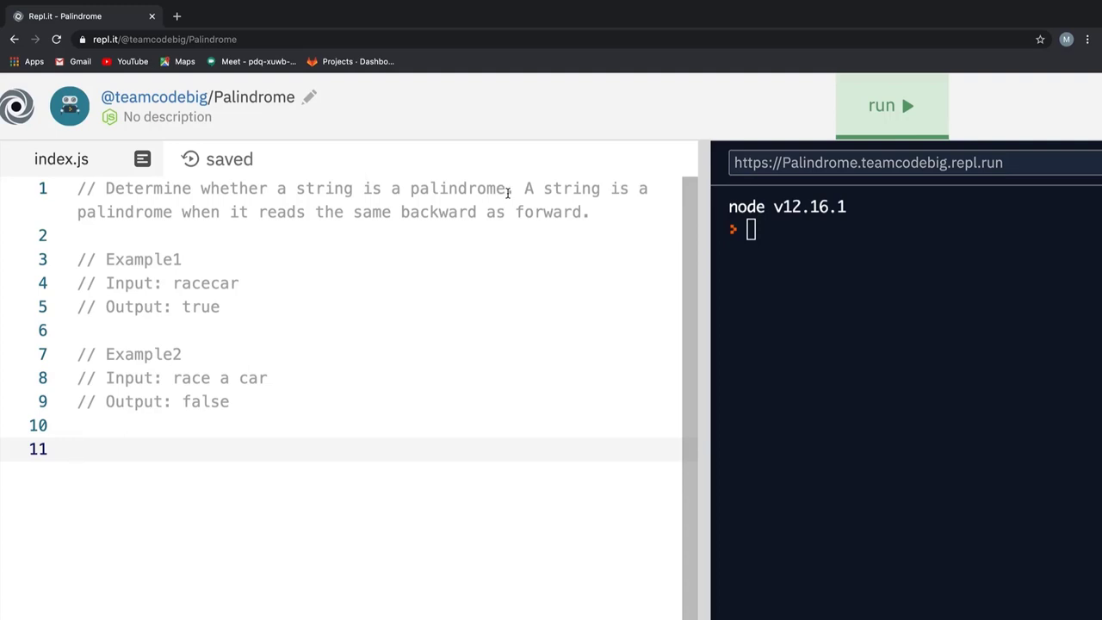
pyautogui.moveTo(496, 196)
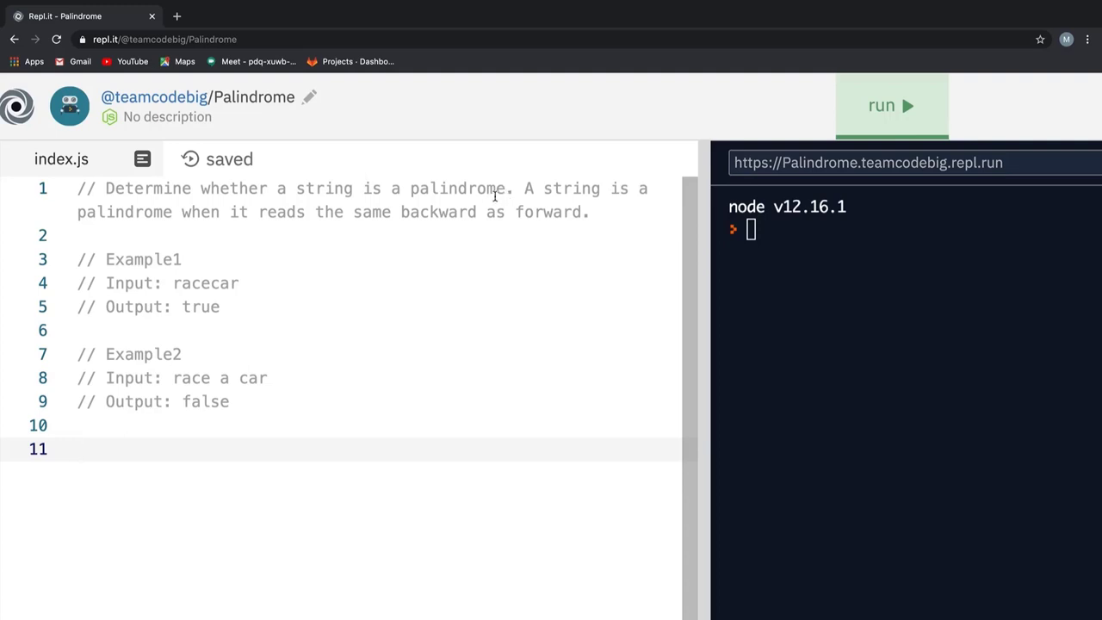
pyautogui.moveTo(513, 221)
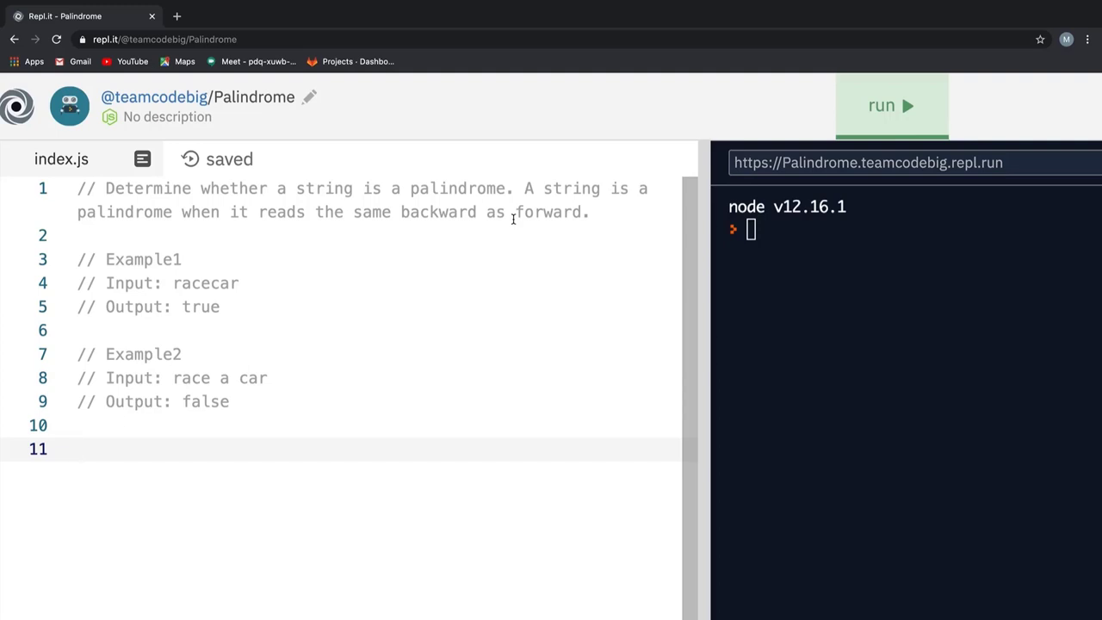
pyautogui.moveTo(234, 283)
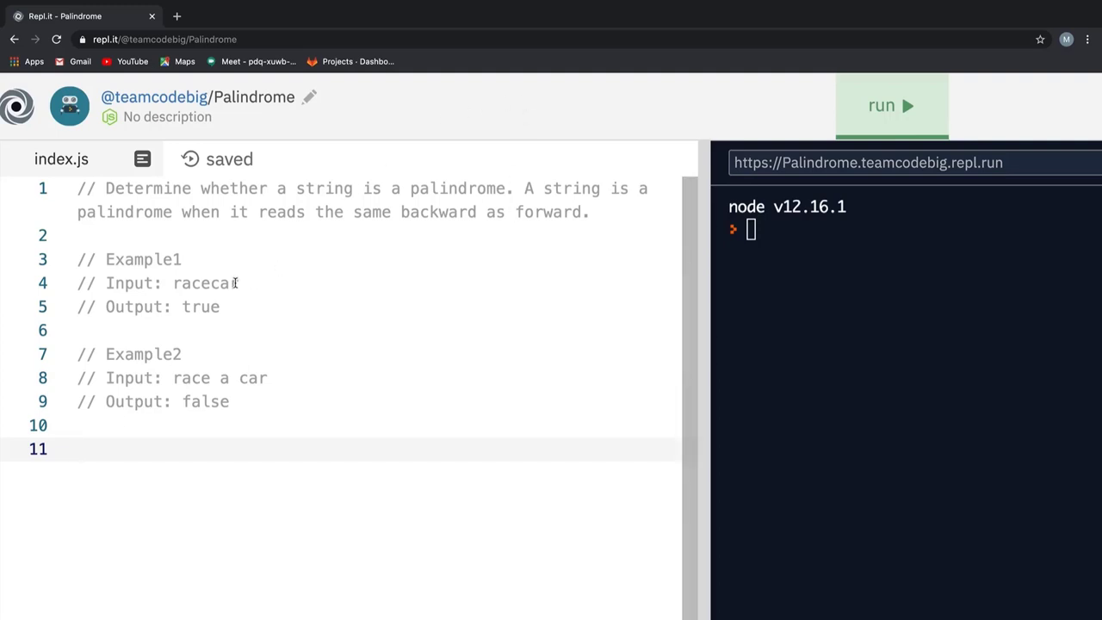
# Review the racecar and second example inputs in the problem comments
pyautogui.doubleClick(207, 283)
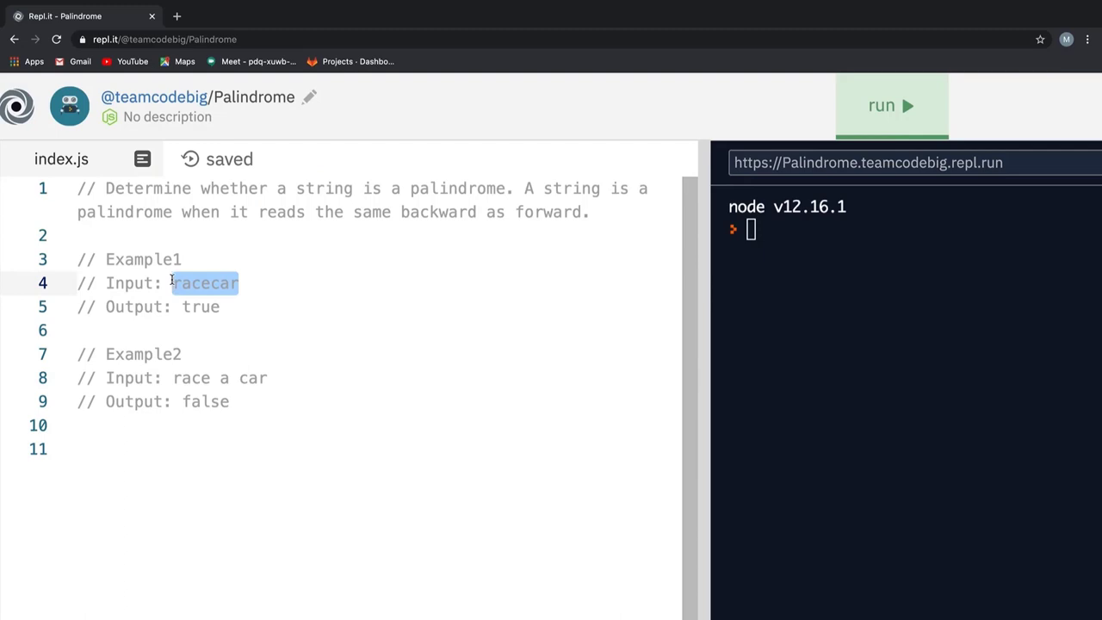
pyautogui.click(179, 377)
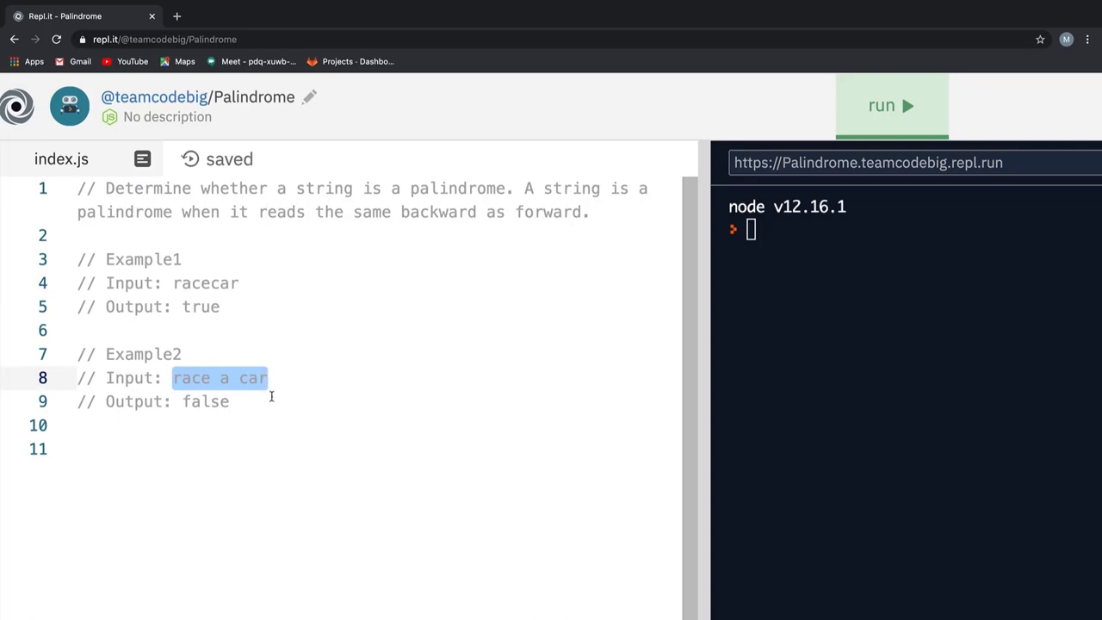
pyautogui.click(267, 448)
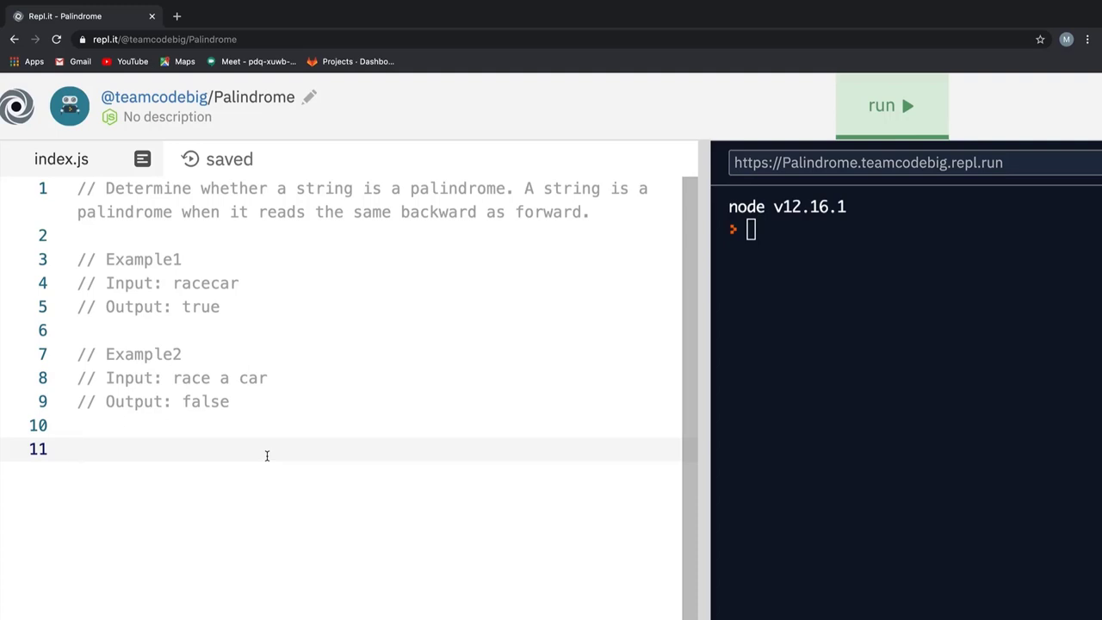
# Write function stringPalindrome(str){ with intermediateString set to str inside it
pyautogui.write('function')
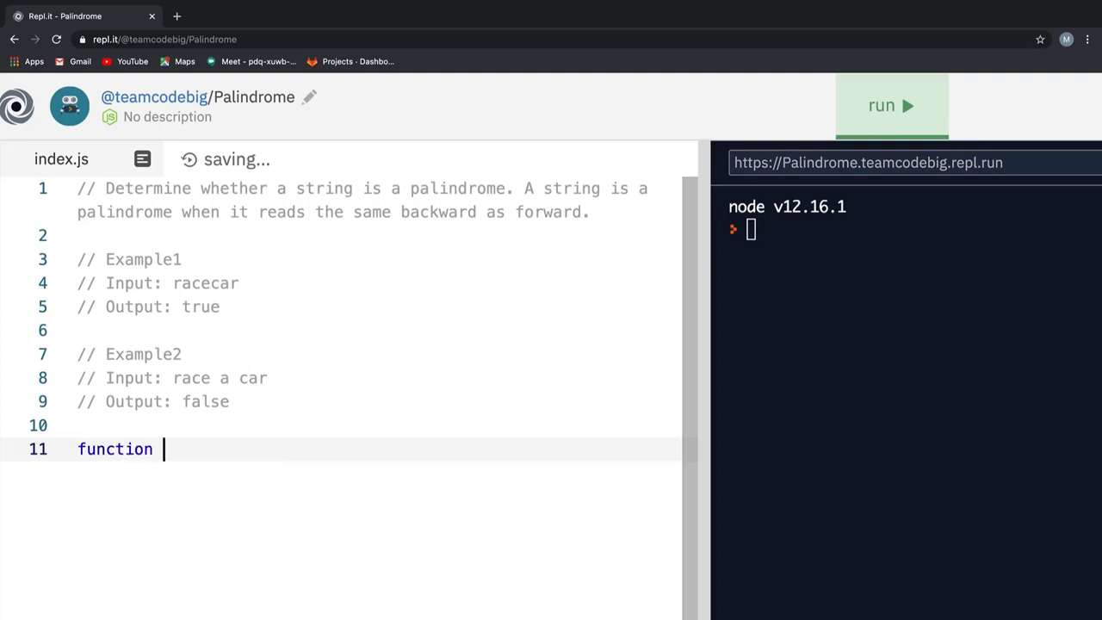
pyautogui.write('stringPa')
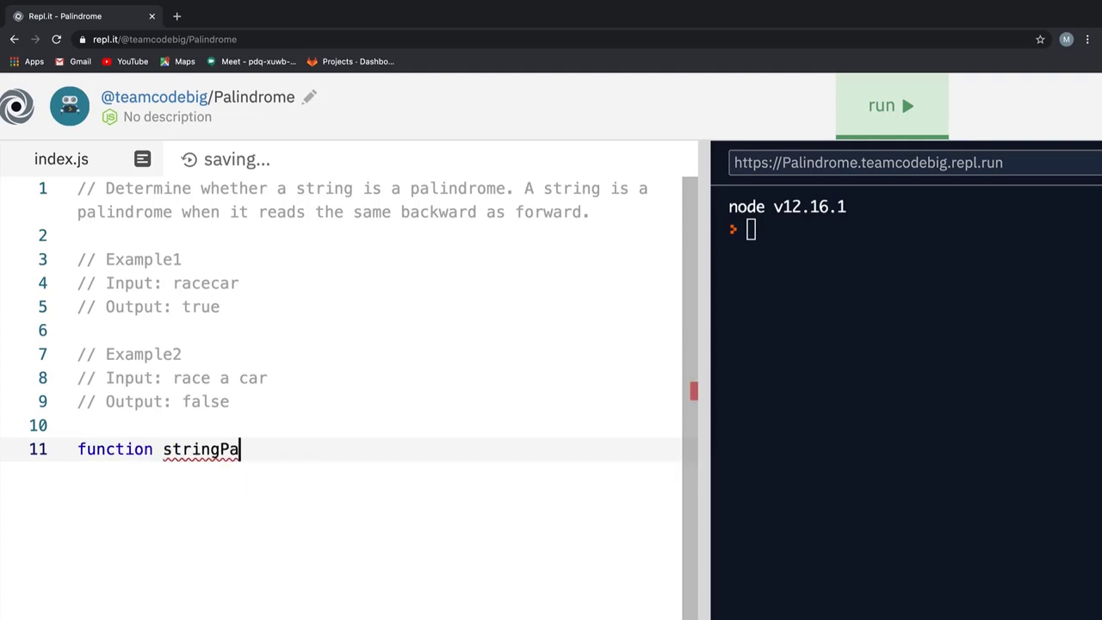
pyautogui.write('lindrome()')
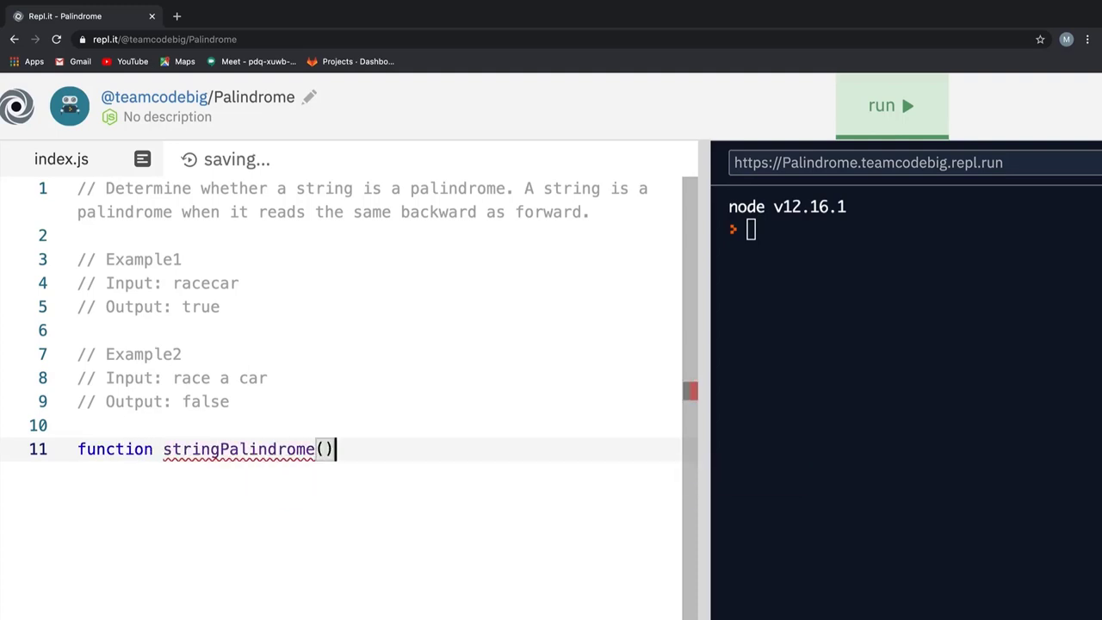
pyautogui.write('str')
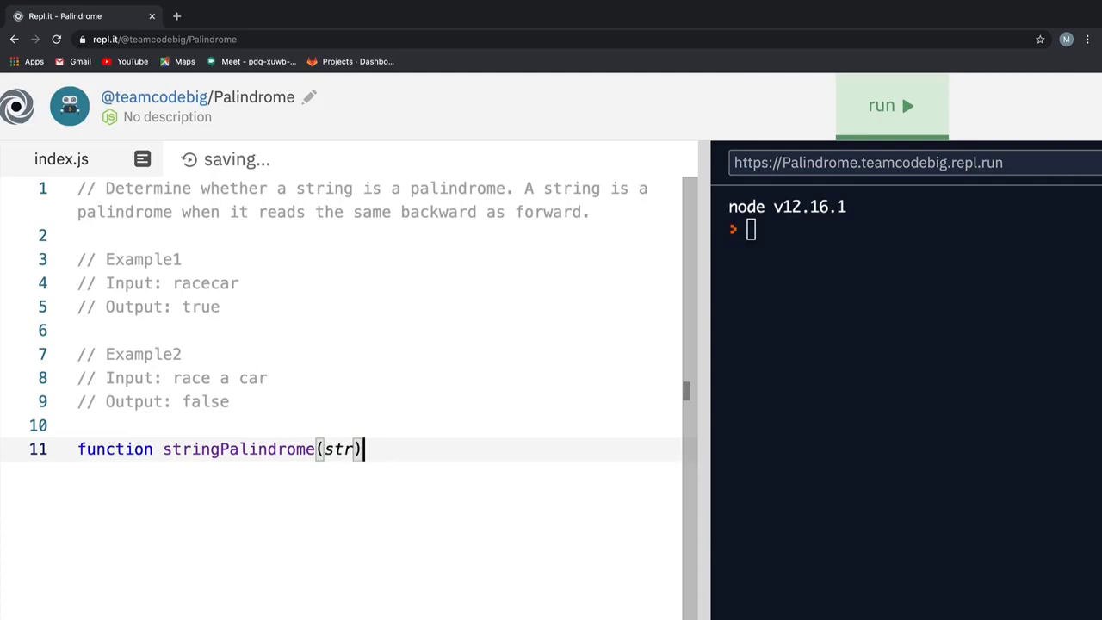
pyautogui.write('{')
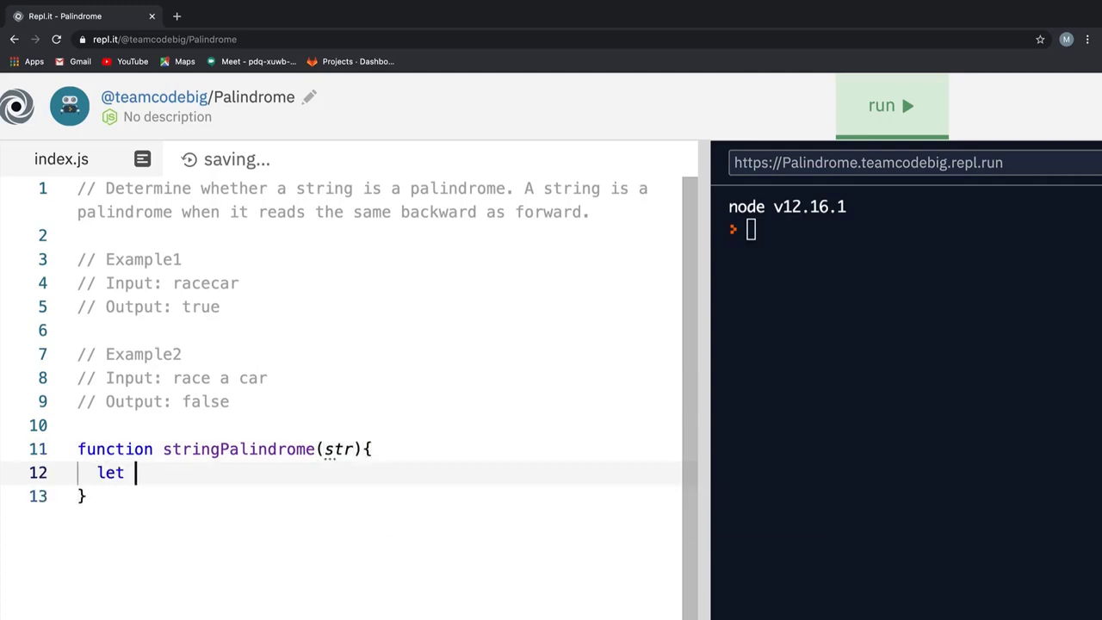
pyautogui.write('intermedi')
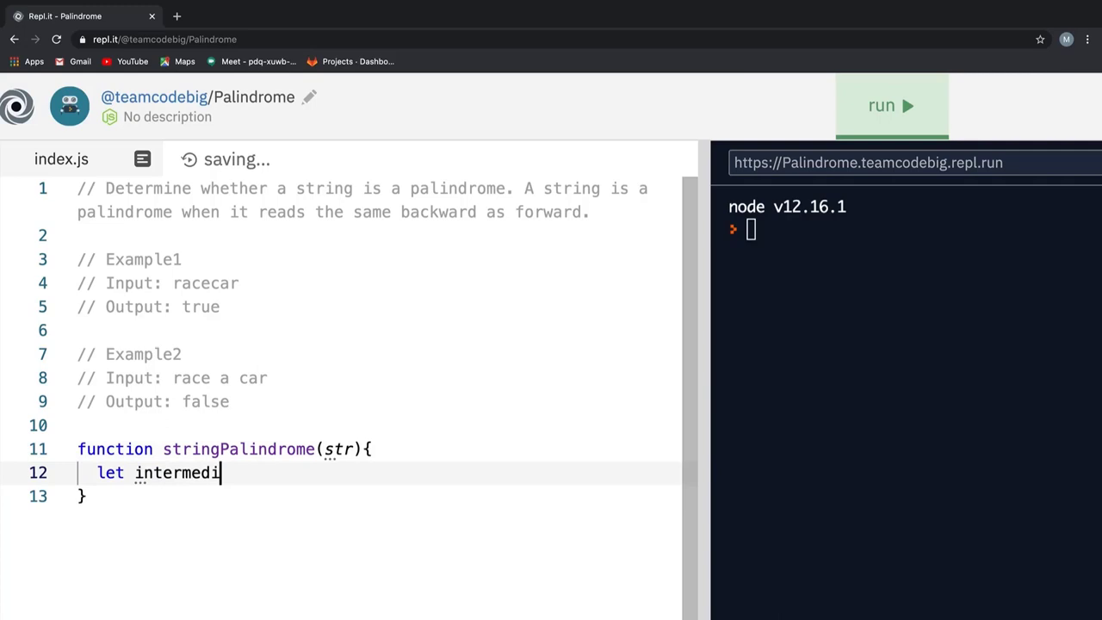
pyautogui.write('ateString')
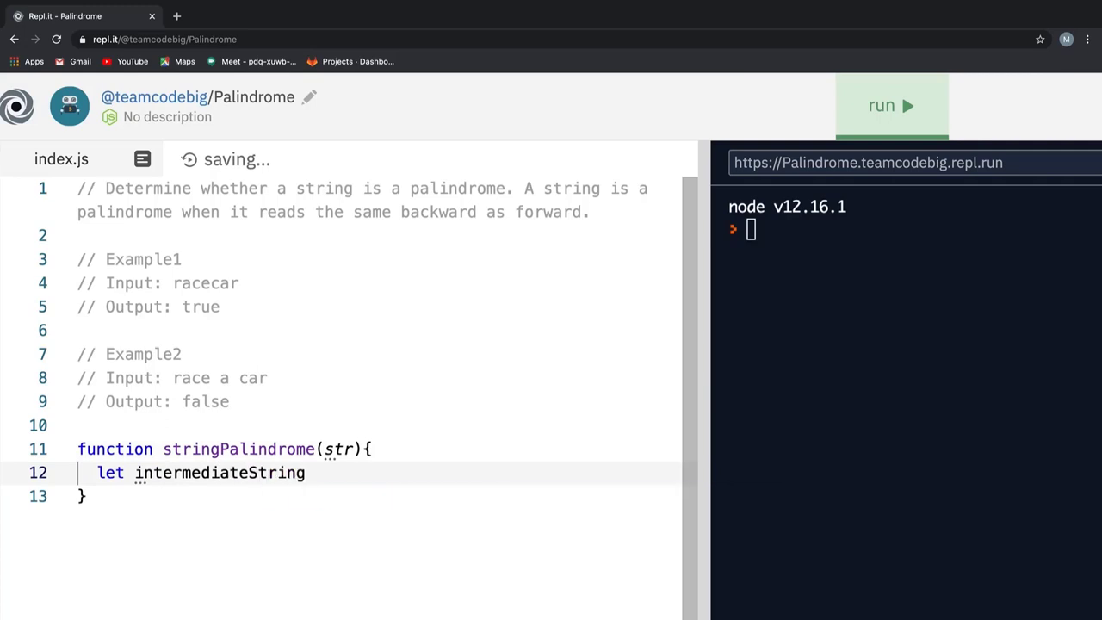
pyautogui.write('= str;')
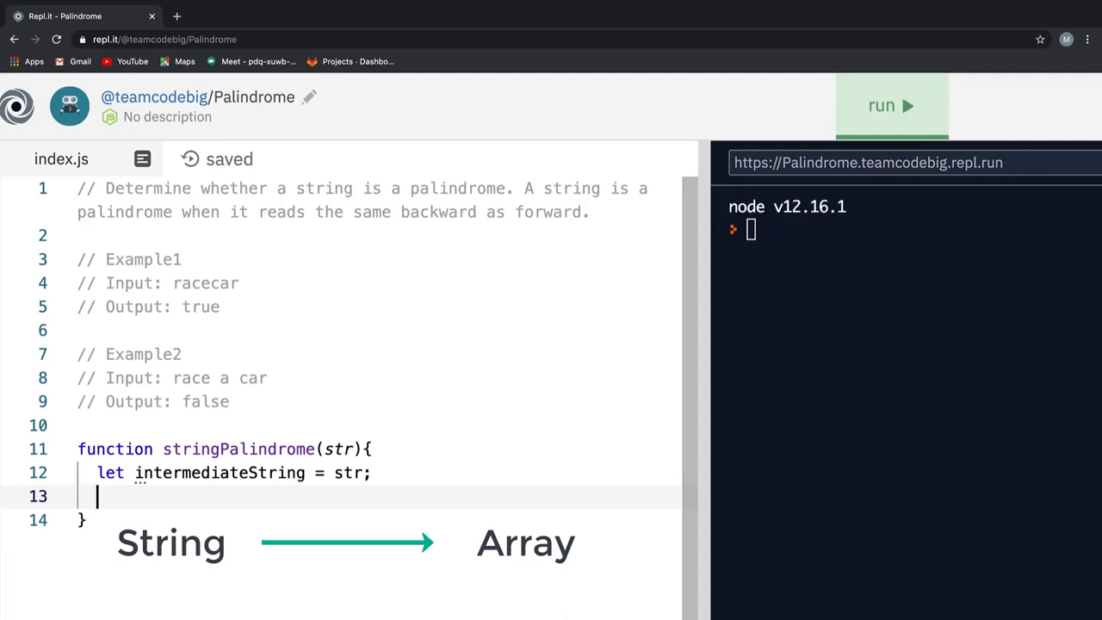
# Declare reversedString as intermediateString.split('') and console.log it
pyautogui.write('intermediateString')
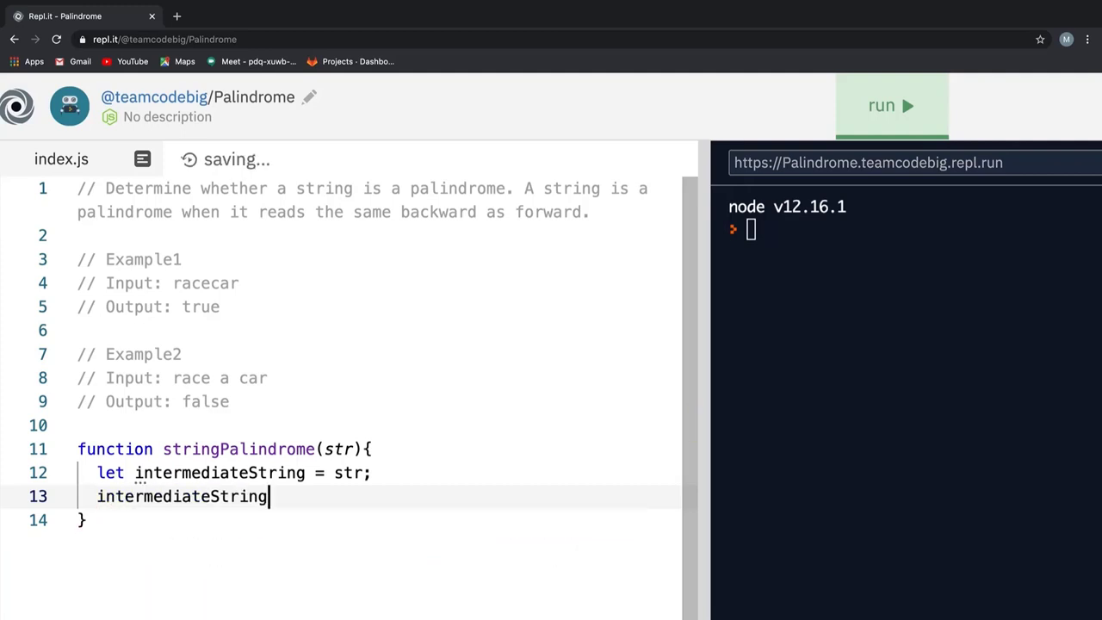
pyautogui.write('.split()')
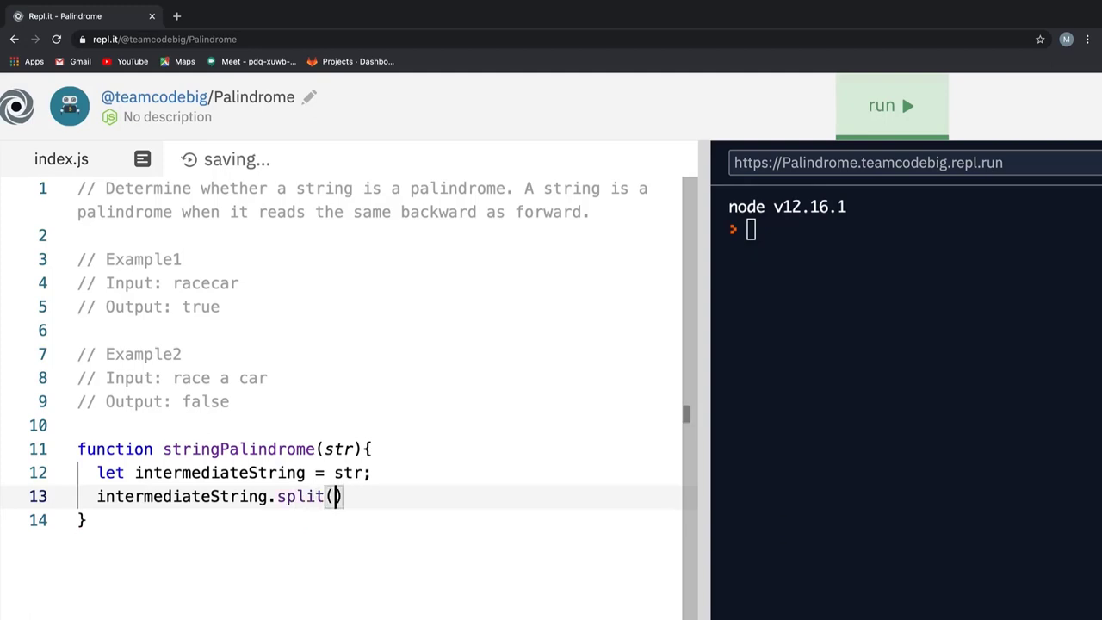
pyautogui.write("''")
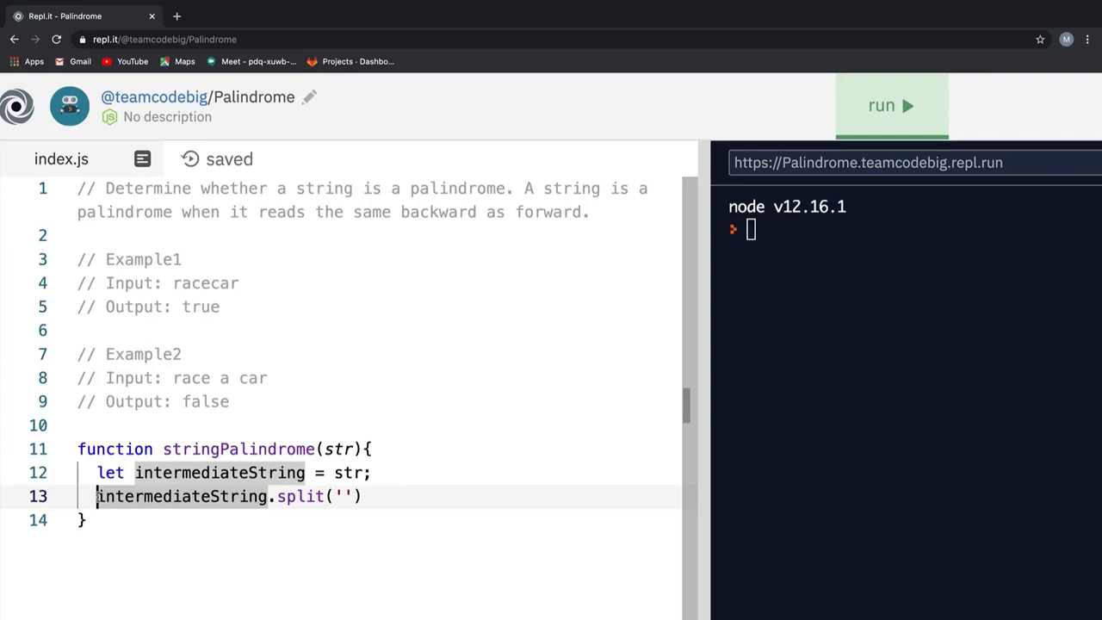
pyautogui.write('let')
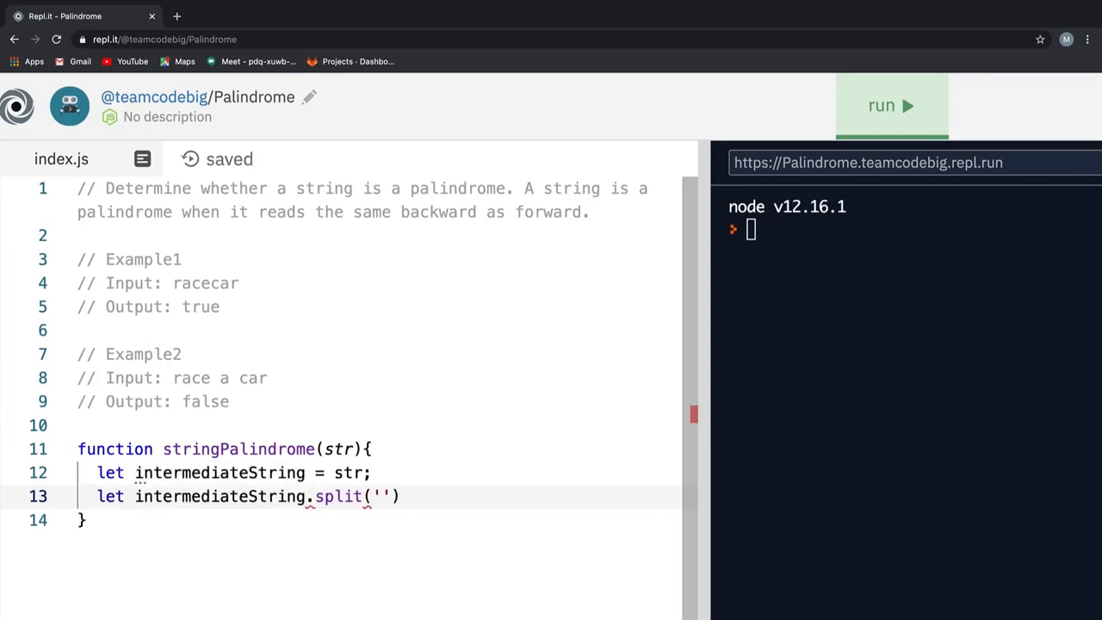
pyautogui.write('reversedString =')
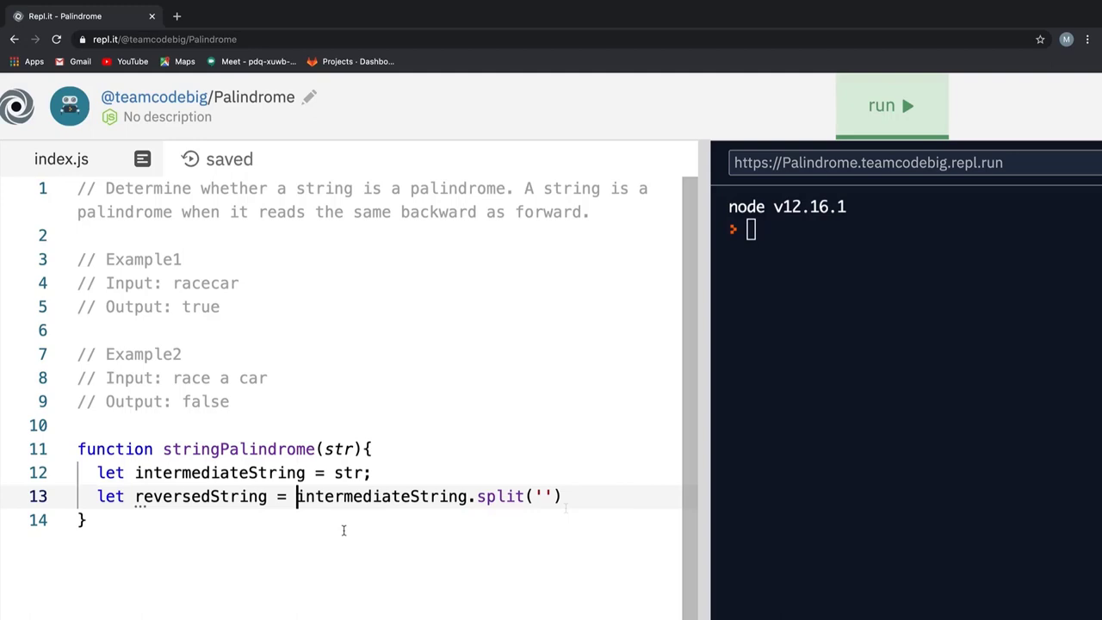
pyautogui.write('console.l')
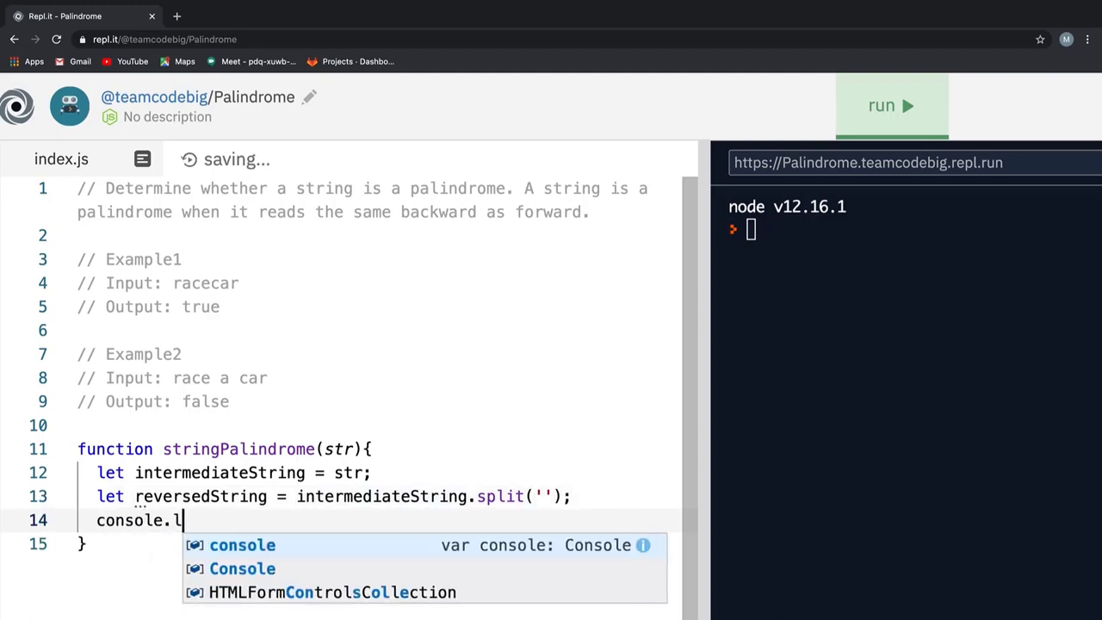
pyautogui.write('og(reversedString)')
pyautogui.write('stringPalindrome')
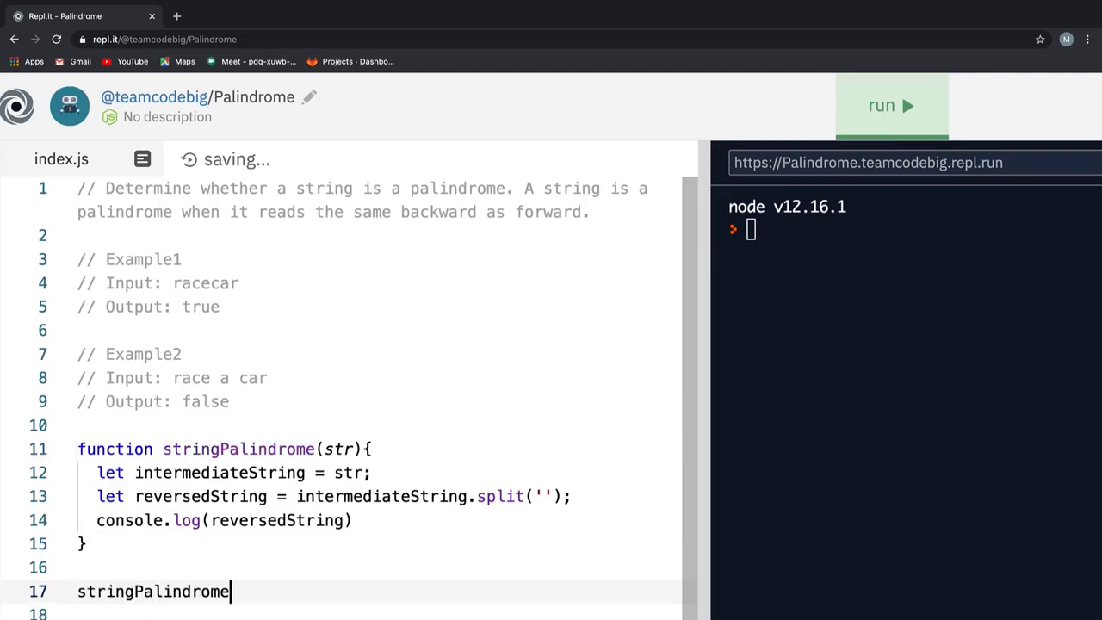
# Call stringPalindrome("racecar") and run it to print the letter array
pyautogui.write('("racecar")')
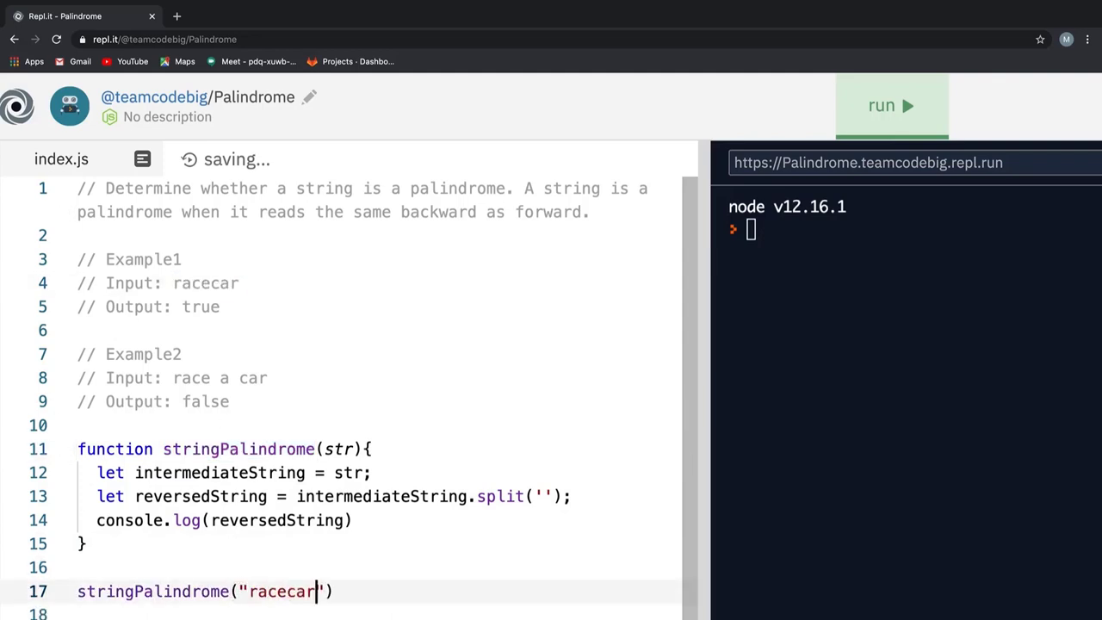
pyautogui.click(892, 105)
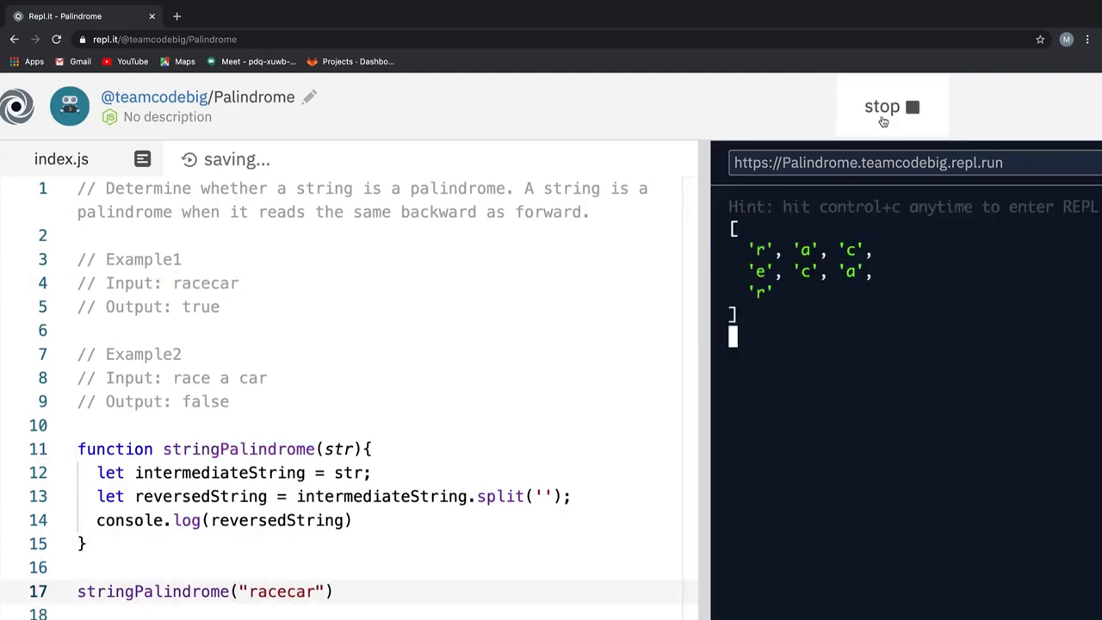
pyautogui.click(893, 105)
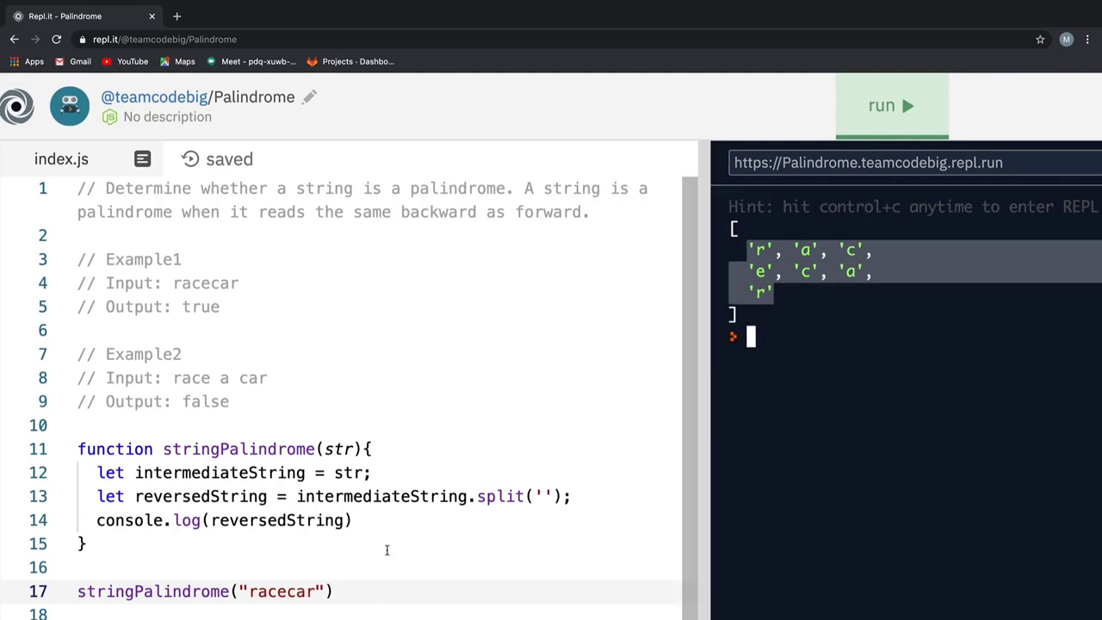
pyautogui.moveTo(486, 510)
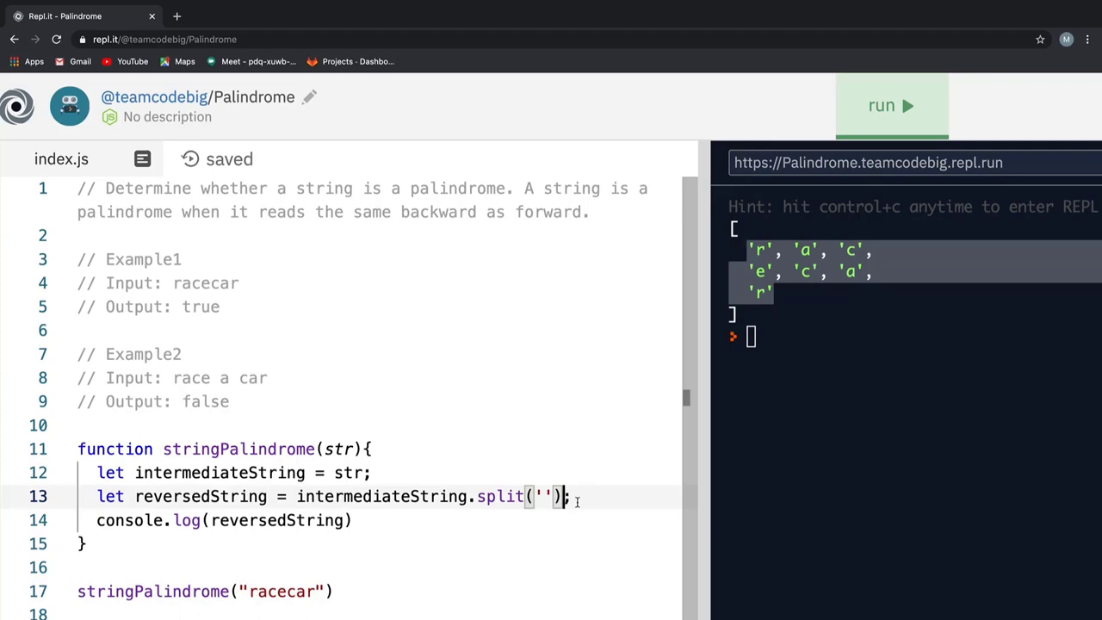
# Chain .reverse().join('') onto the split and run to print racecar
pyautogui.write('.')
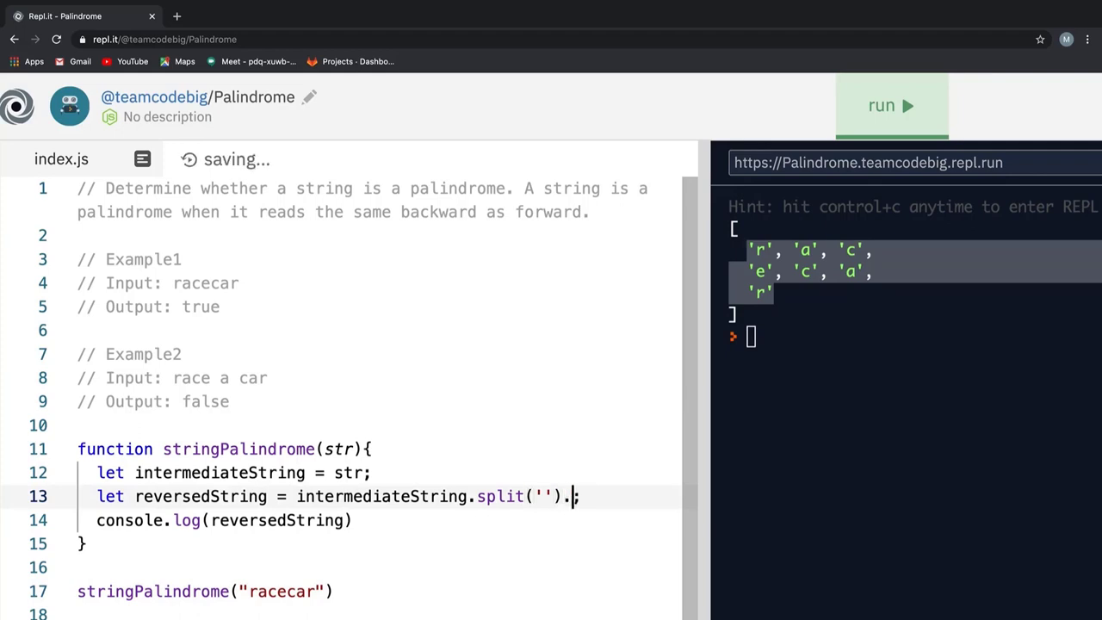
pyautogui.write('reverse()')
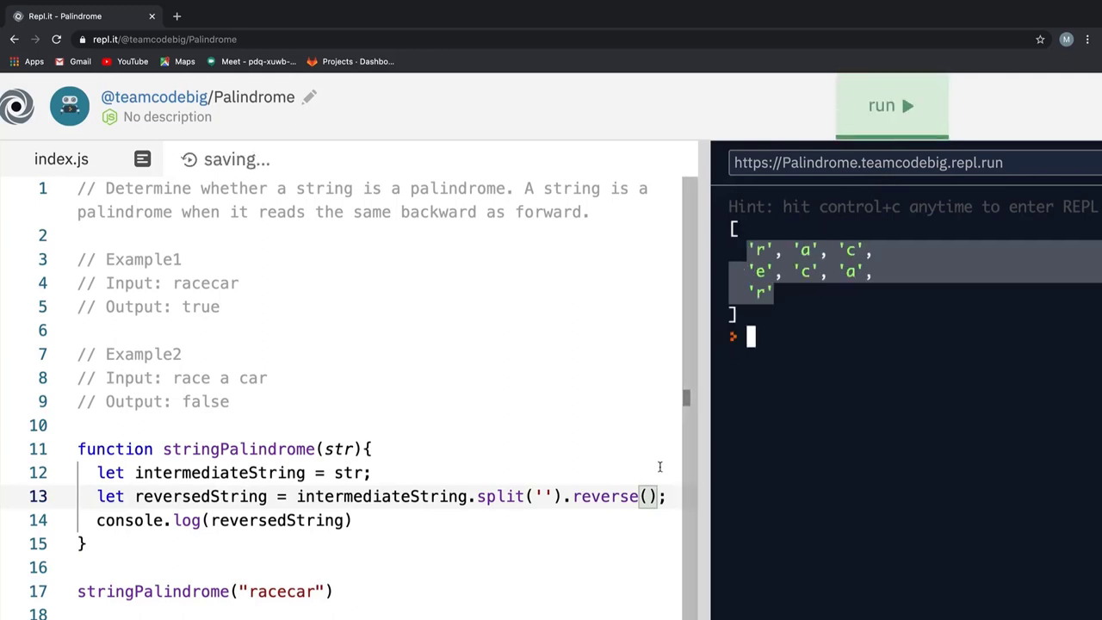
pyautogui.write('.join')
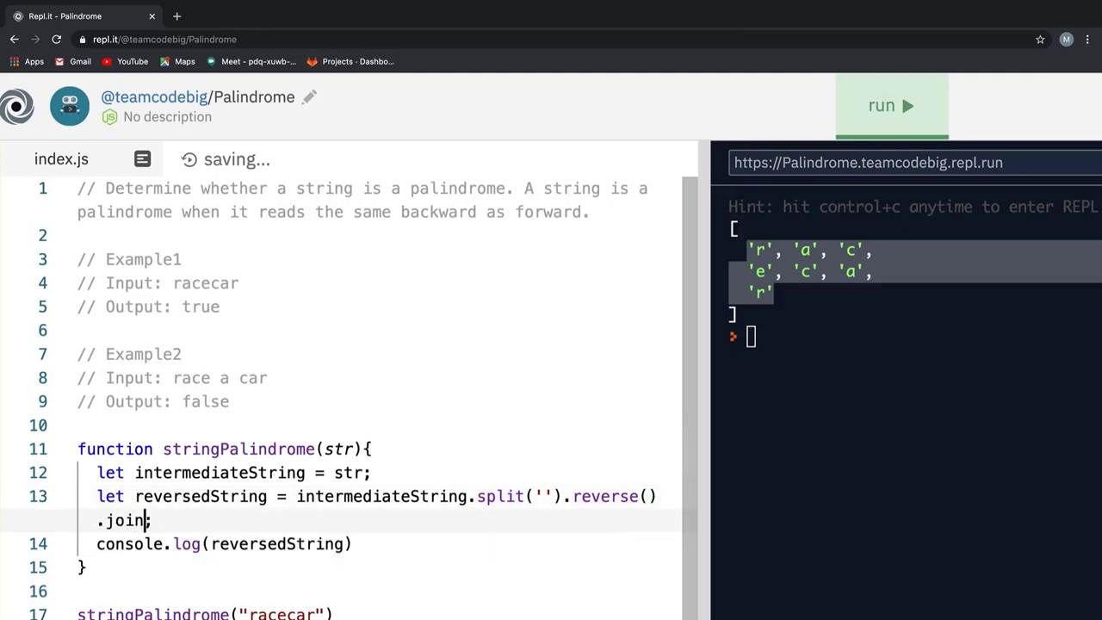
pyautogui.write("('');")
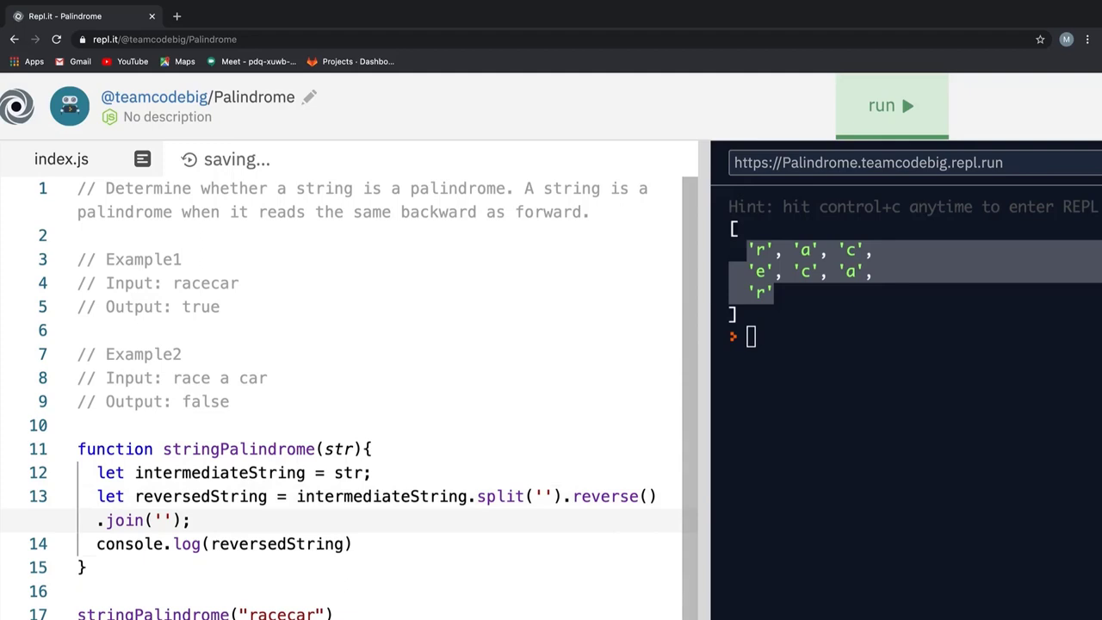
pyautogui.scroll(-3)
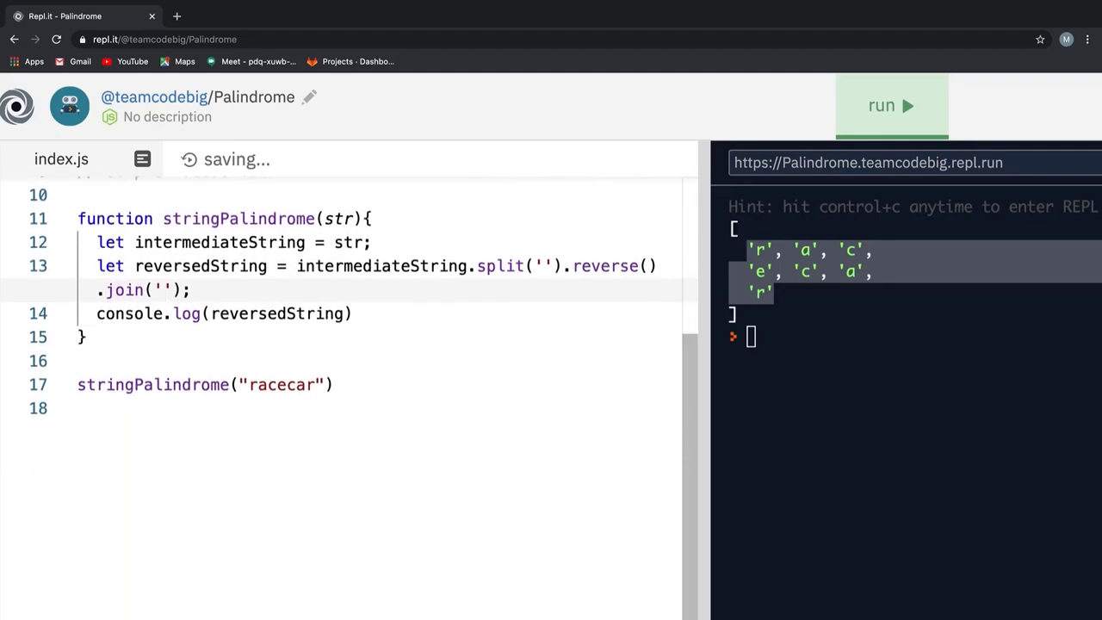
pyautogui.scroll(-3)
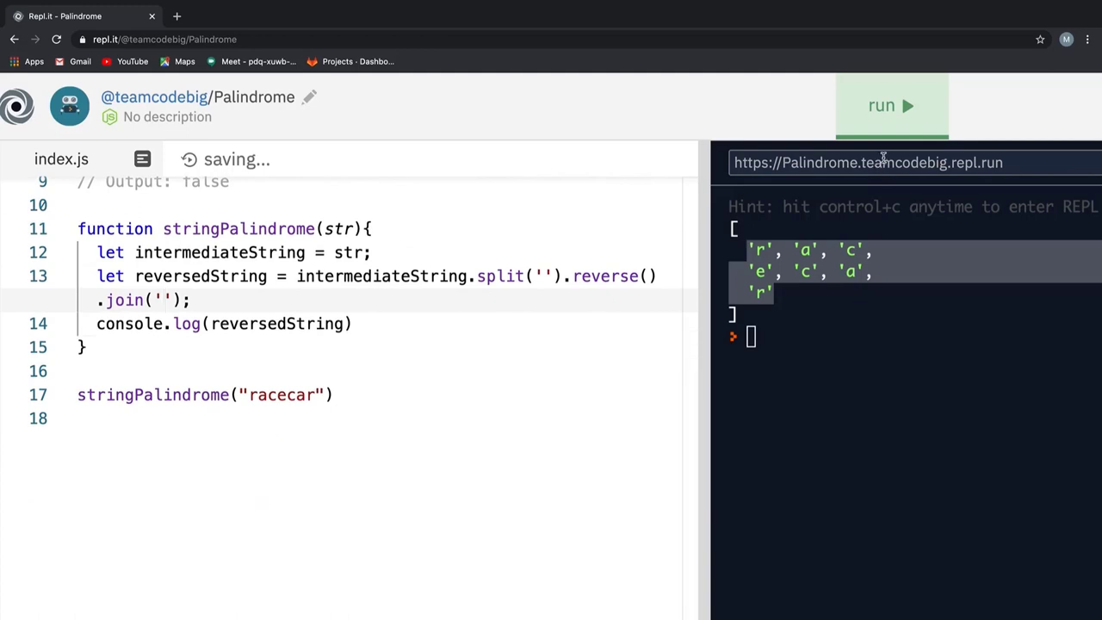
pyautogui.click(893, 105)
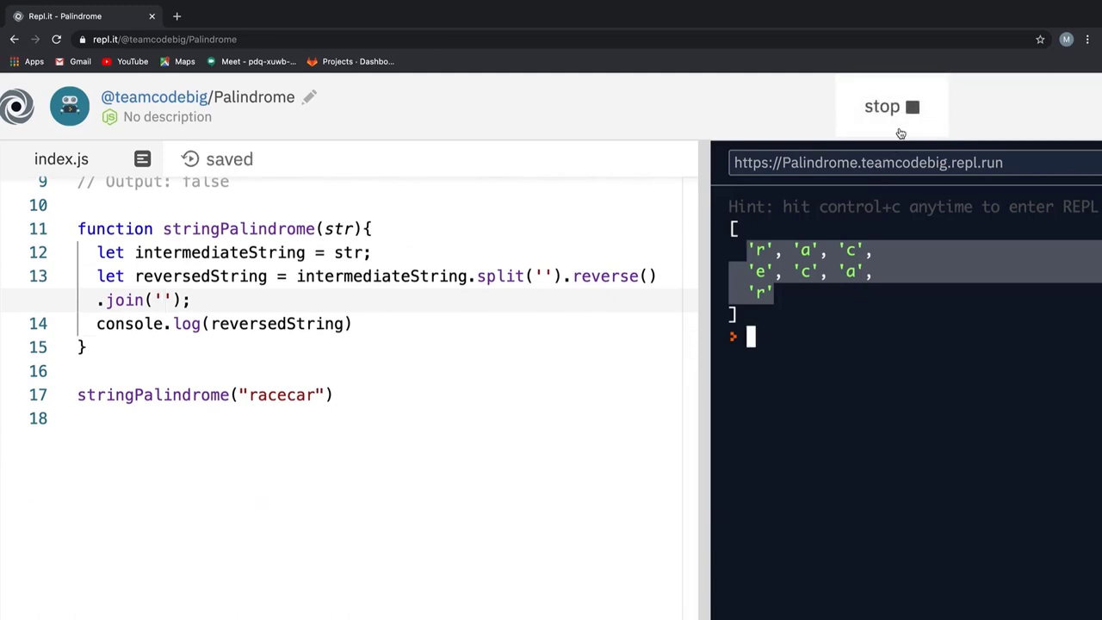
pyautogui.click(892, 105)
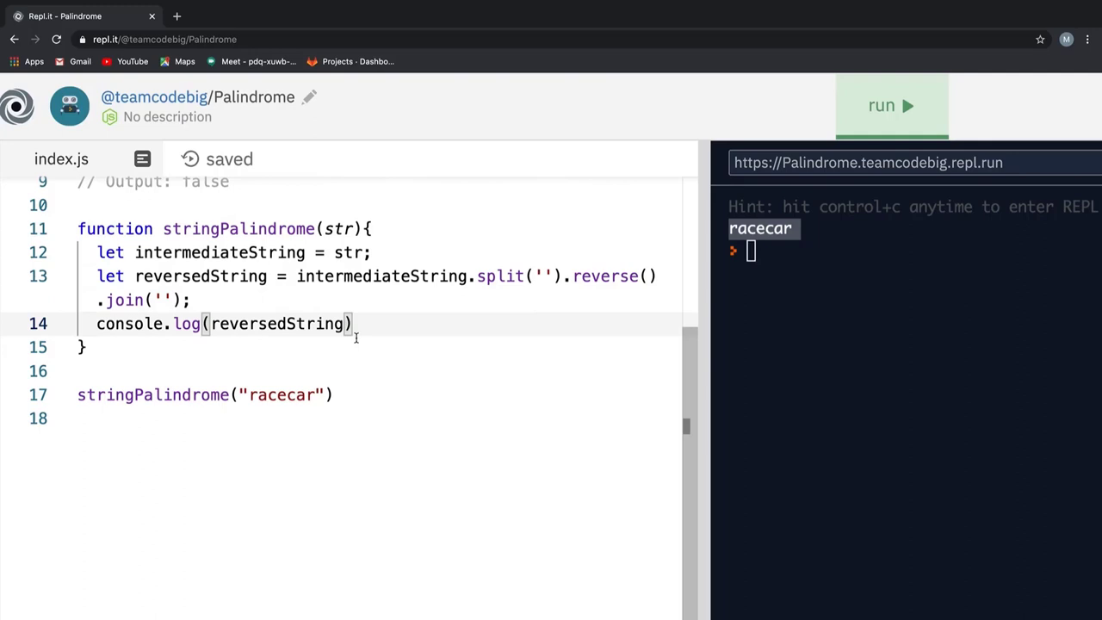
# Log reversedString === str ? true : false and run so racecar prints true
pyautogui.write('=')
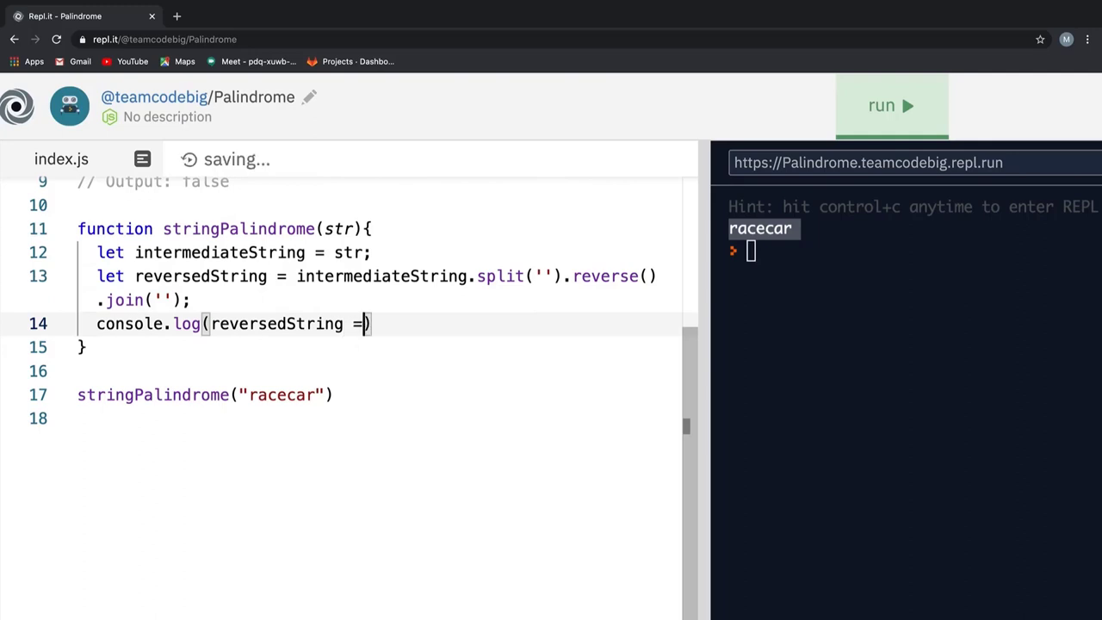
pyautogui.write('== str')
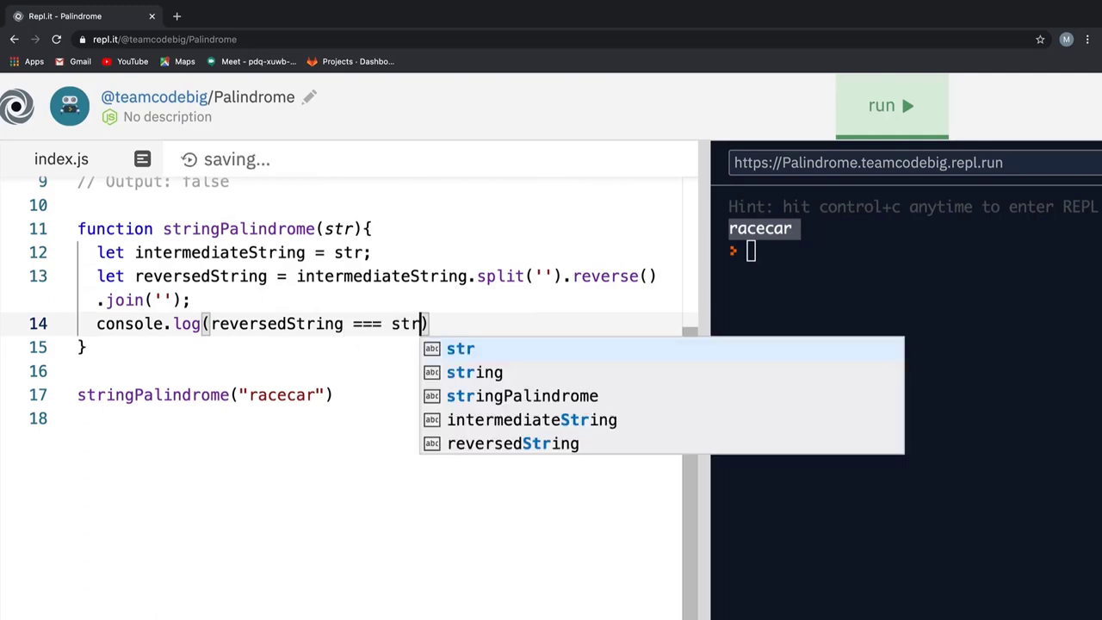
pyautogui.write('?')
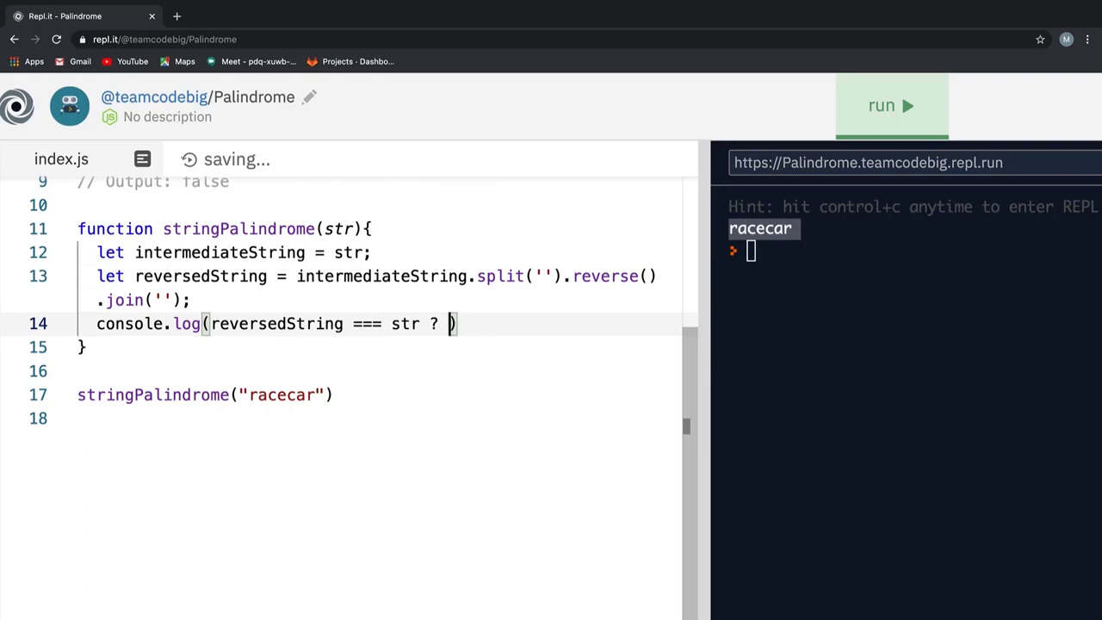
pyautogui.write('true')
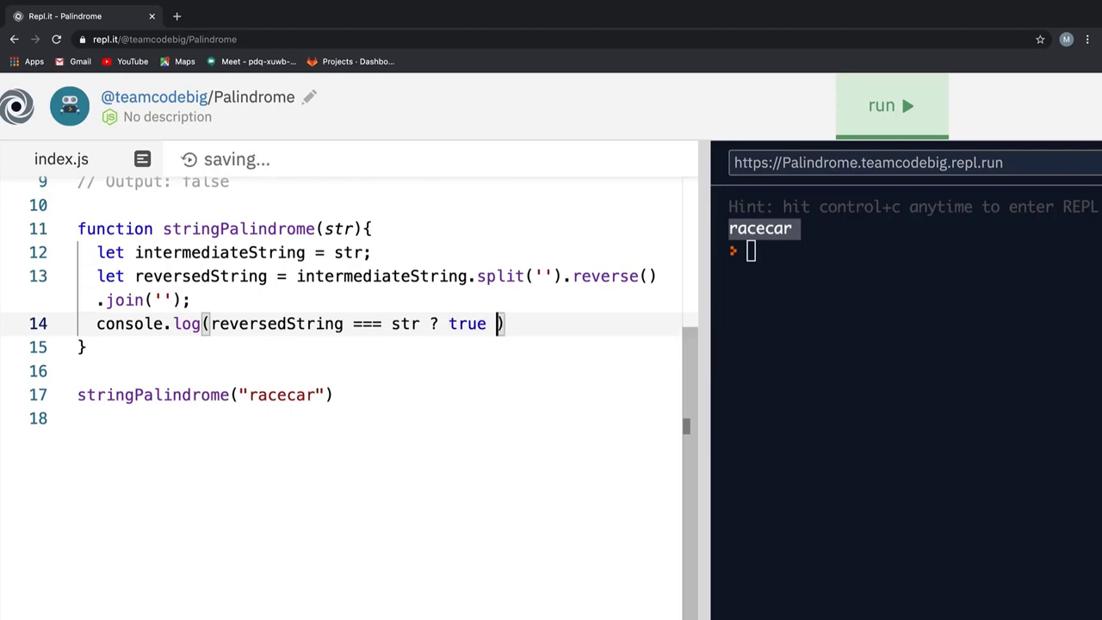
pyautogui.write(': false')
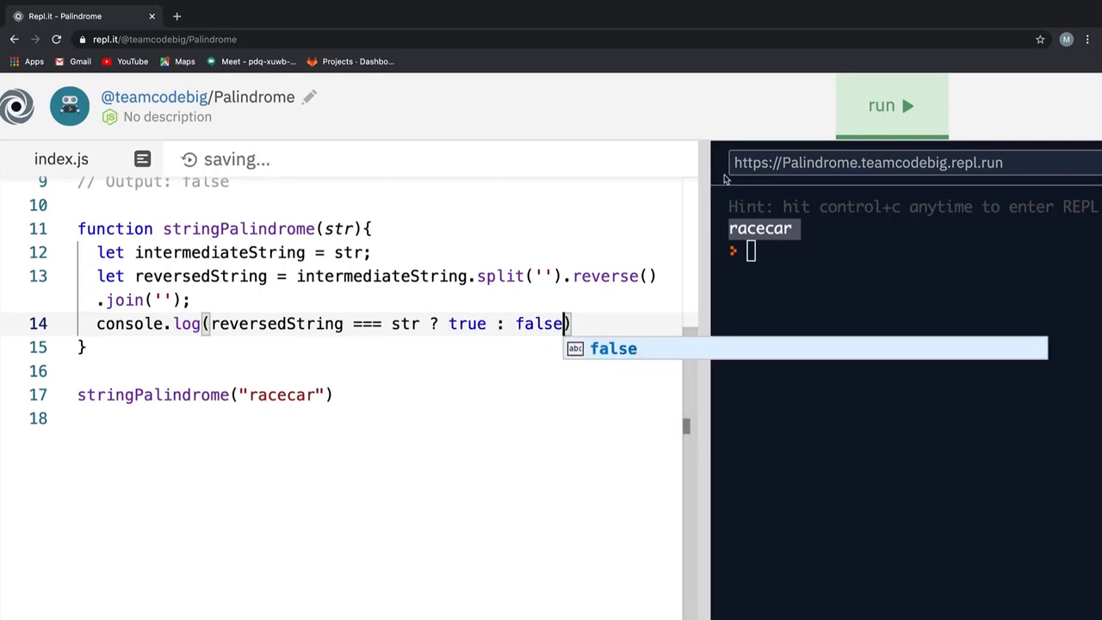
pyautogui.click(892, 105)
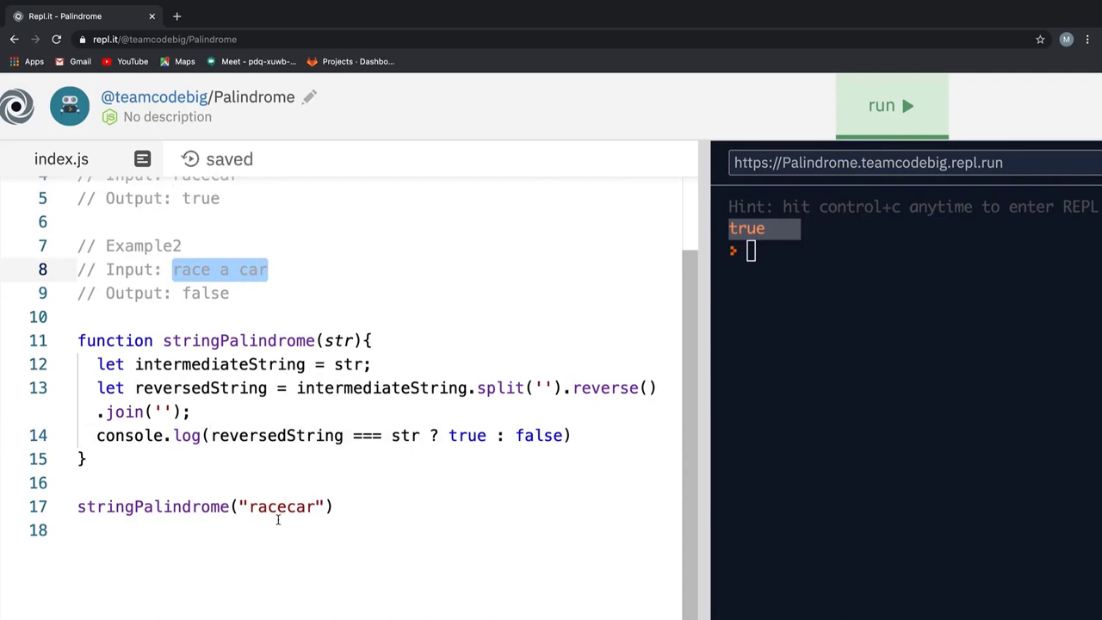
# Run the function on "race a car" (false), then on an empty string (true)
pyautogui.click(893, 105)
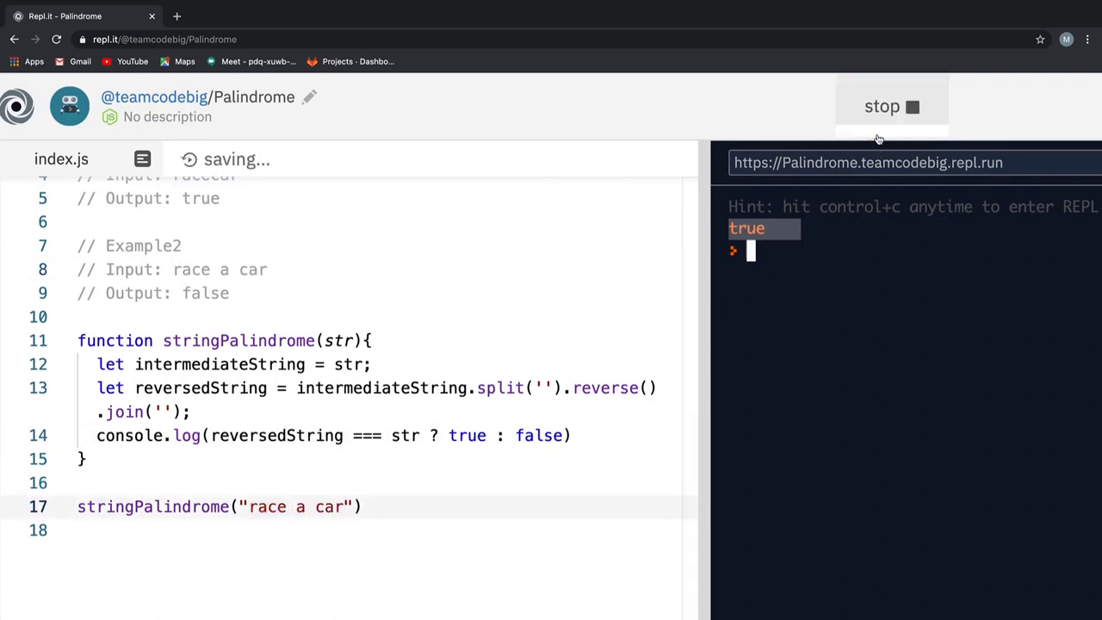
pyautogui.click(892, 107)
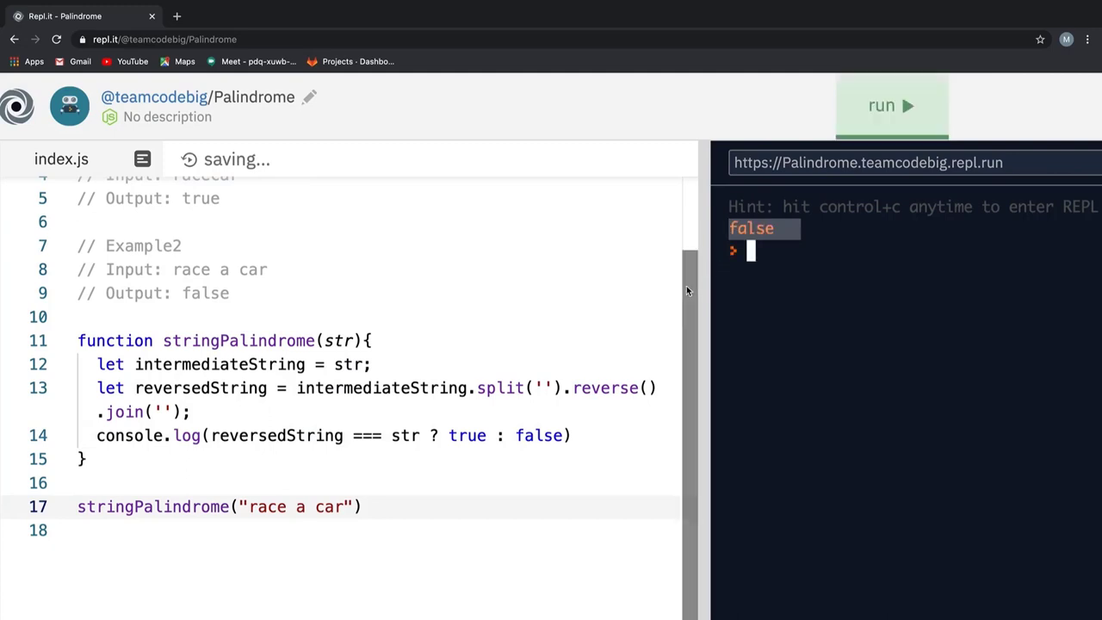
pyautogui.moveTo(536, 383)
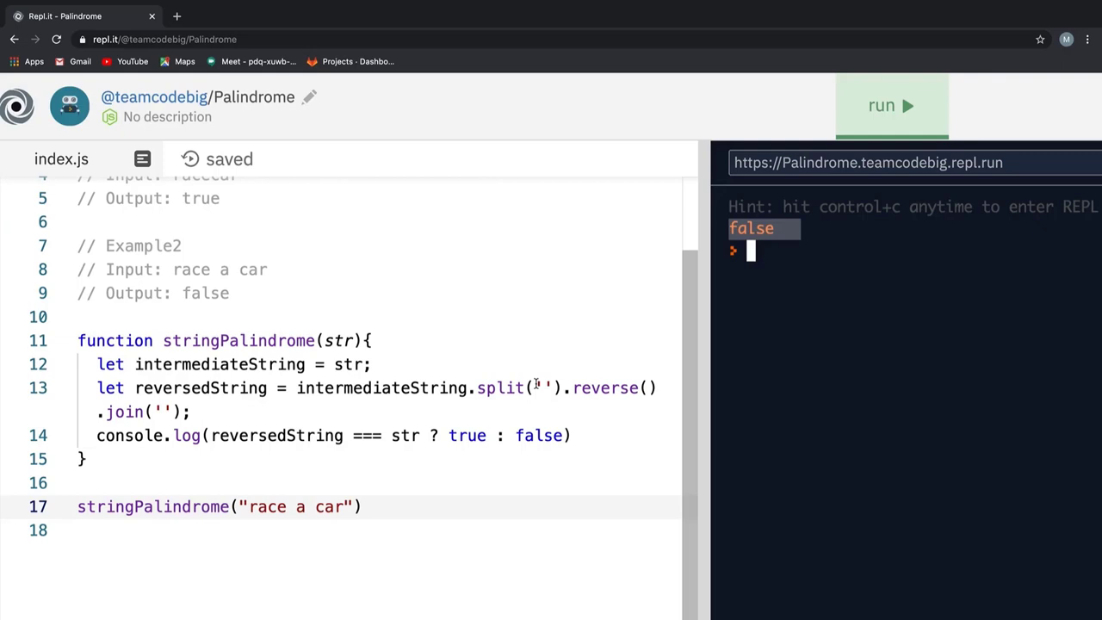
pyautogui.click(248, 506)
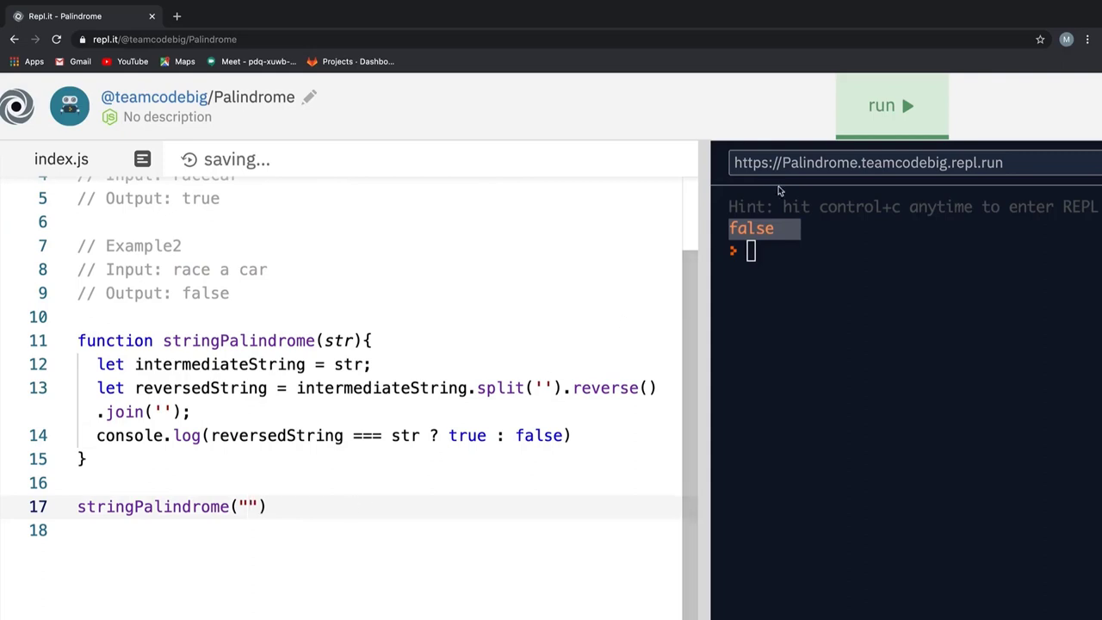
pyautogui.click(893, 105)
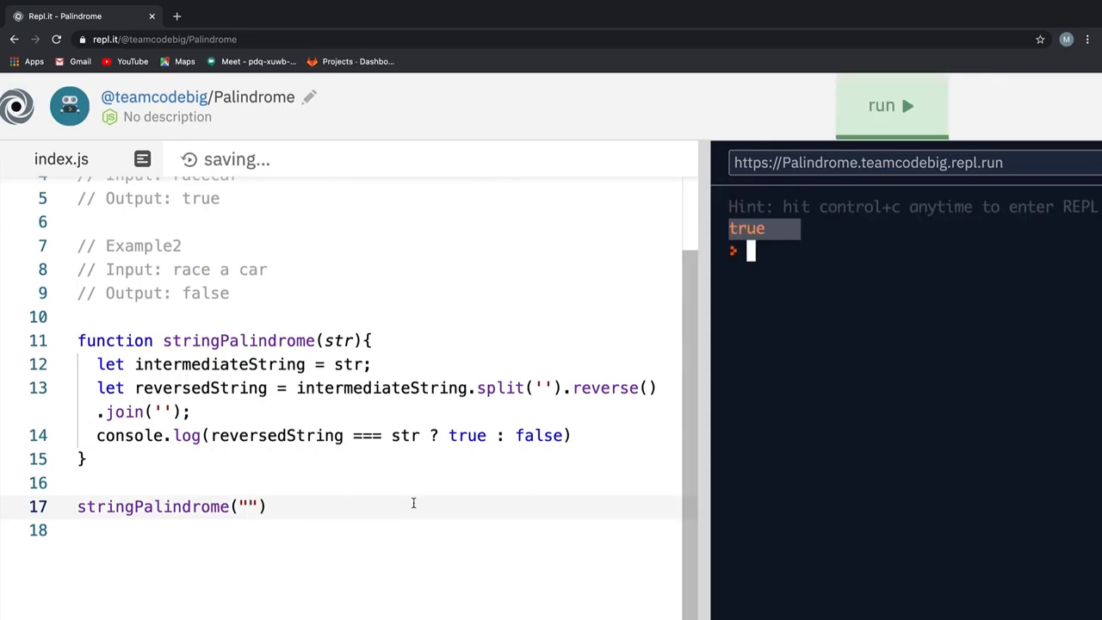
pyautogui.moveTo(293, 510)
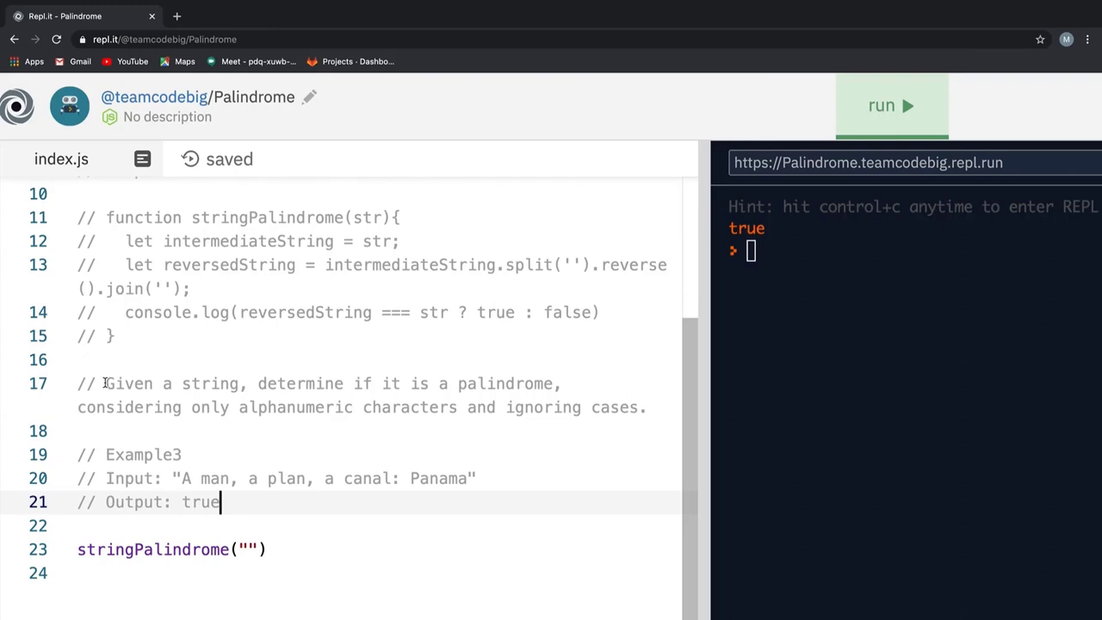
# Select the Example3 Panama problem statement text and the function to copy below it
pyautogui.moveTo(107, 382); pyautogui.dragTo(372, 383)
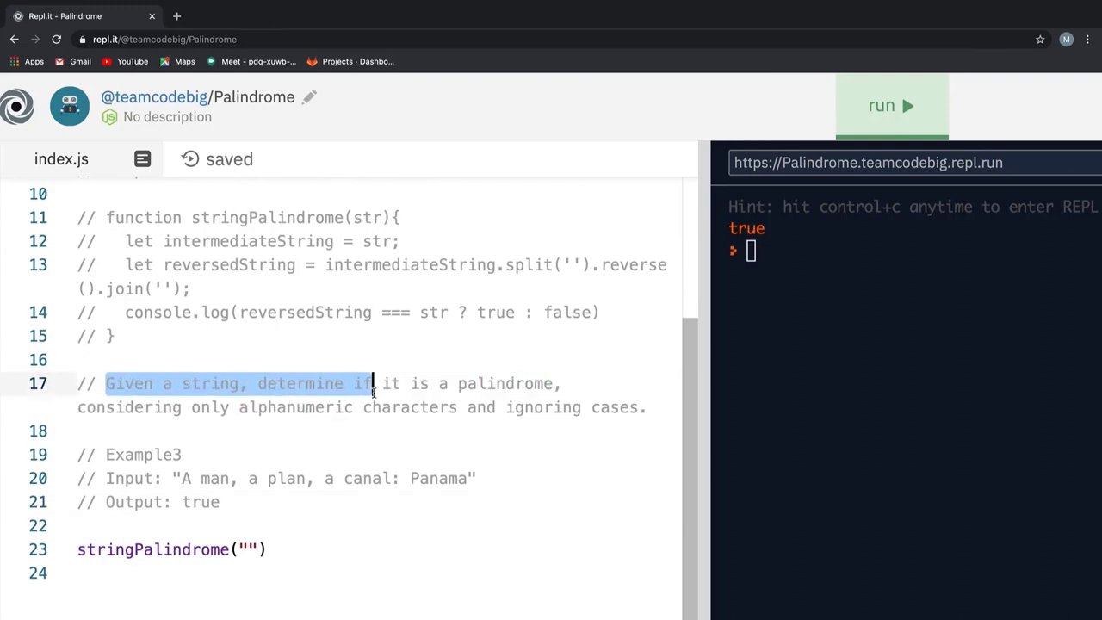
pyautogui.moveTo(372, 383); pyautogui.dragTo(412, 406)
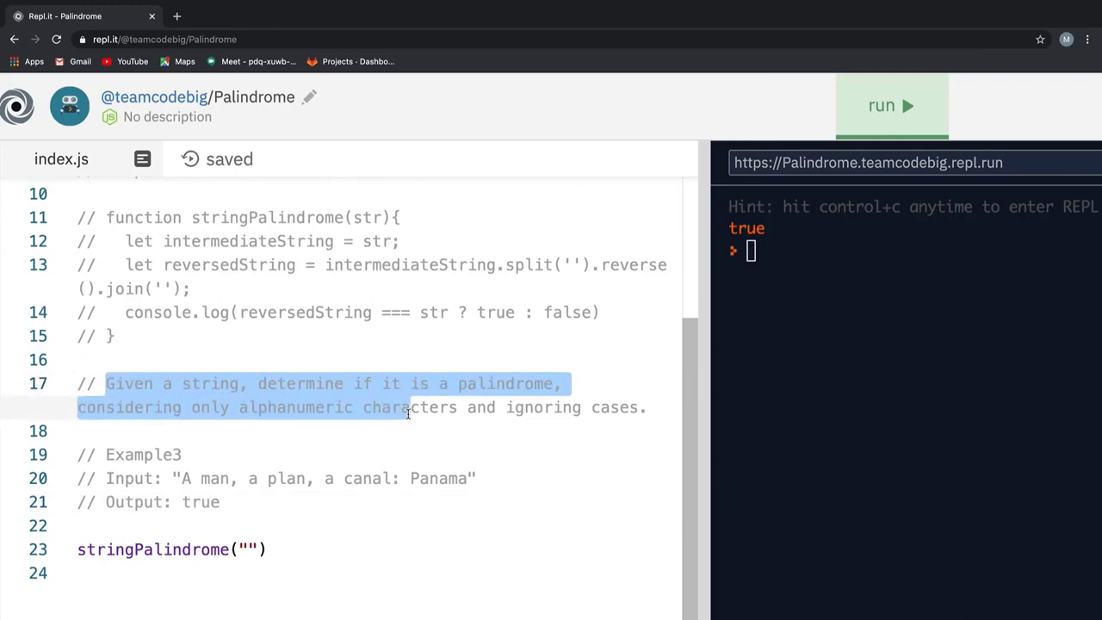
pyautogui.moveTo(482, 404)
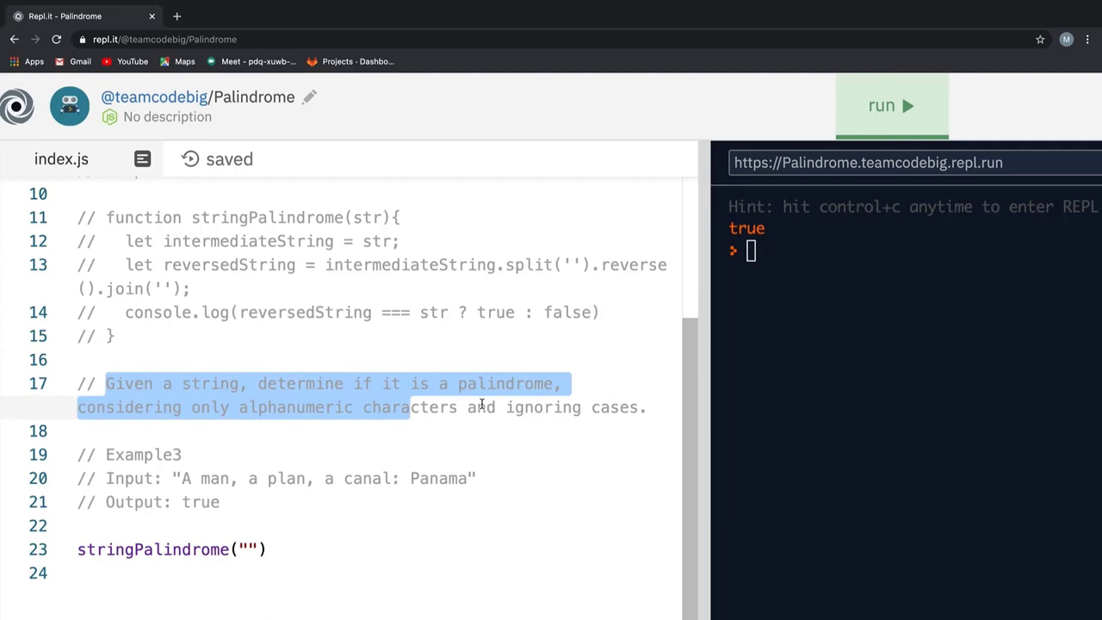
pyautogui.click(368, 455)
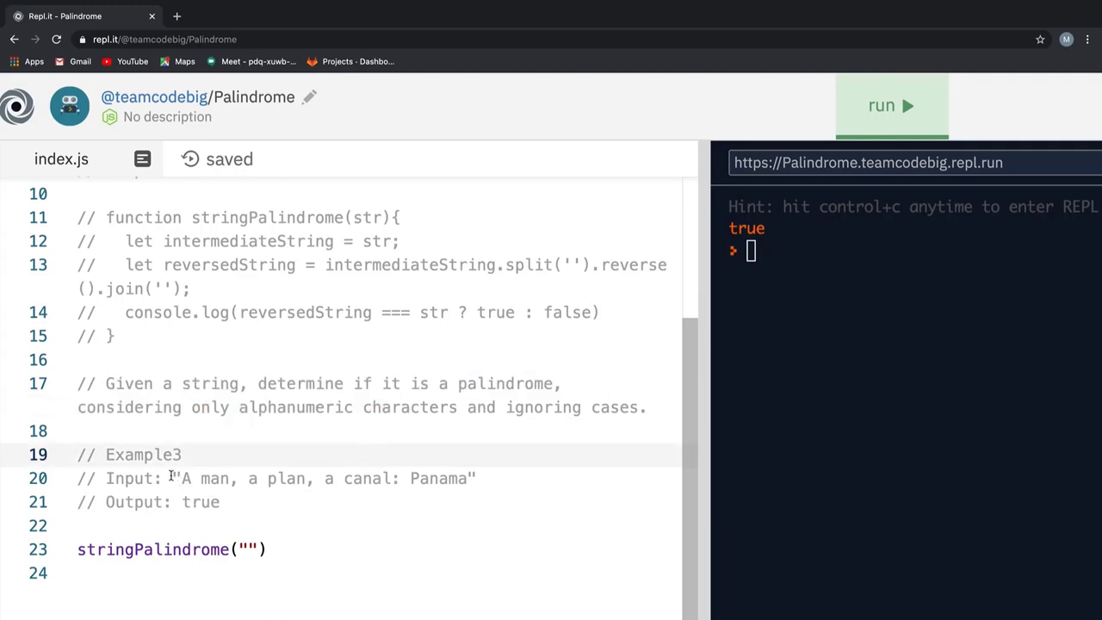
pyautogui.moveTo(174, 479); pyautogui.dragTo(472, 479)
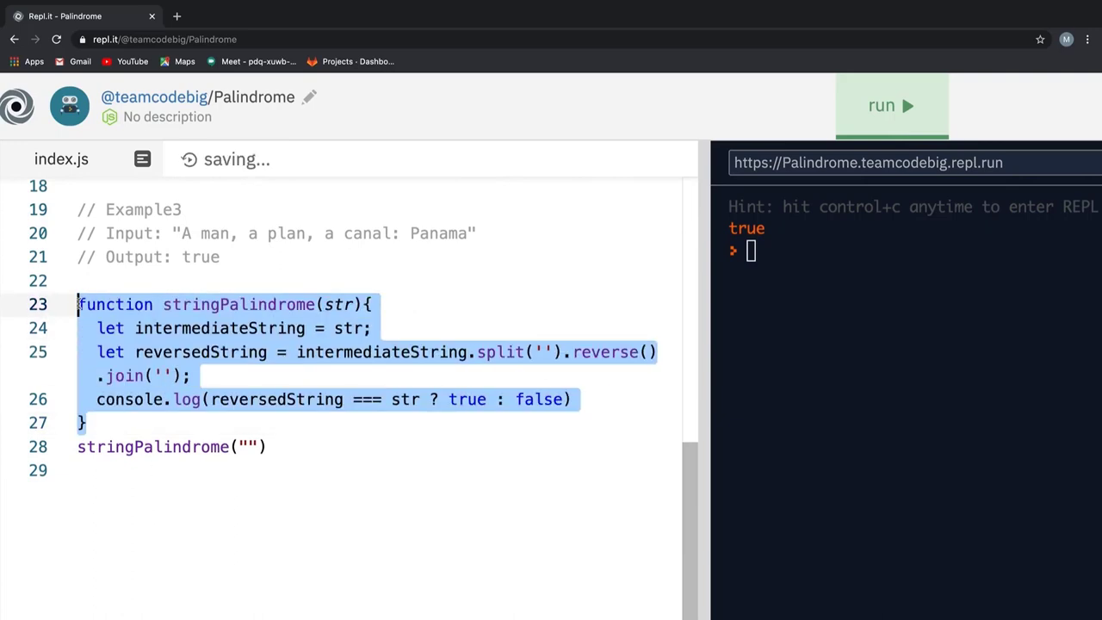
# Add let expression = /[\W_]/g at the top of the function and end the str line with a semicolon
pyautogui.click(373, 304)
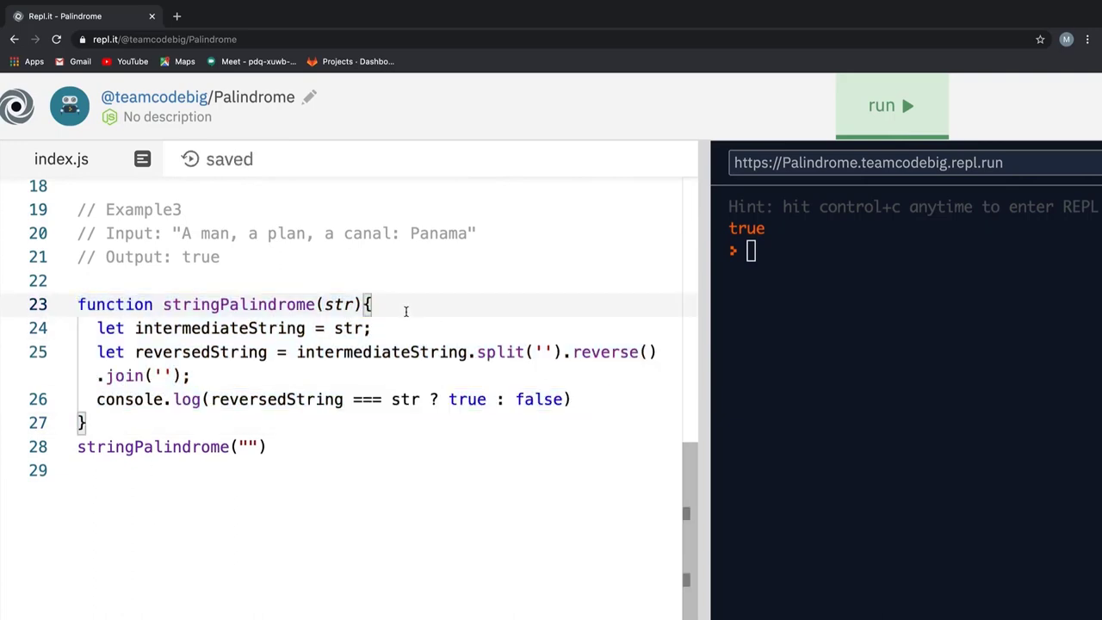
pyautogui.write('let ex')
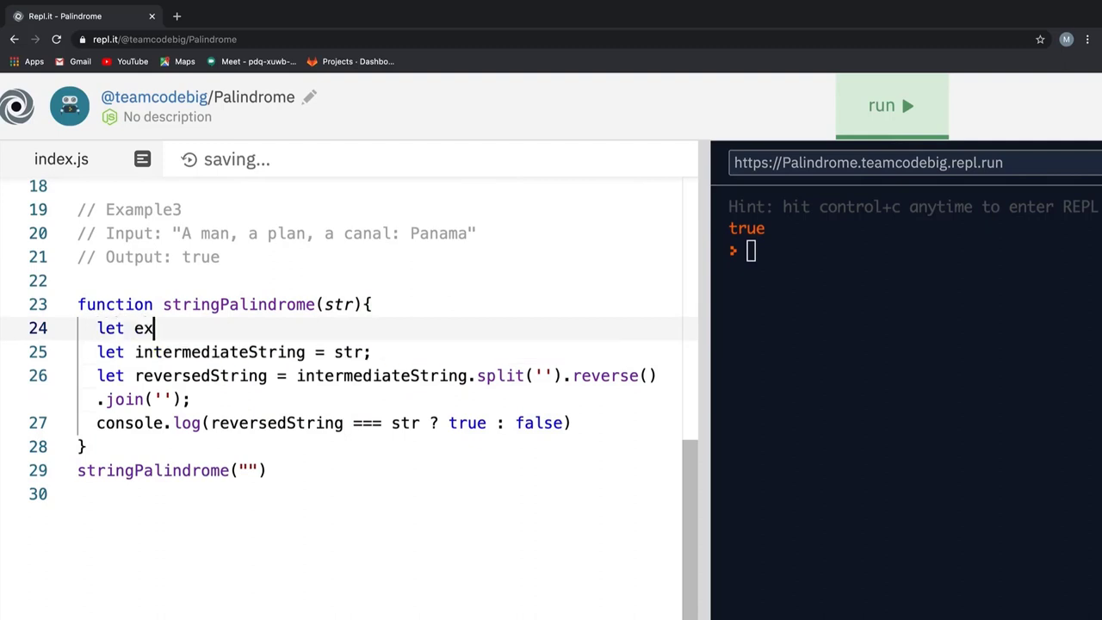
pyautogui.write('pression =')
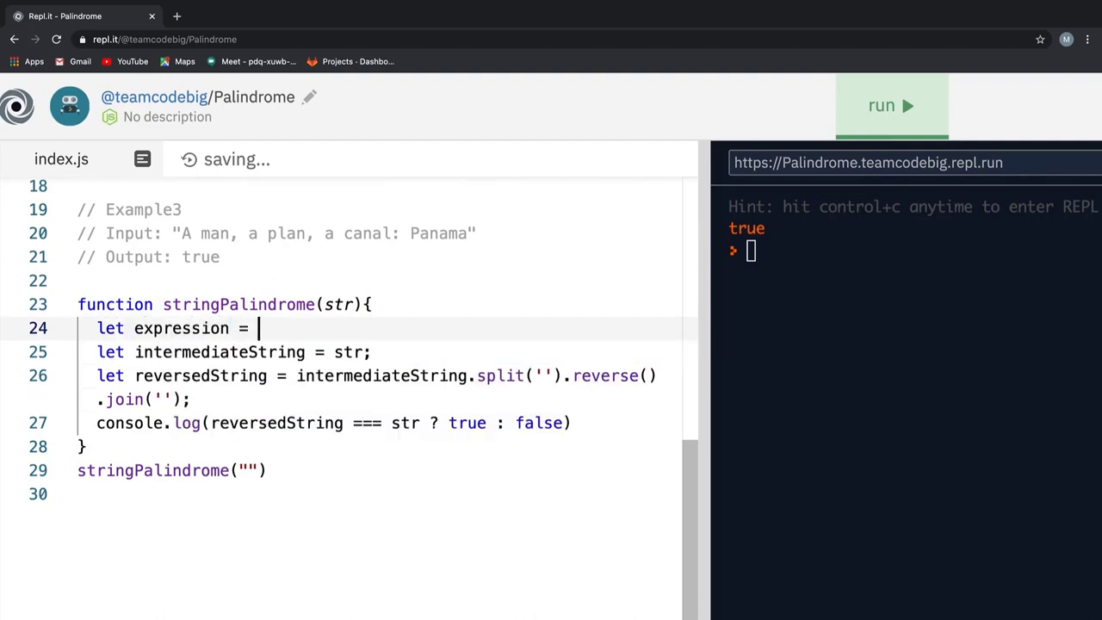
pyautogui.write('//;')
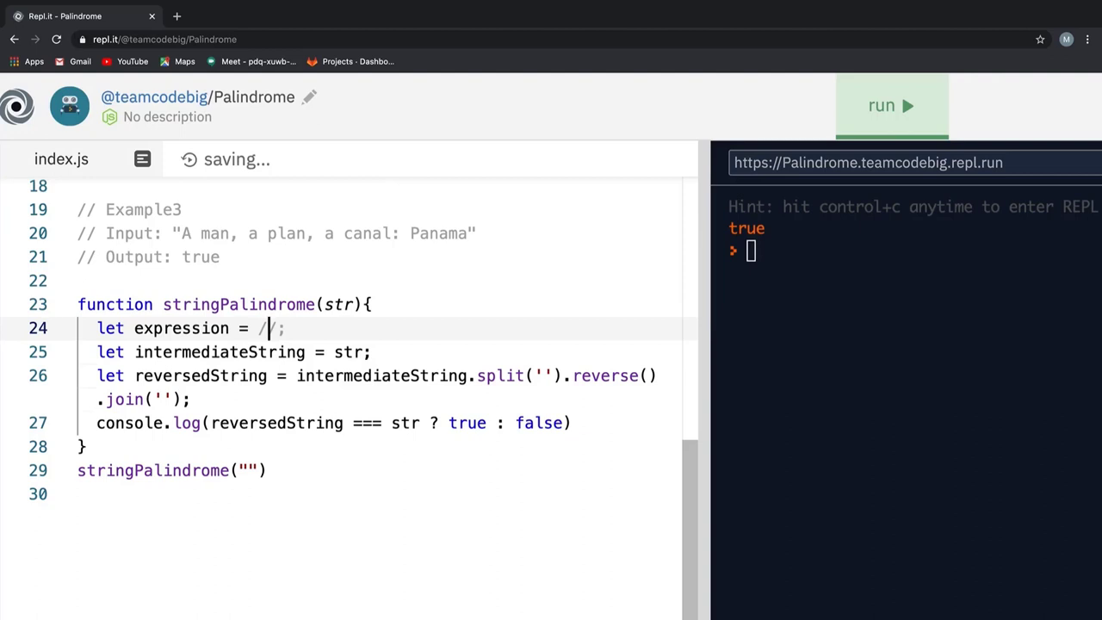
pyautogui.write('[]')
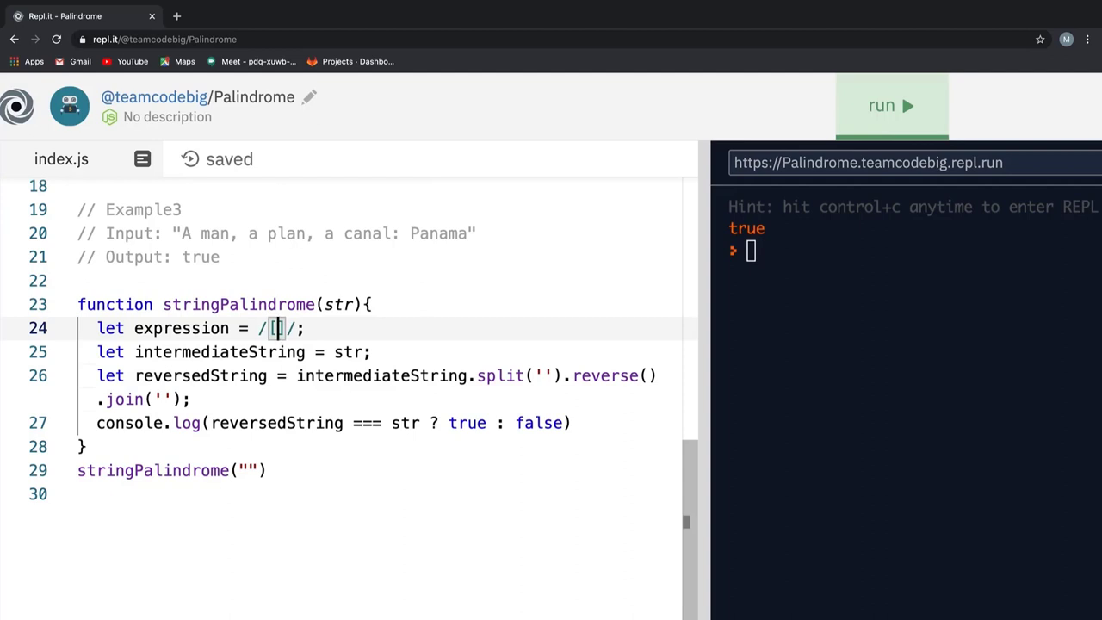
pyautogui.write('\\W_')
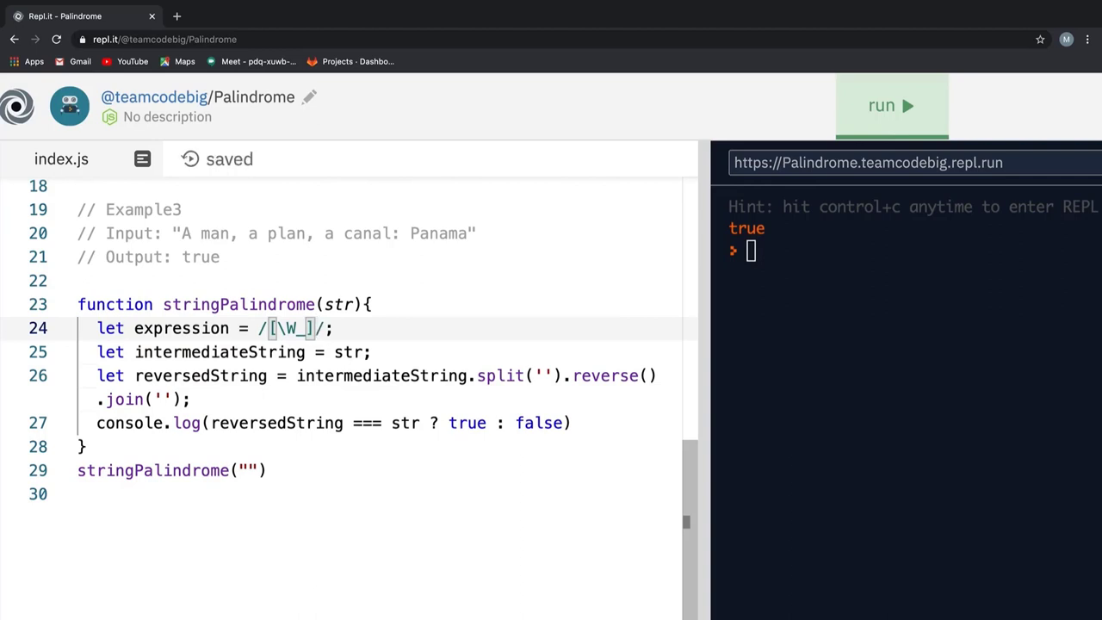
pyautogui.write('g')
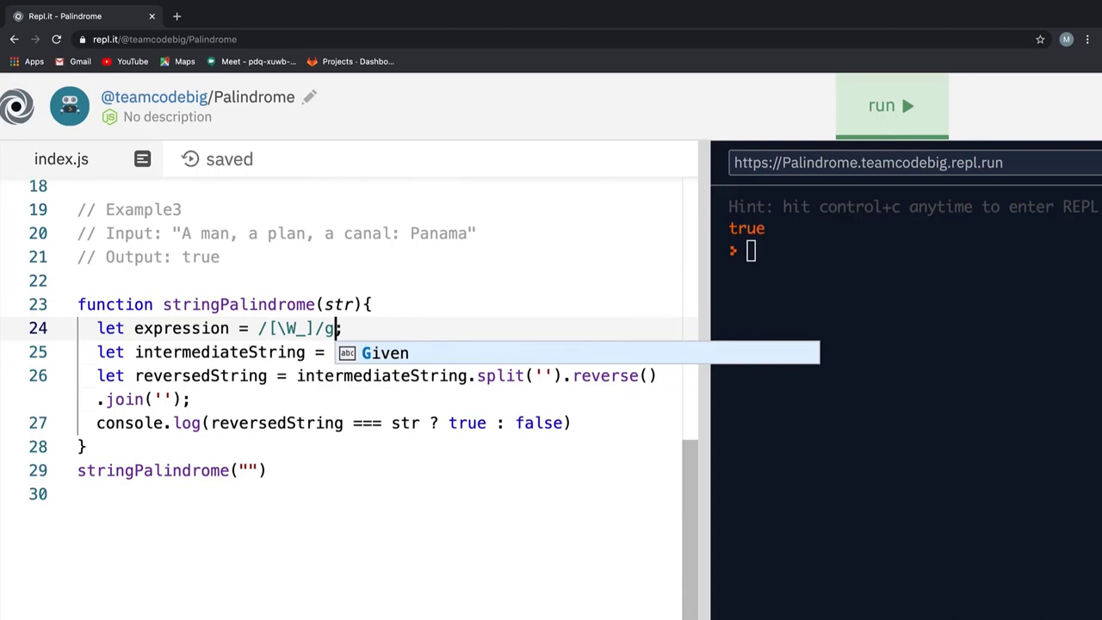
pyautogui.write('str;')
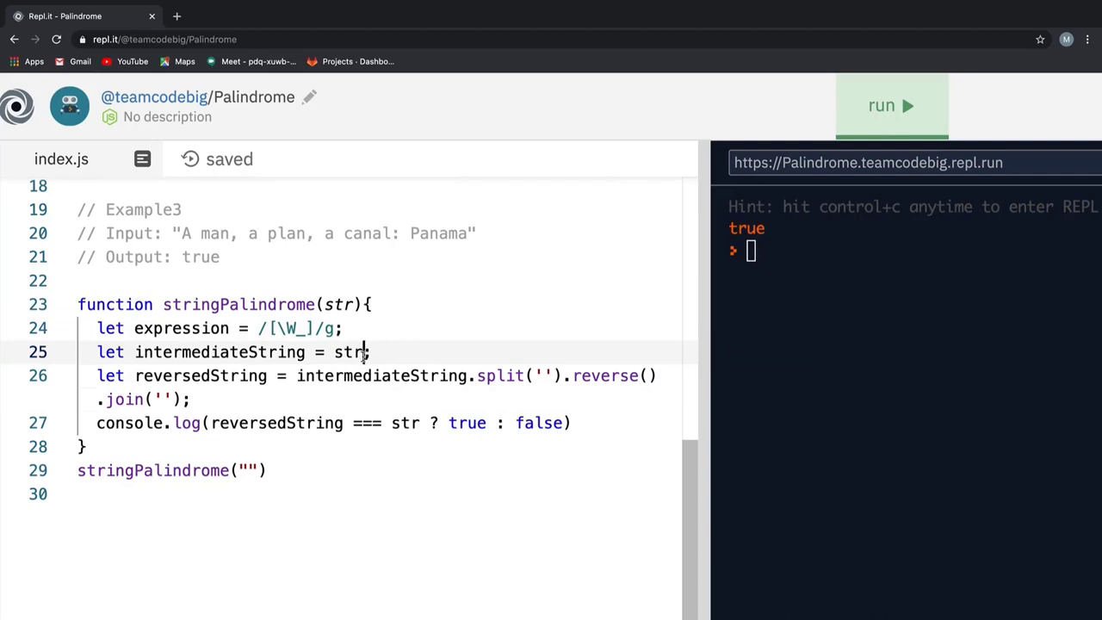
# Make intermediateString str.toLowerCase().replace(expression,'') and log it
pyautogui.write('.toLowerCase(')
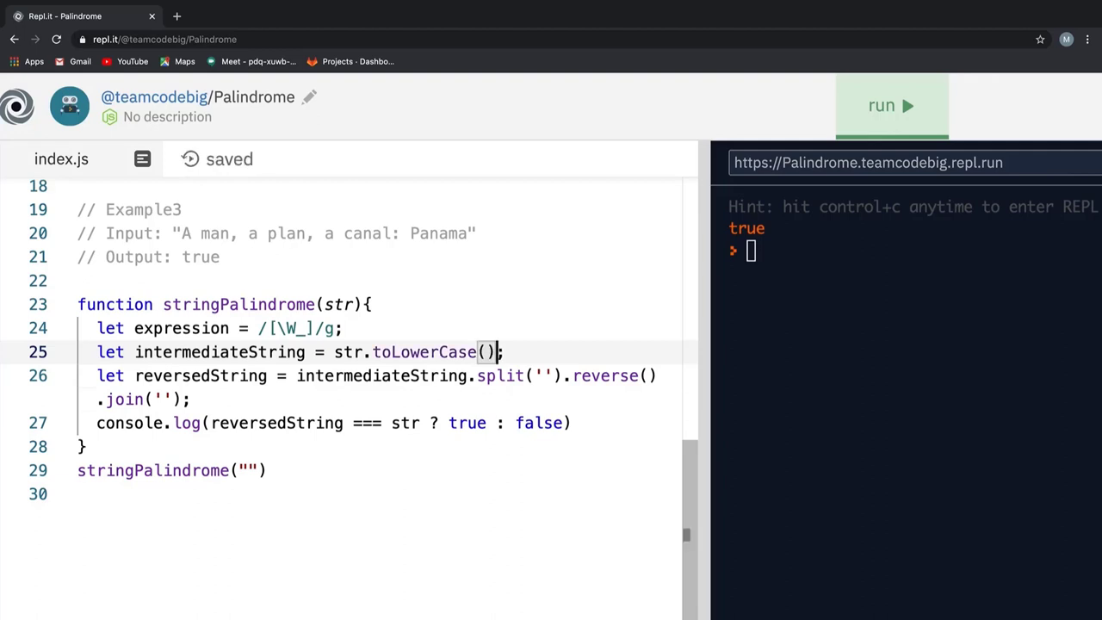
pyautogui.write('.rep')
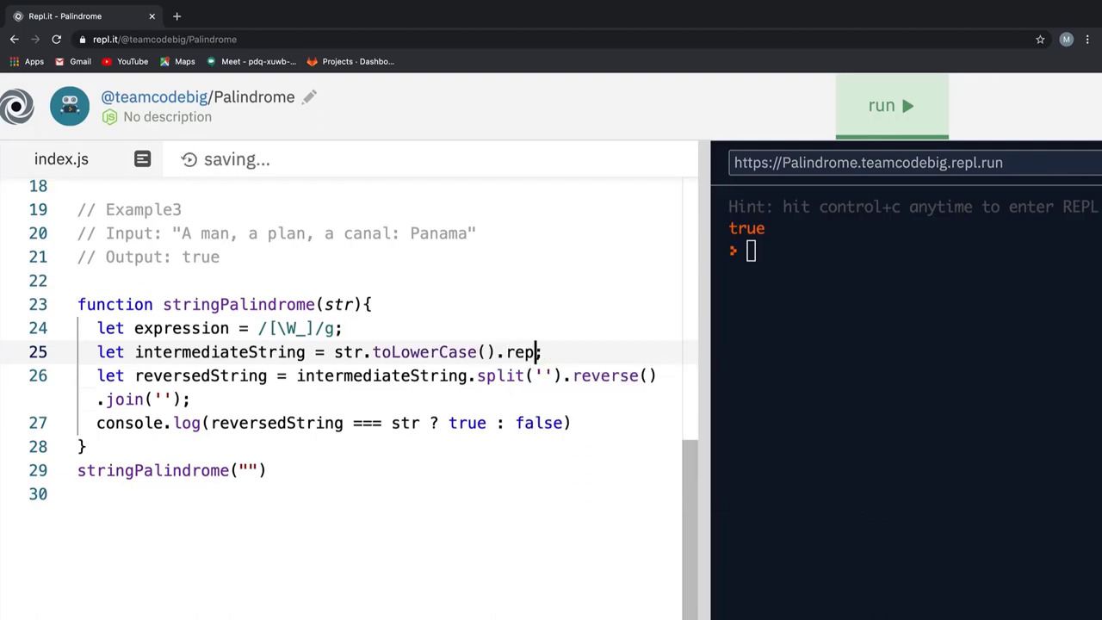
pyautogui.write('lace(;')
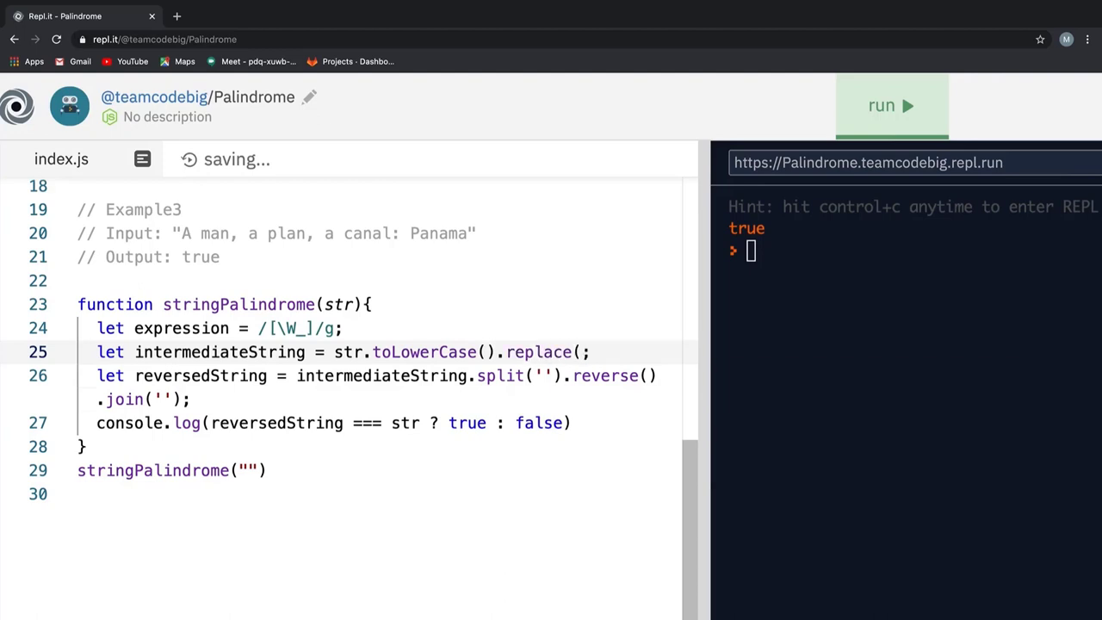
pyautogui.write("expression,'")
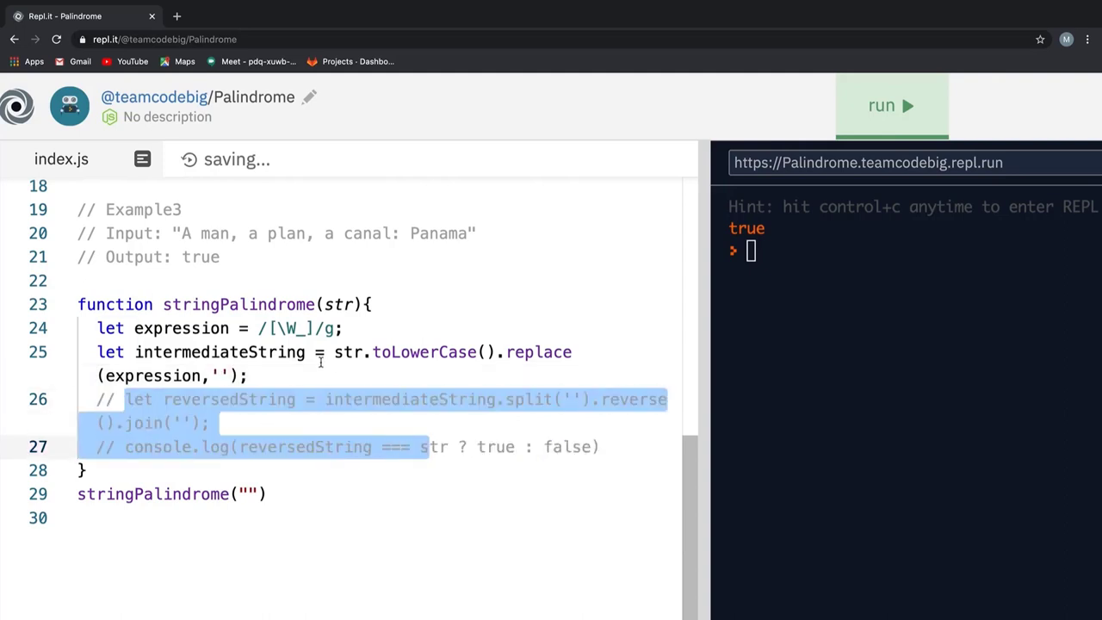
pyautogui.write('console.log)')
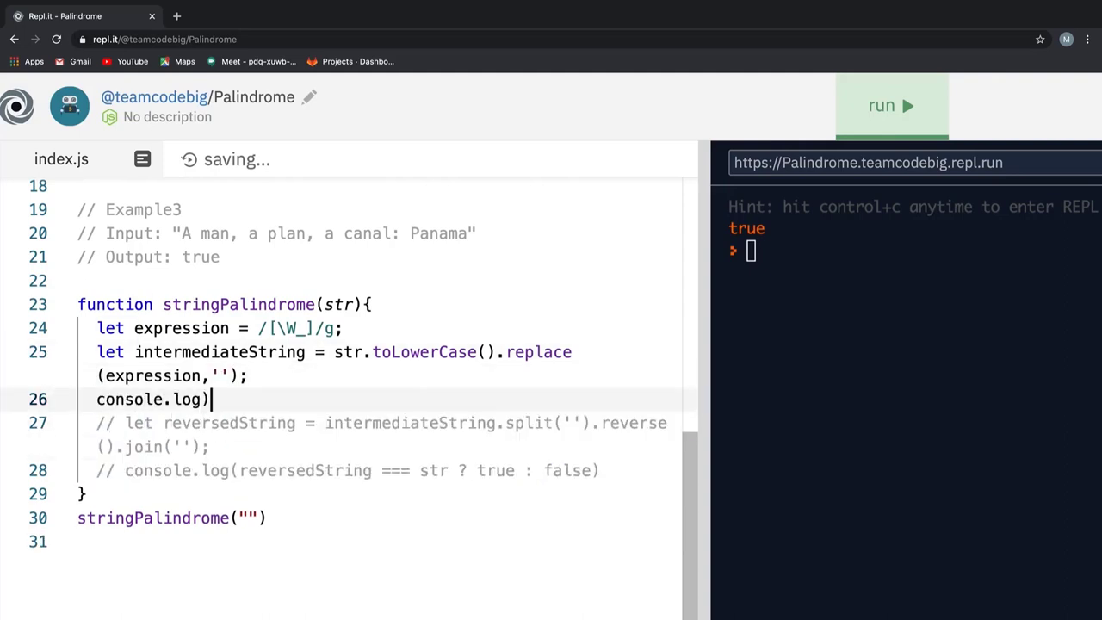
pyautogui.write('intermediateString')
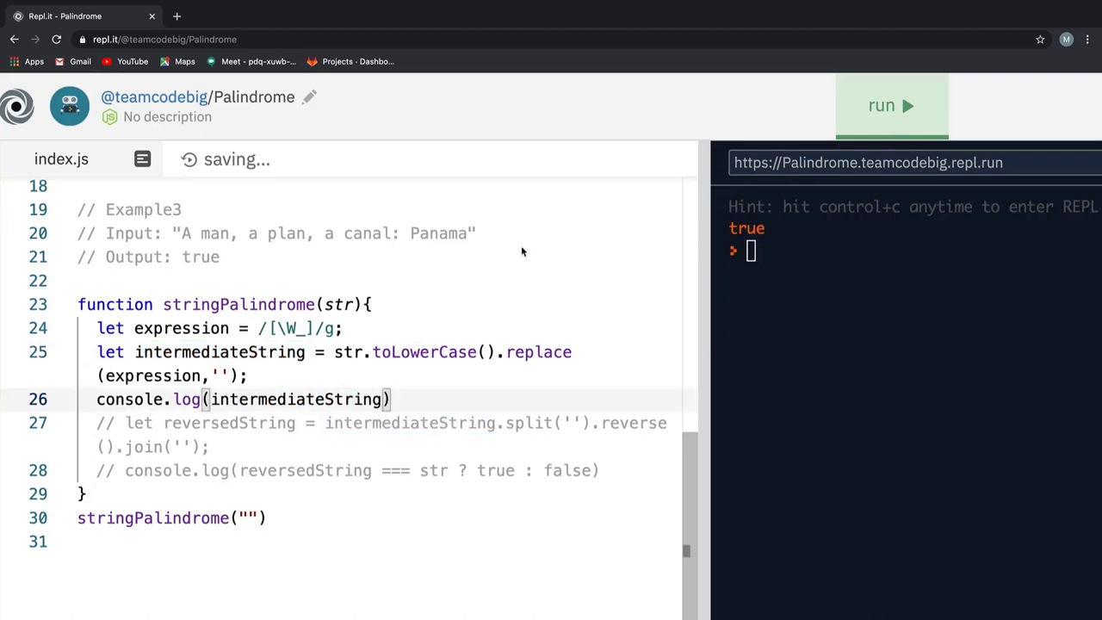
# Run it on the Panama sentence to print amanaplanacanalpanama, then return to editing
pyautogui.click(892, 106)
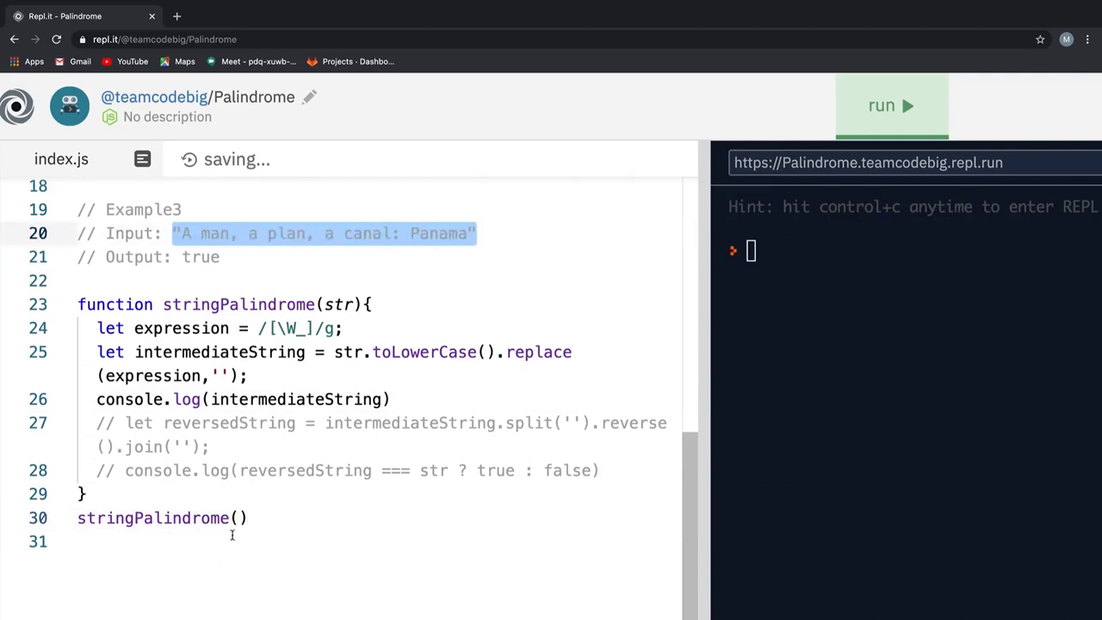
pyautogui.click(892, 105)
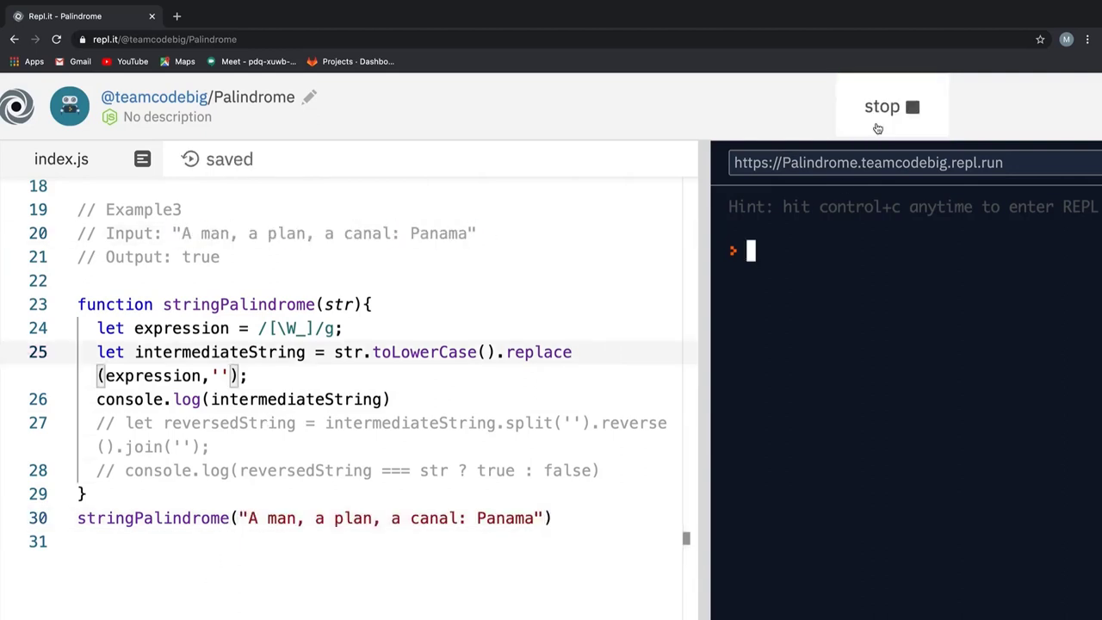
pyautogui.click(893, 107)
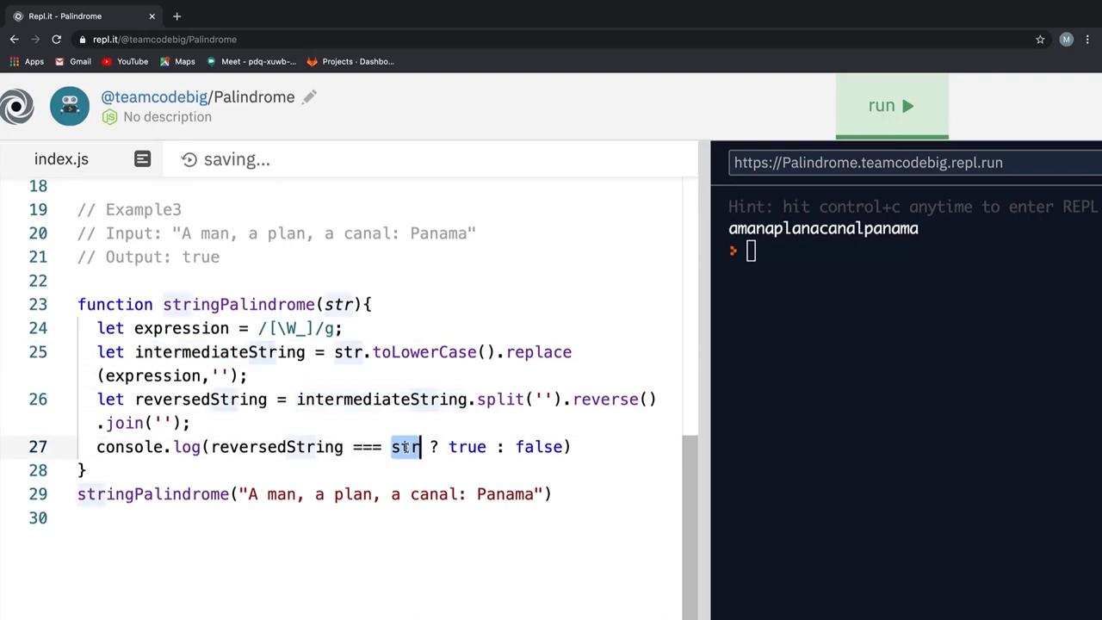
pyautogui.write('intermediateString')
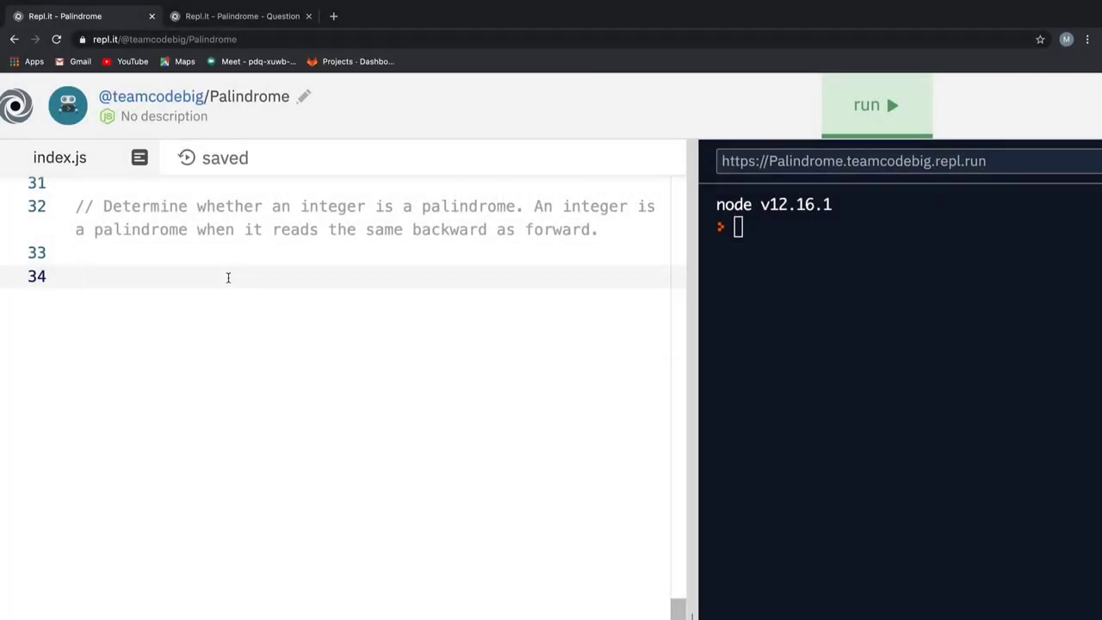
# Write function integerPalindrome(num){ declaring let a, temp = 0, tempNum = num
pyautogui.write('funcrion')
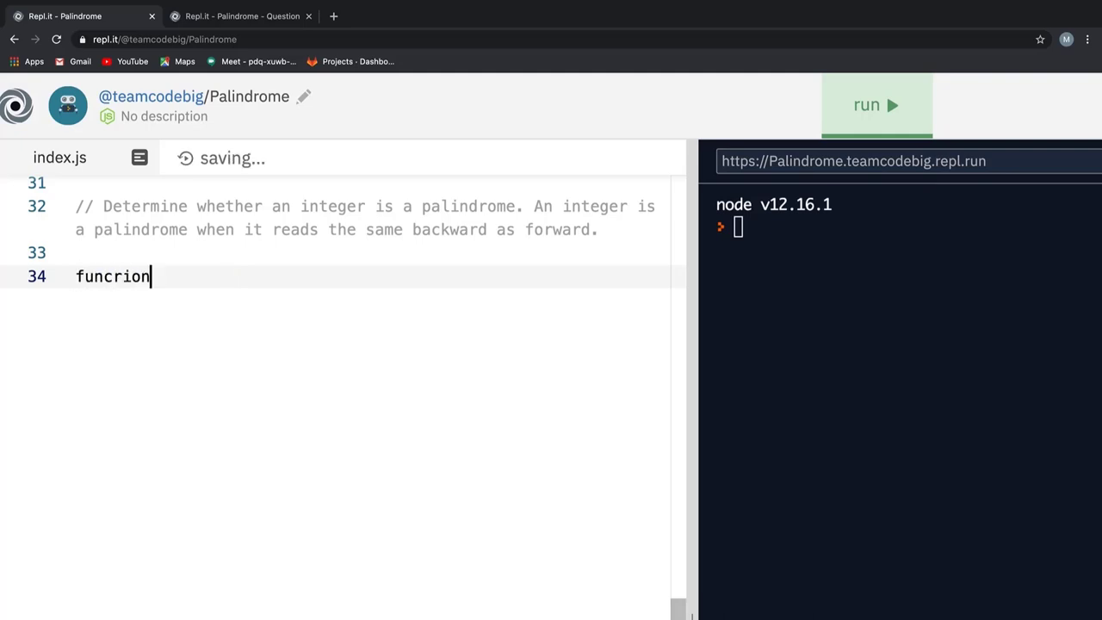
pyautogui.write('function')
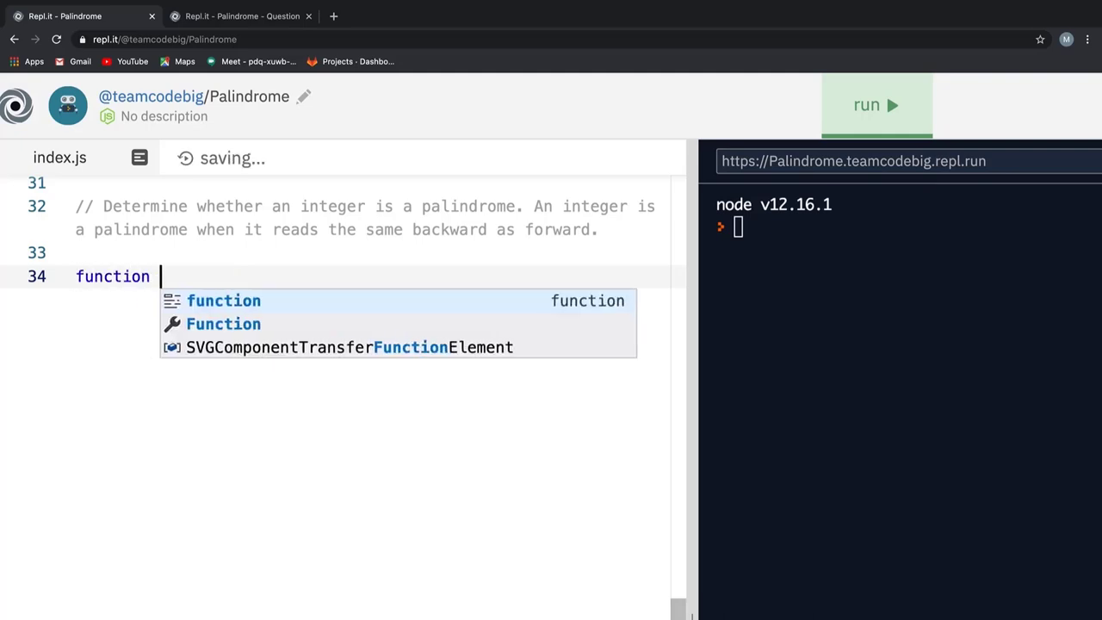
pyautogui.write('integerPa')
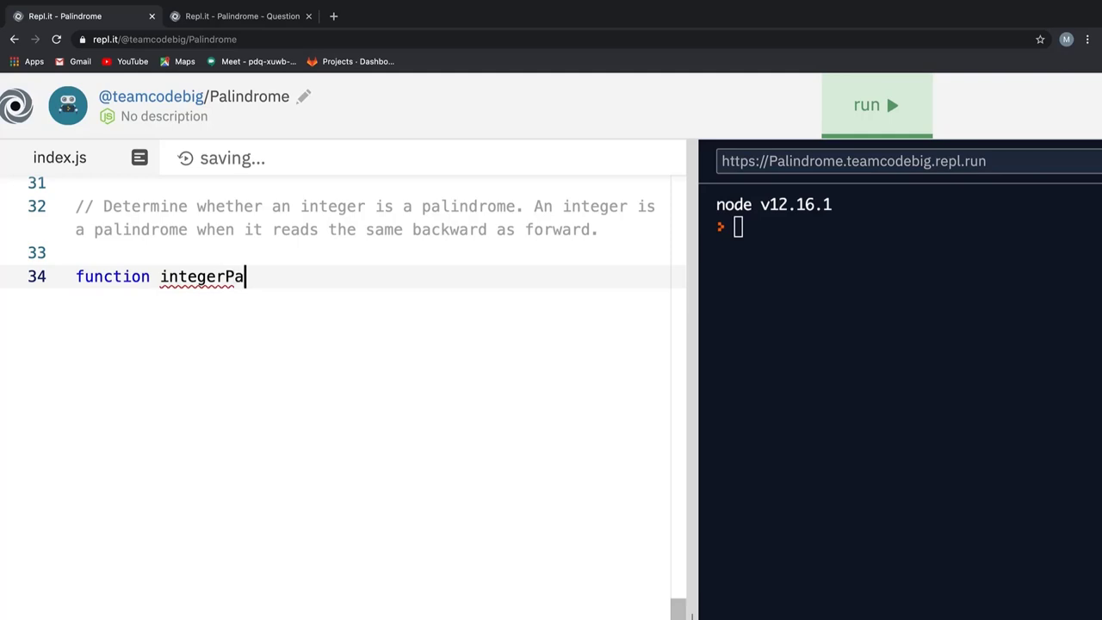
pyautogui.write('lindrome()')
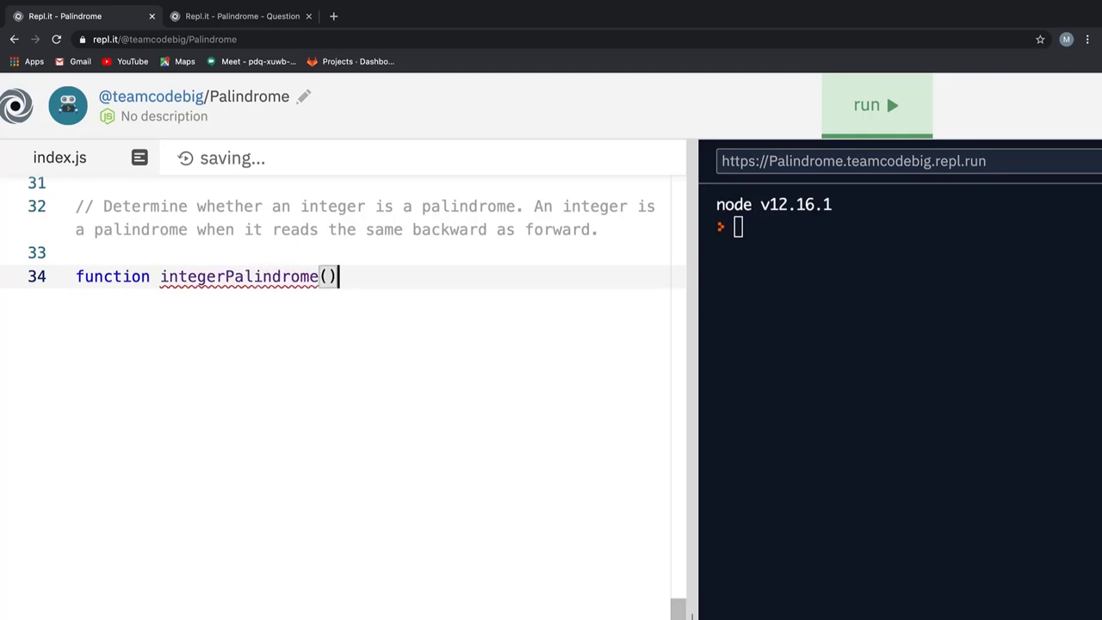
pyautogui.write('{')
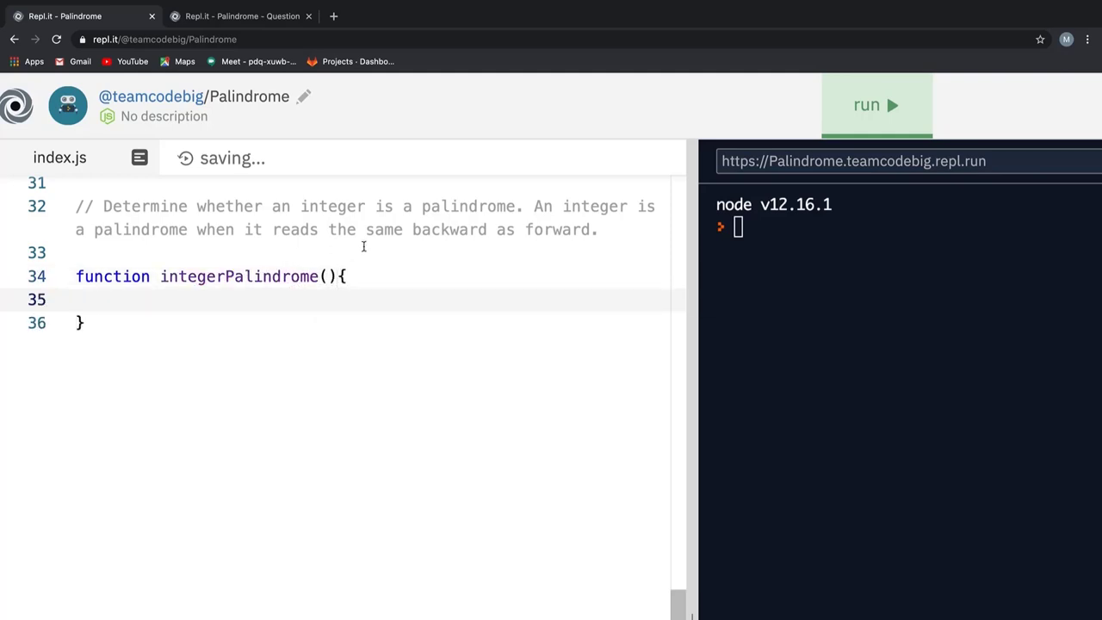
pyautogui.write('num')
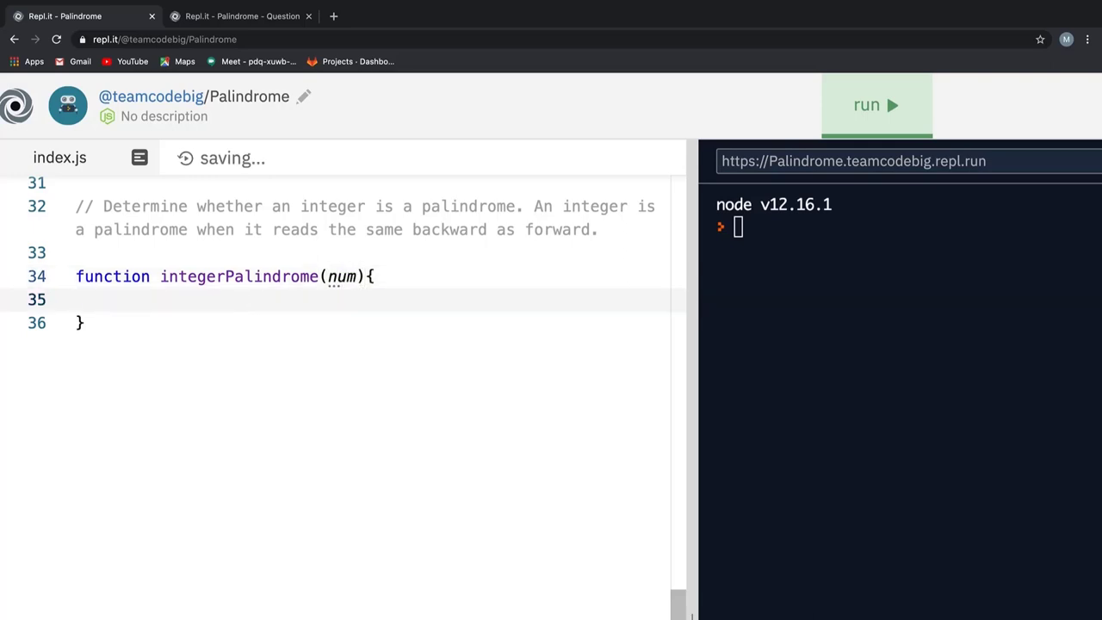
pyautogui.write('let')
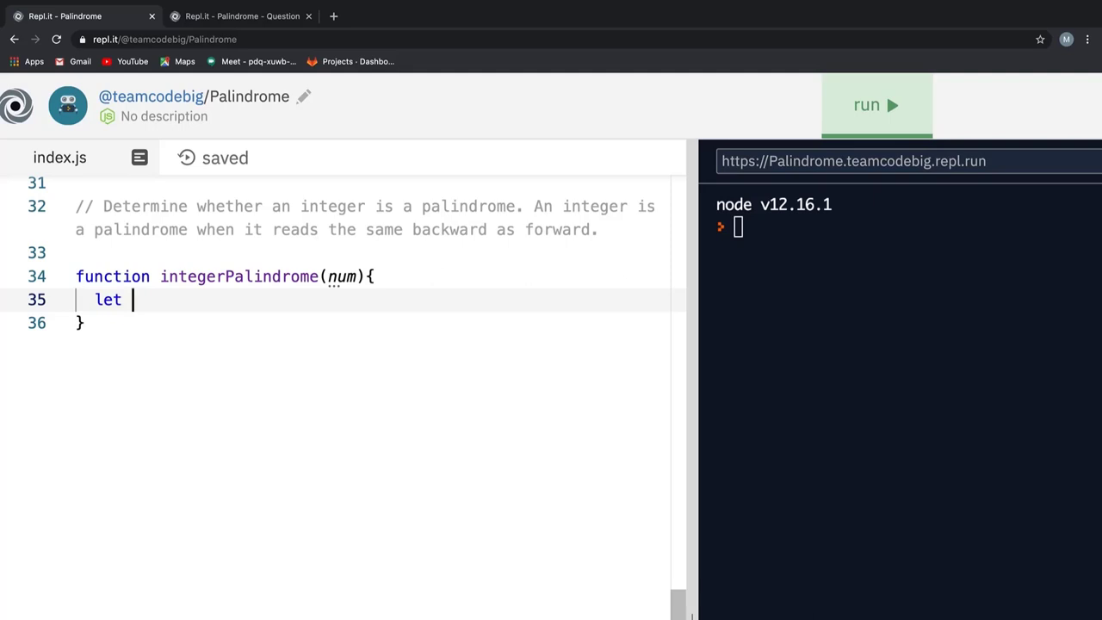
pyautogui.write('a')
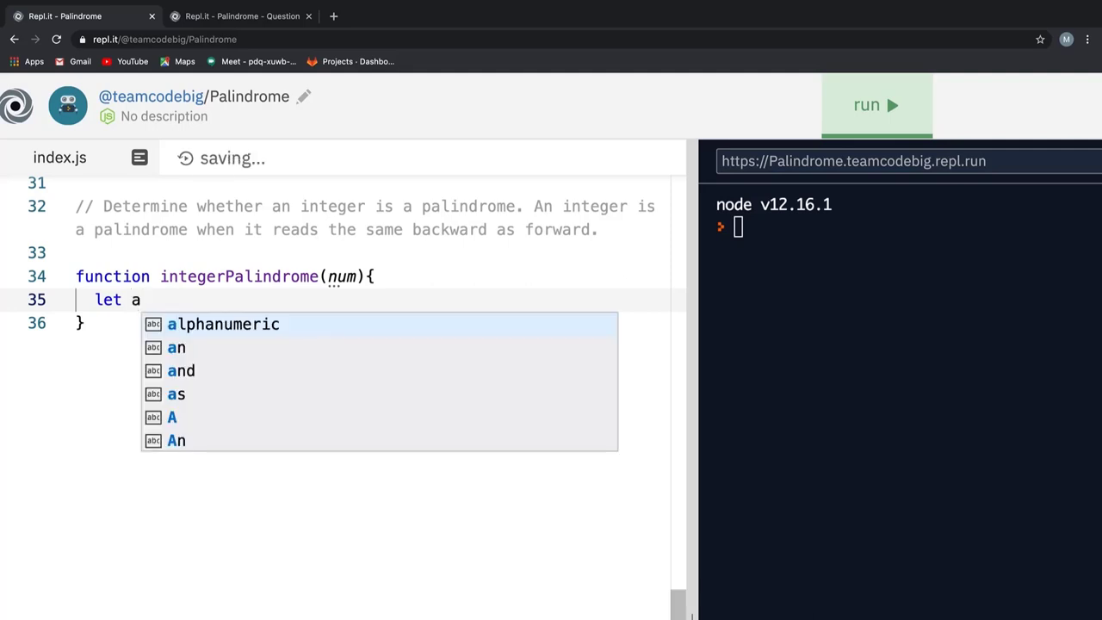
pyautogui.write(',')
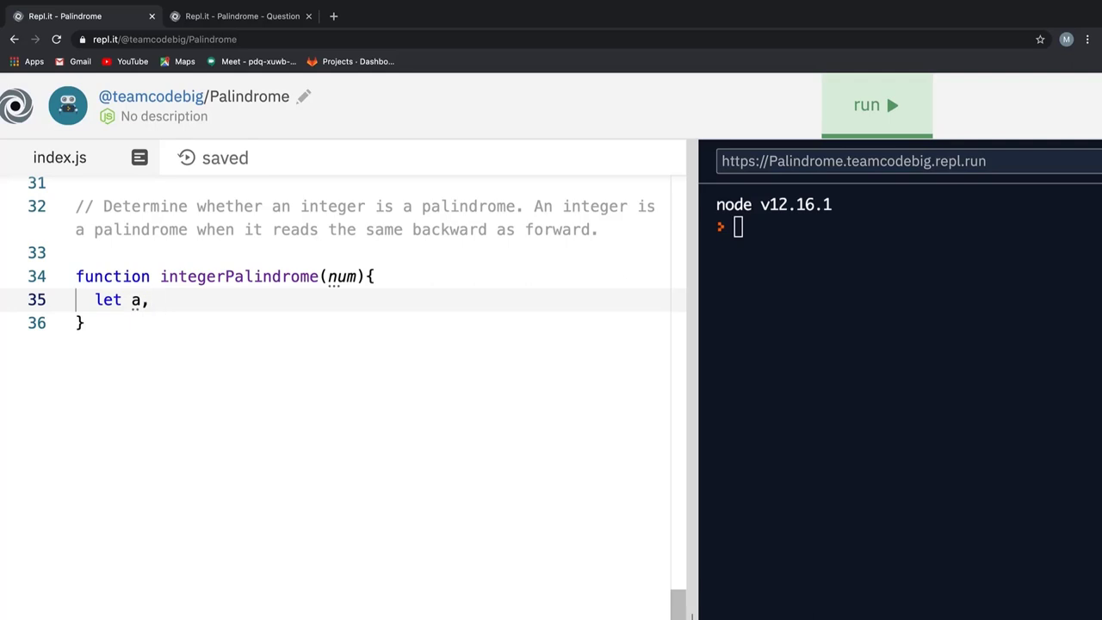
pyautogui.write('temp =')
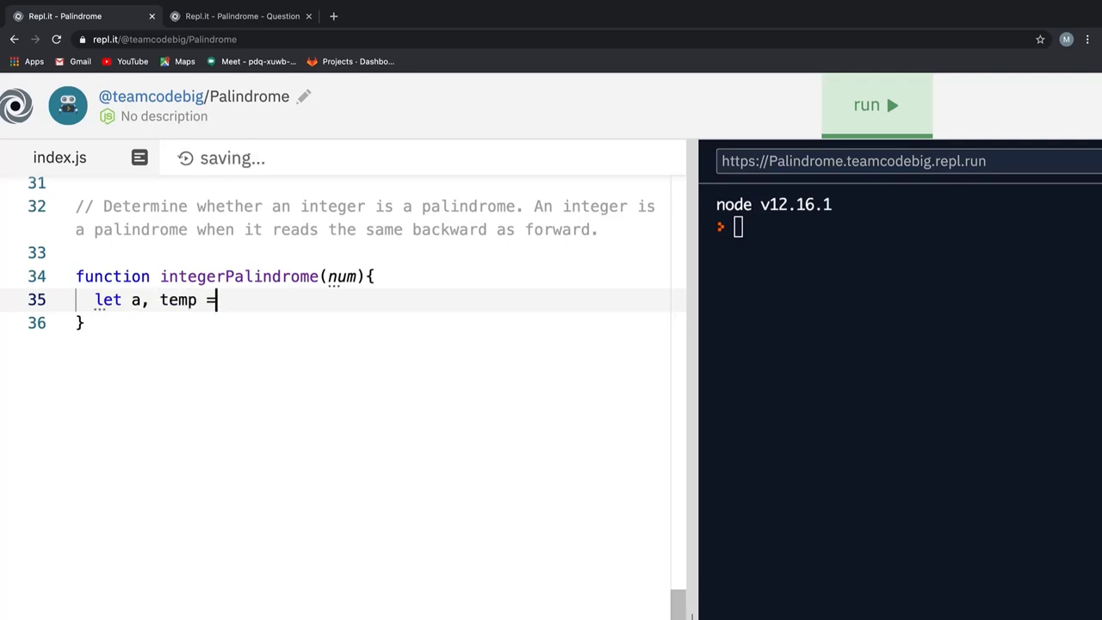
pyautogui.write('0, tempNum = num;')
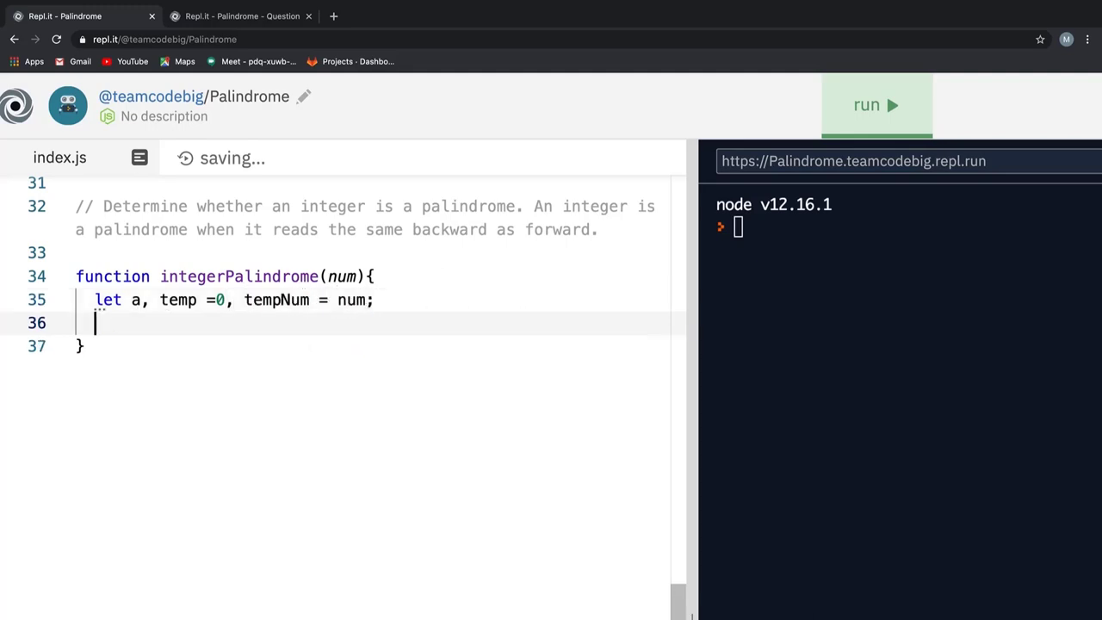
# Add a while(tempNum > 0) loop assigning a = tempNum % 10
pyautogui.write('while')
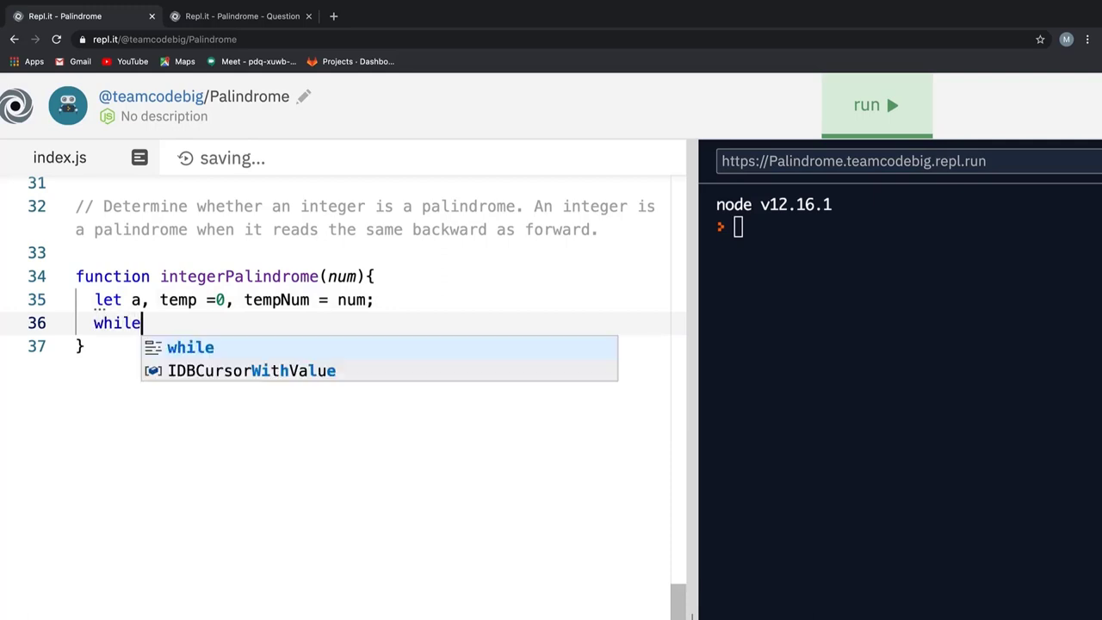
pyautogui.write('(tempNum > 0){')
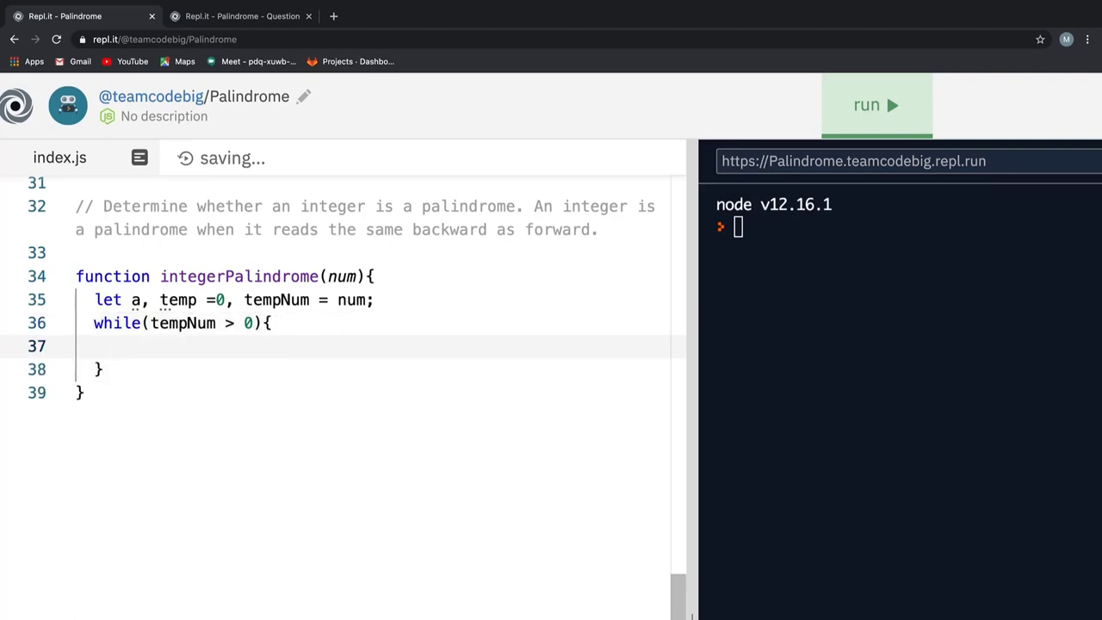
pyautogui.write('a = t')
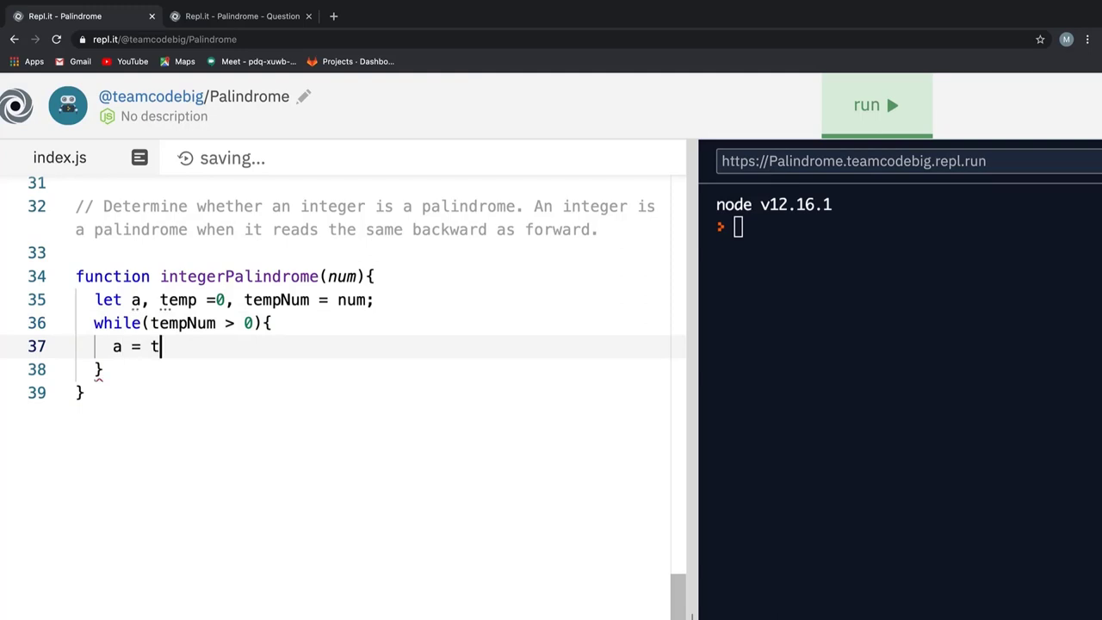
pyautogui.write('empNum')
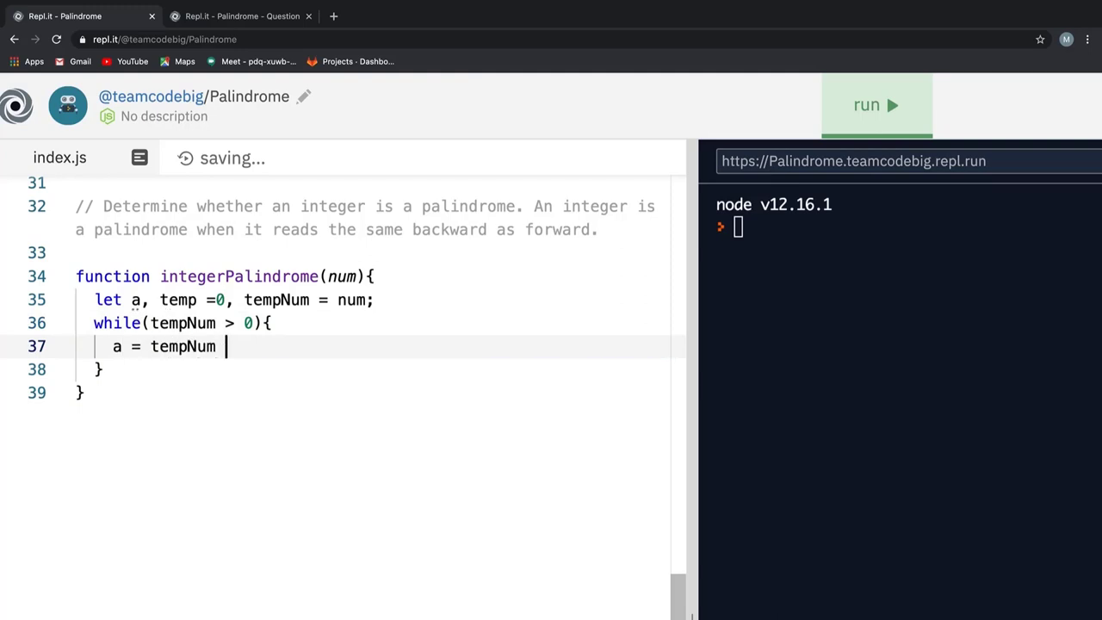
pyautogui.write('% 10;')
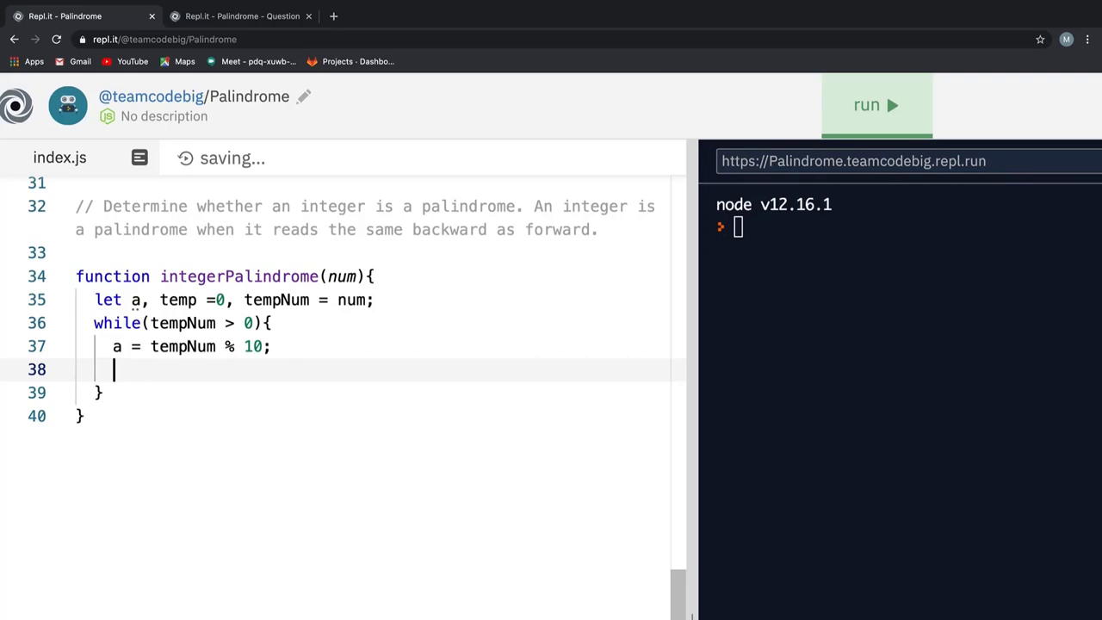
# Call integerPalindrome(121) at the bottom of the file
pyautogui.doubleClick(237, 276)
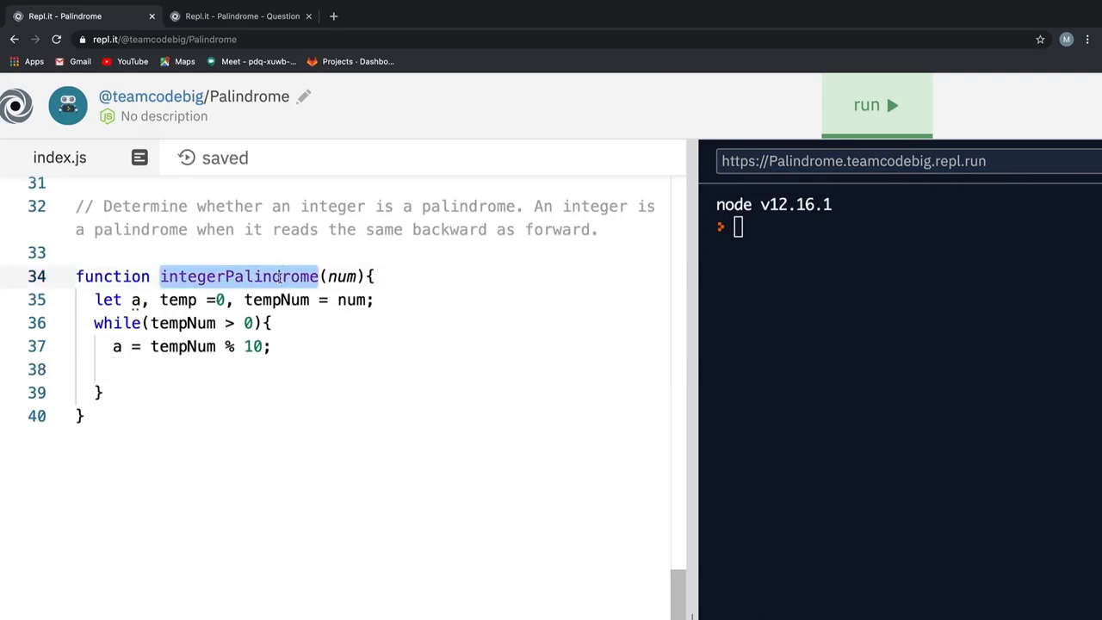
pyautogui.write('integerPalindrome')
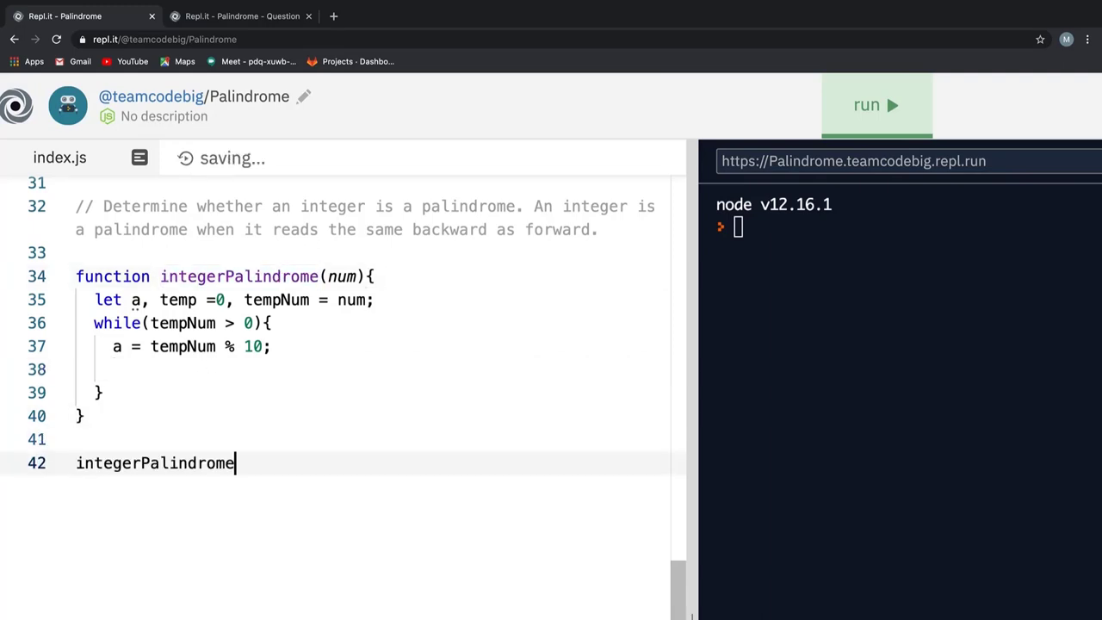
pyautogui.write('(121)')
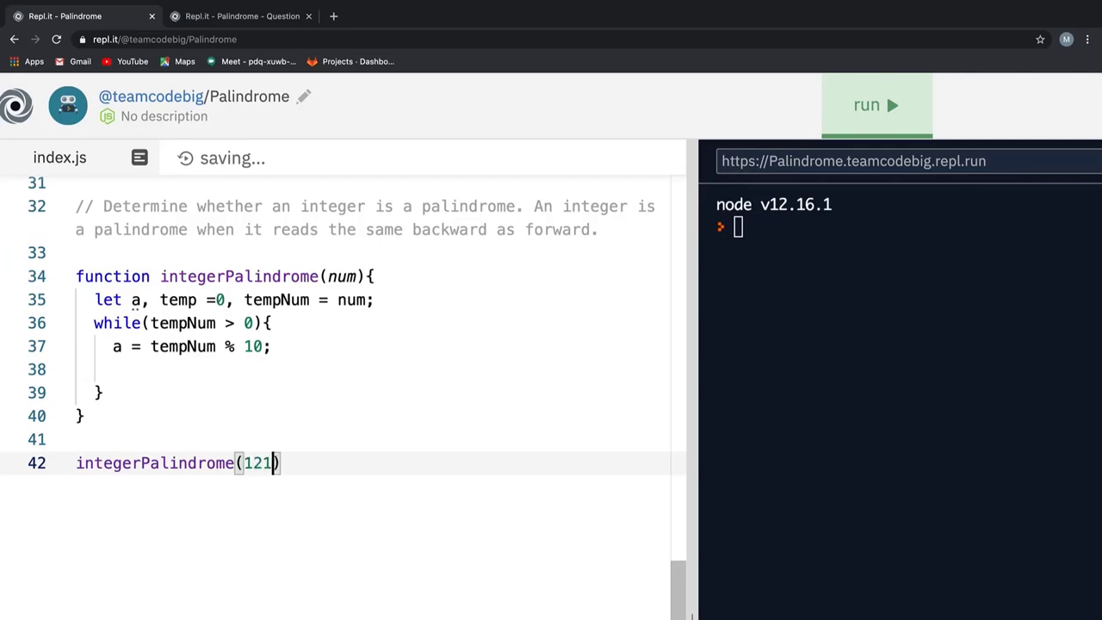
# Inside the loop set tempNum = parseInt(tempNum / 10) and console.log(tempNum)
pyautogui.click(100, 369)
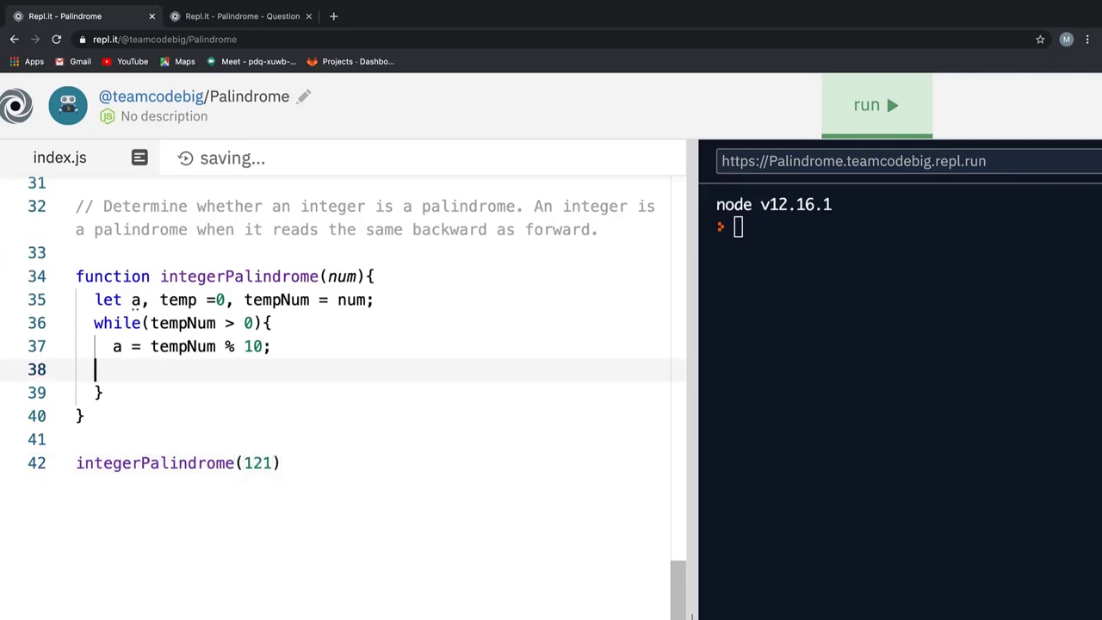
pyautogui.write('conso')
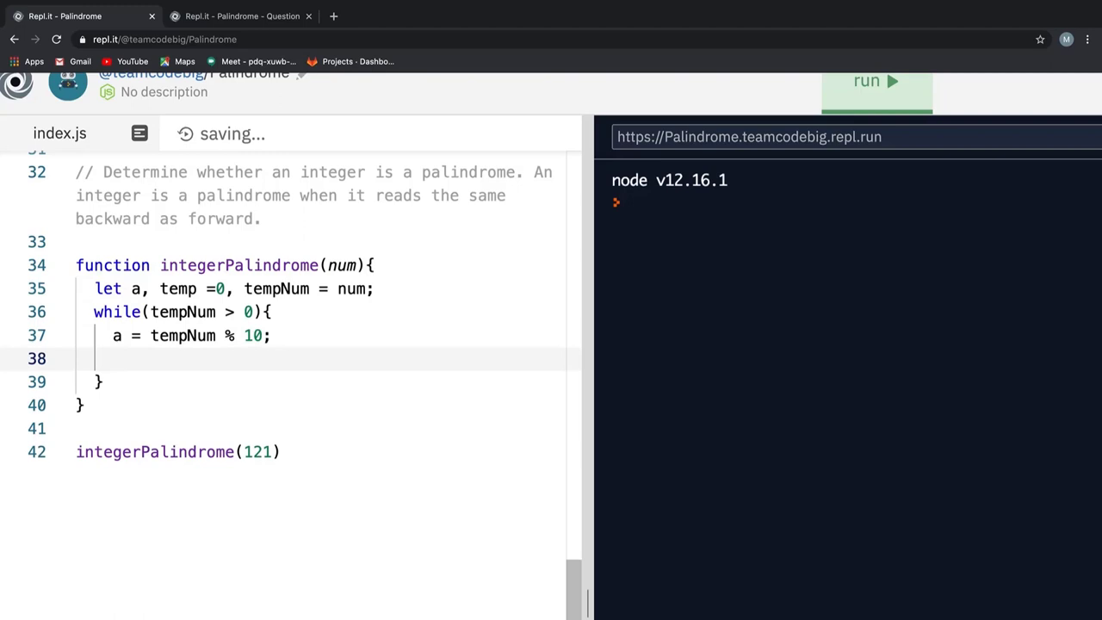
pyautogui.write('tempNum  =')
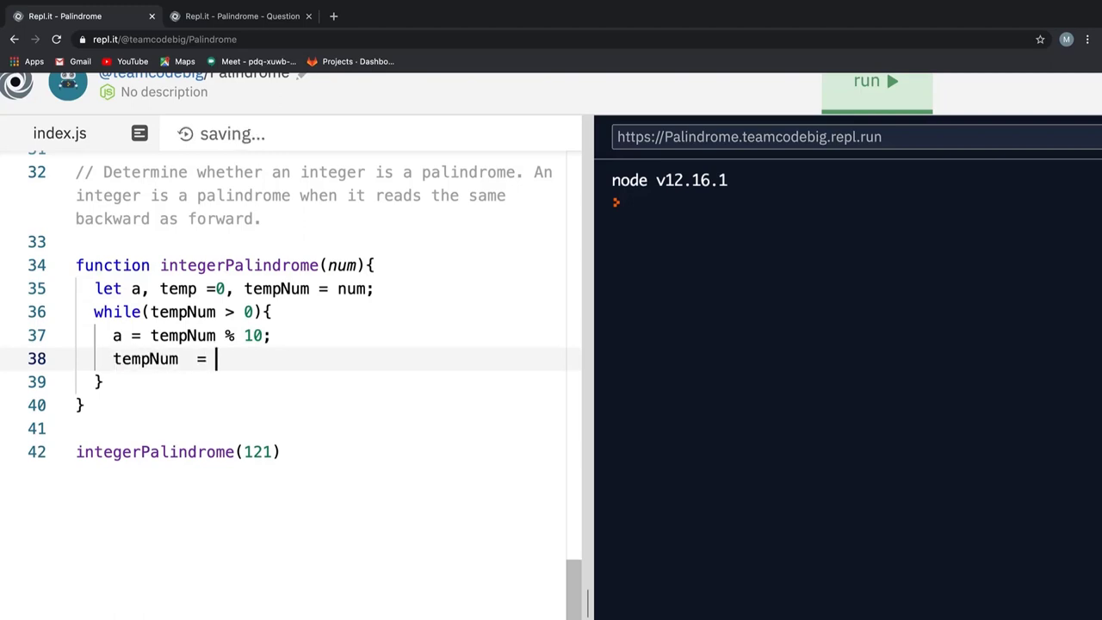
pyautogui.write('o')
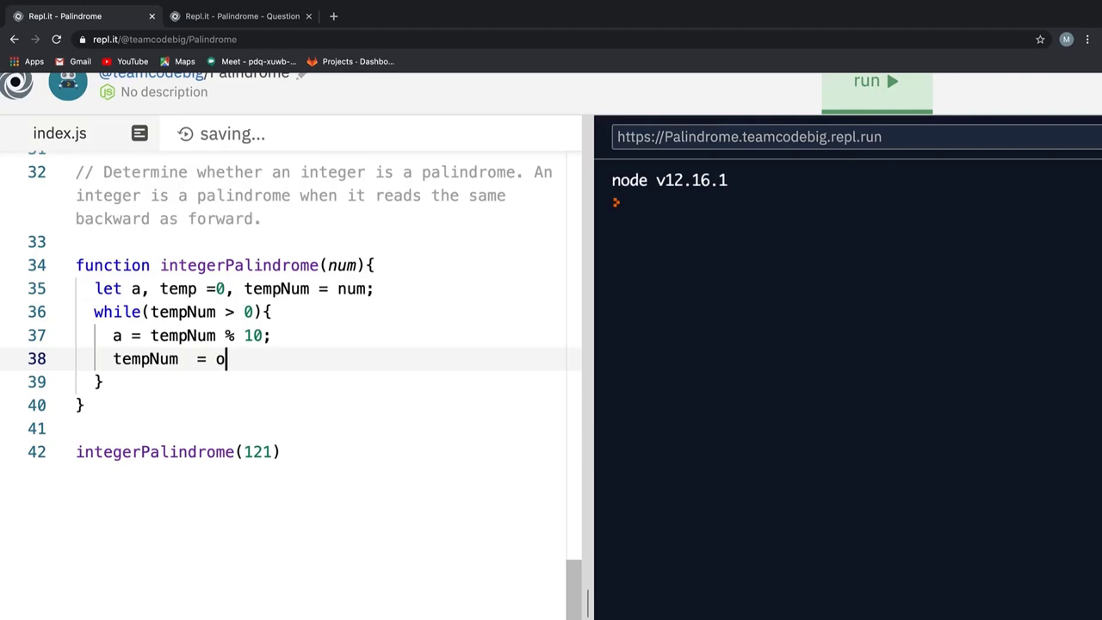
pyautogui.write('parseInt')
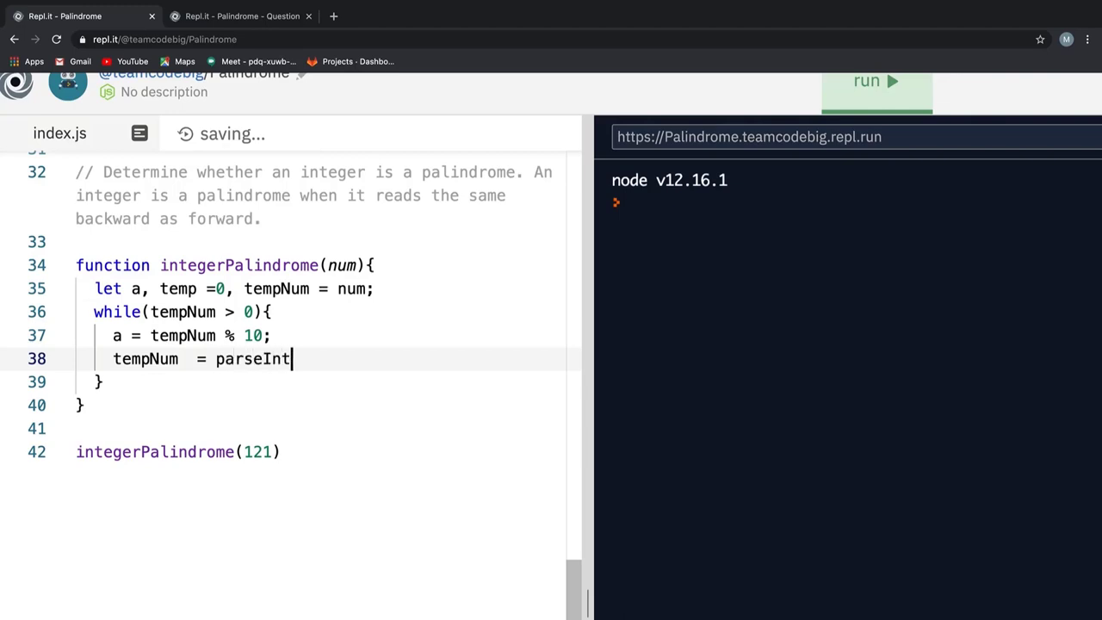
pyautogui.write('(t')
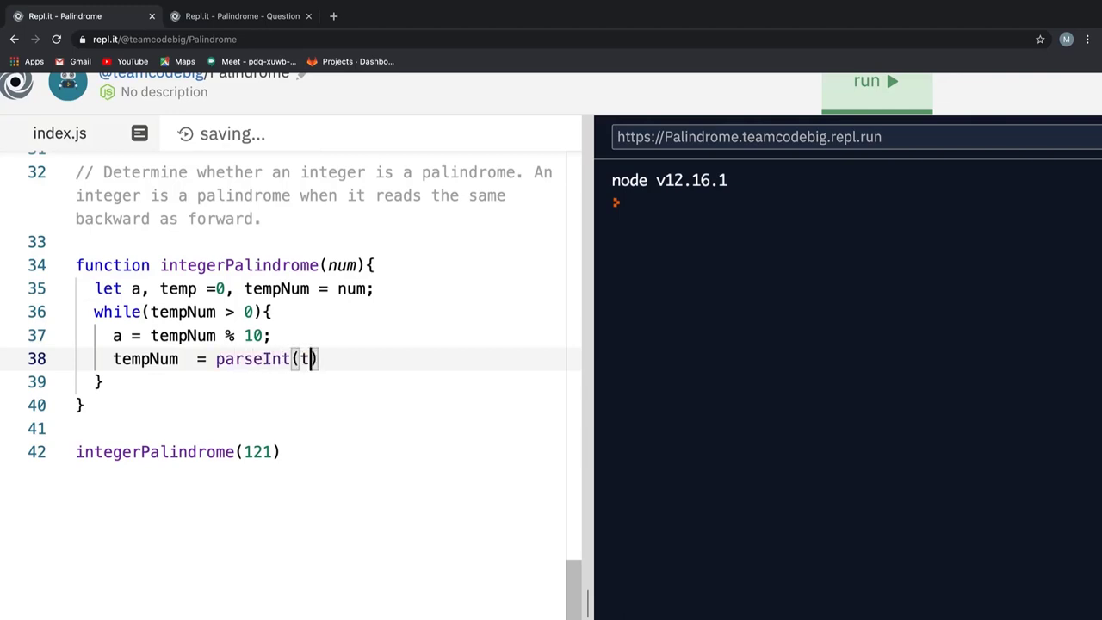
pyautogui.write('empNum')
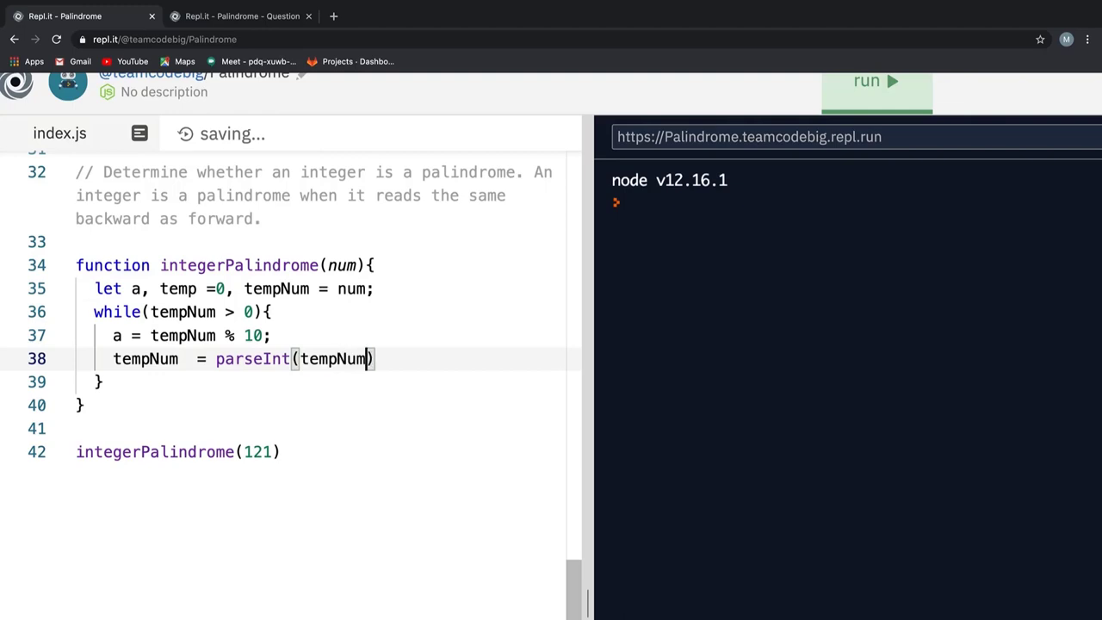
pyautogui.write('/ 10);')
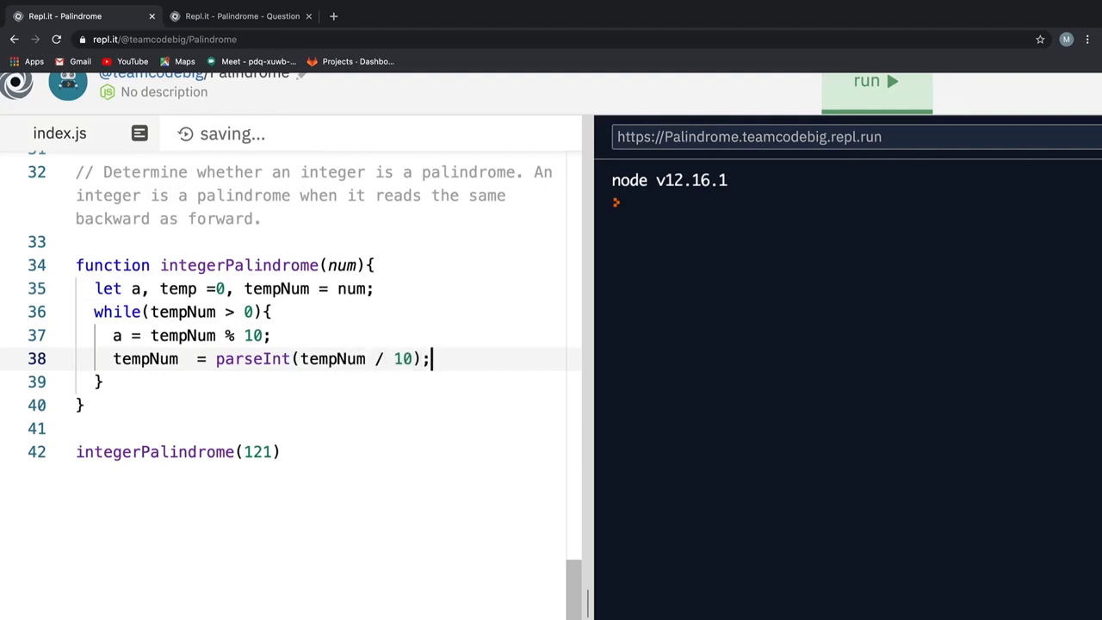
pyautogui.write('console.log(tempN')
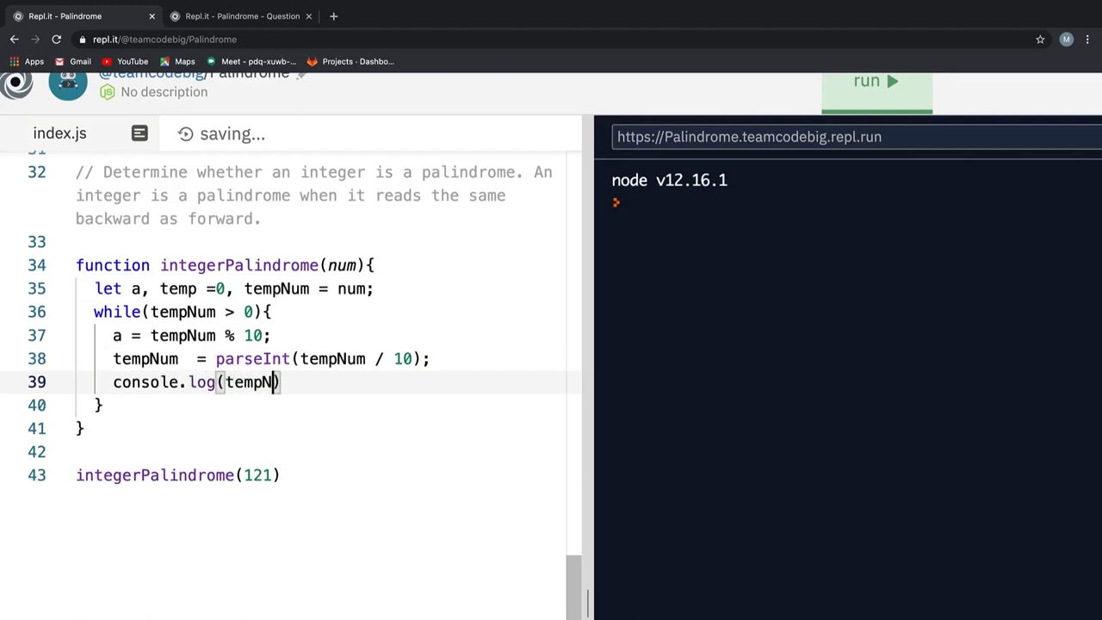
pyautogui.write('um')
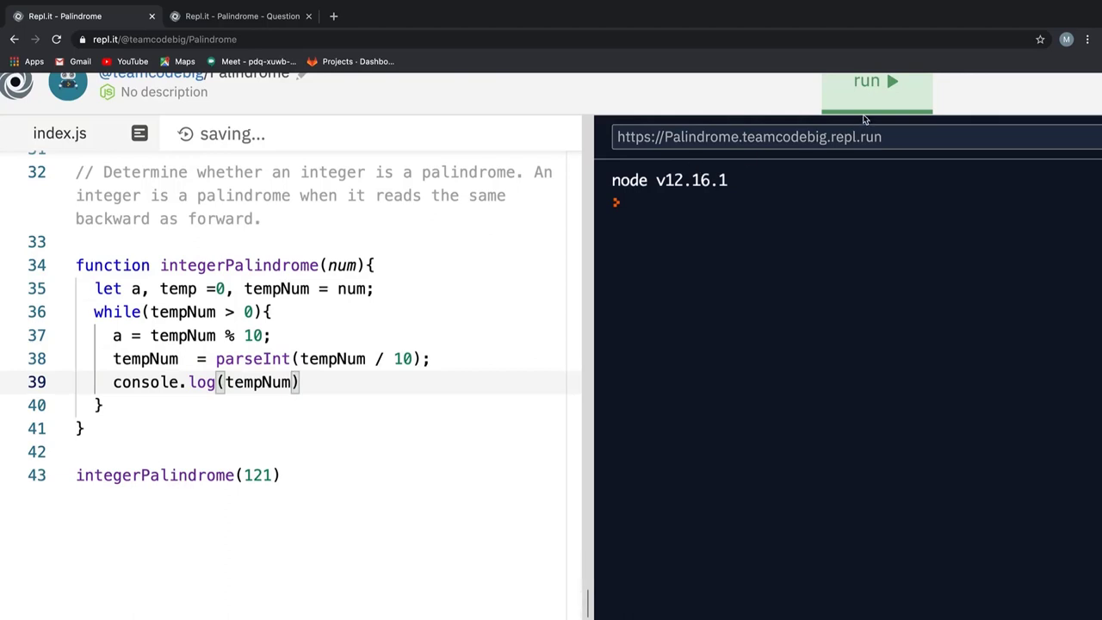
# Add temp = temp * 10 + a; inside the loop and run, printing 1, 12, 121
pyautogui.click(877, 81)
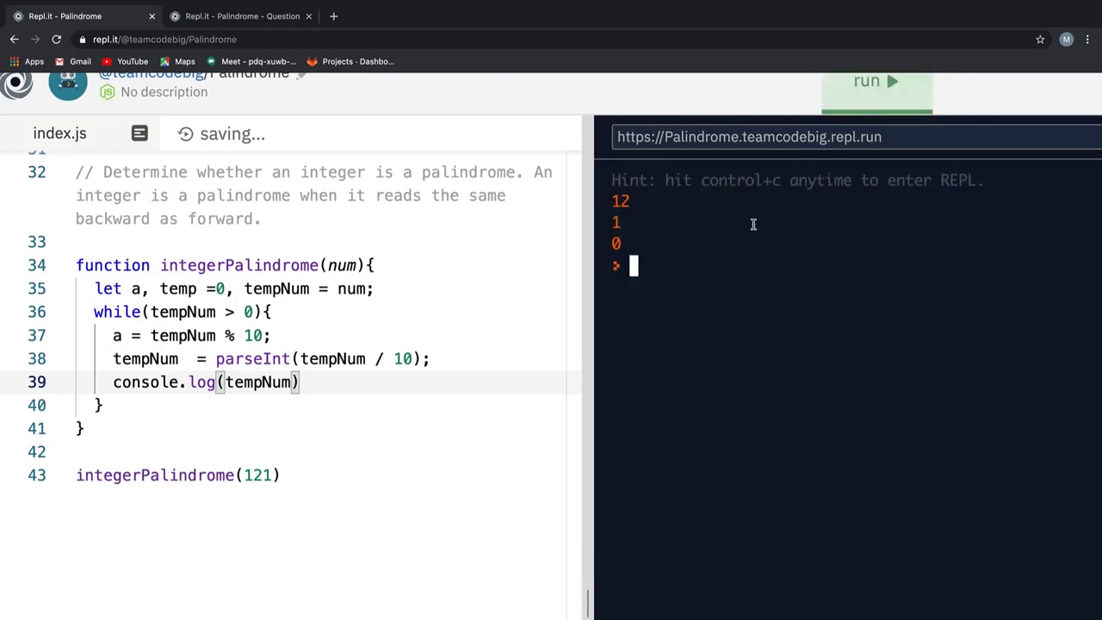
pyautogui.moveTo(369, 372)
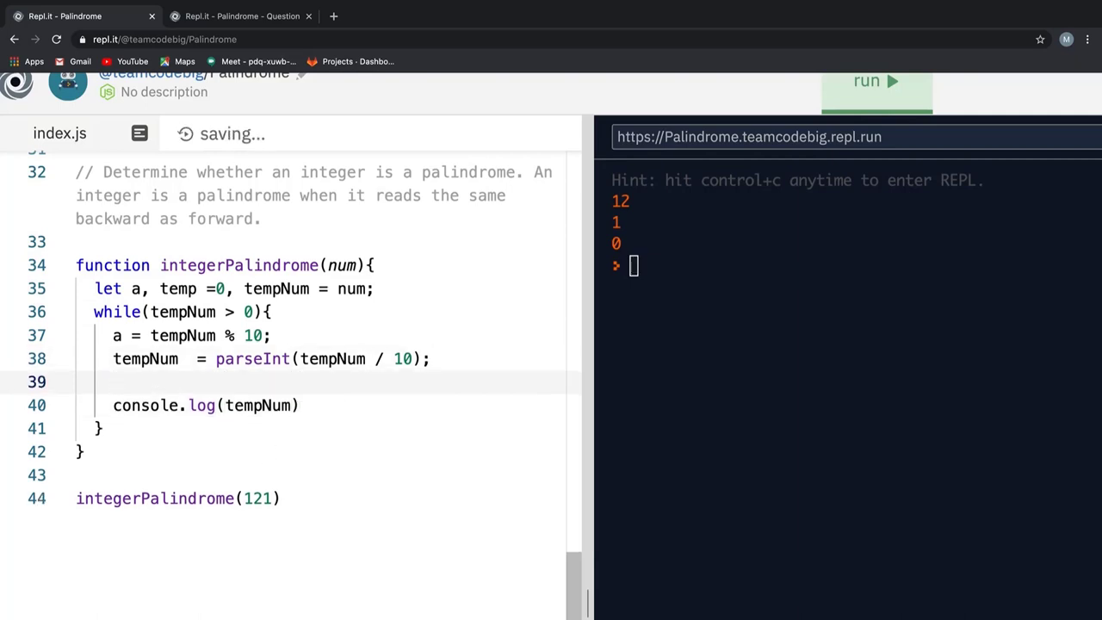
pyautogui.write('temp =')
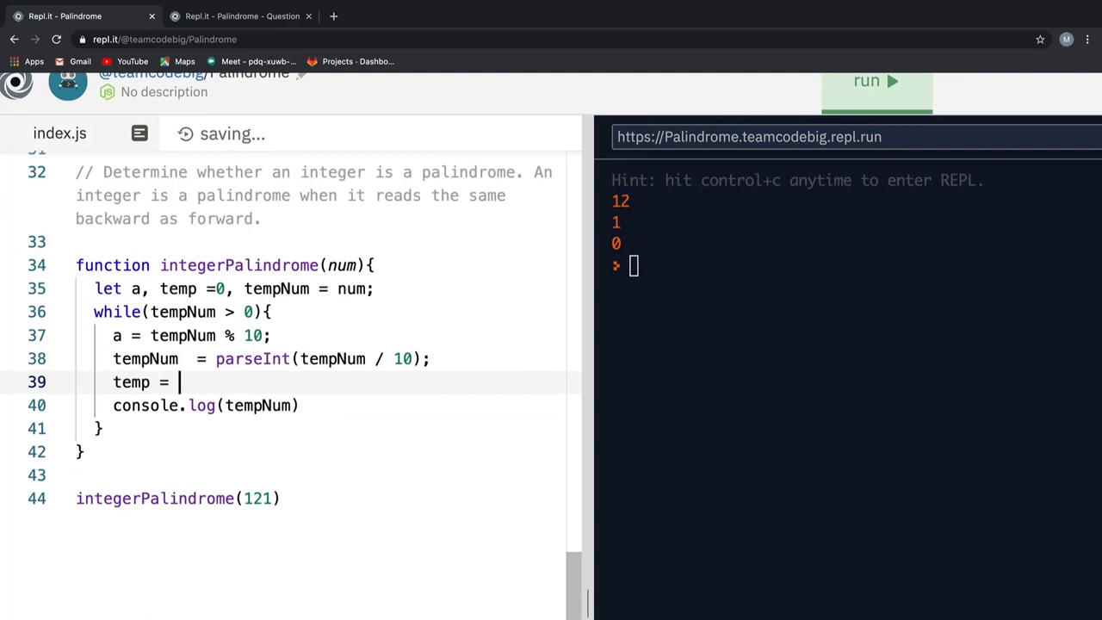
pyautogui.write('temp')
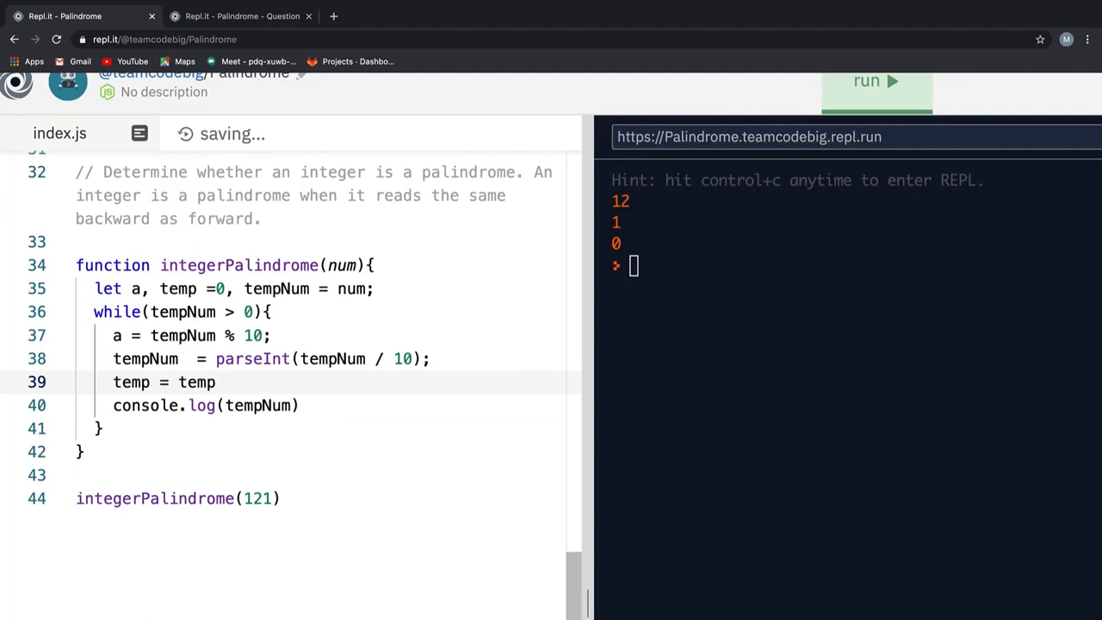
pyautogui.write('* 10')
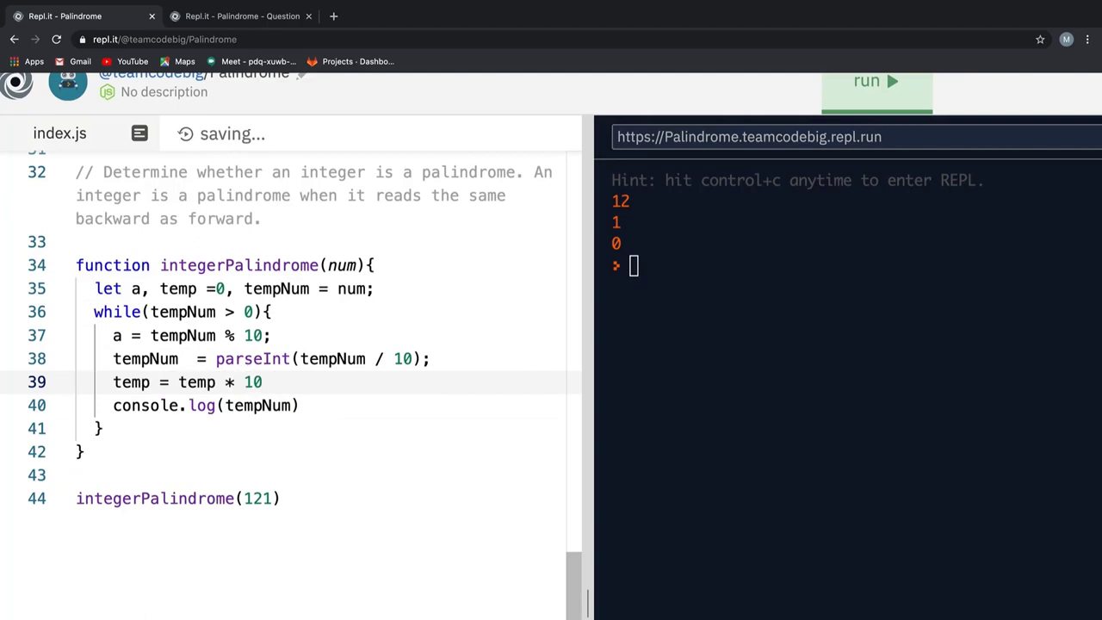
pyautogui.write('+ a;')
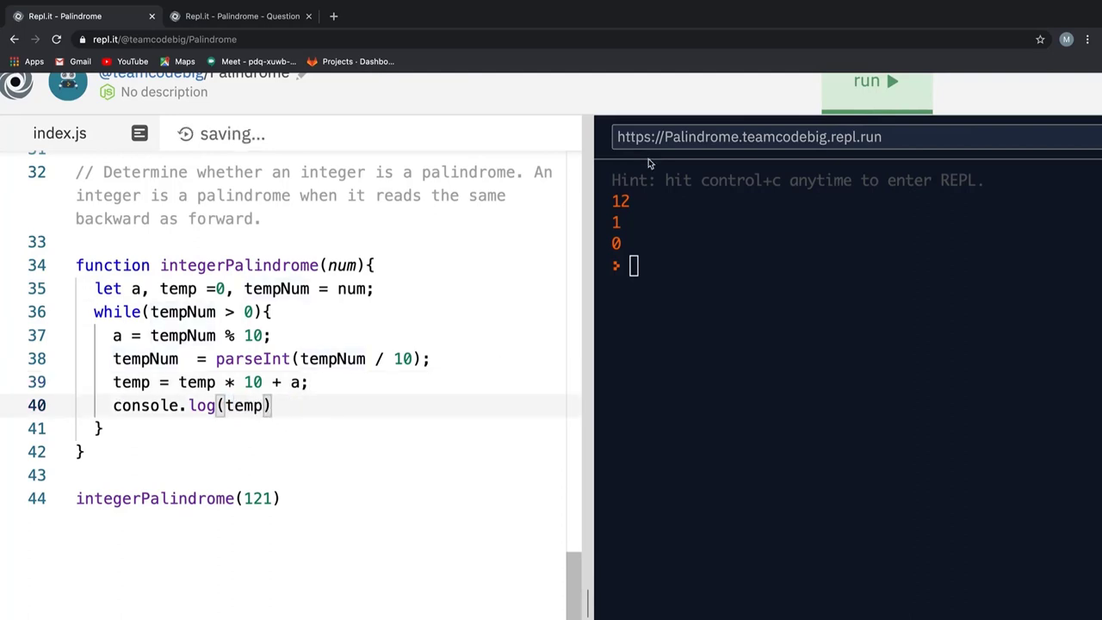
pyautogui.click(875, 81)
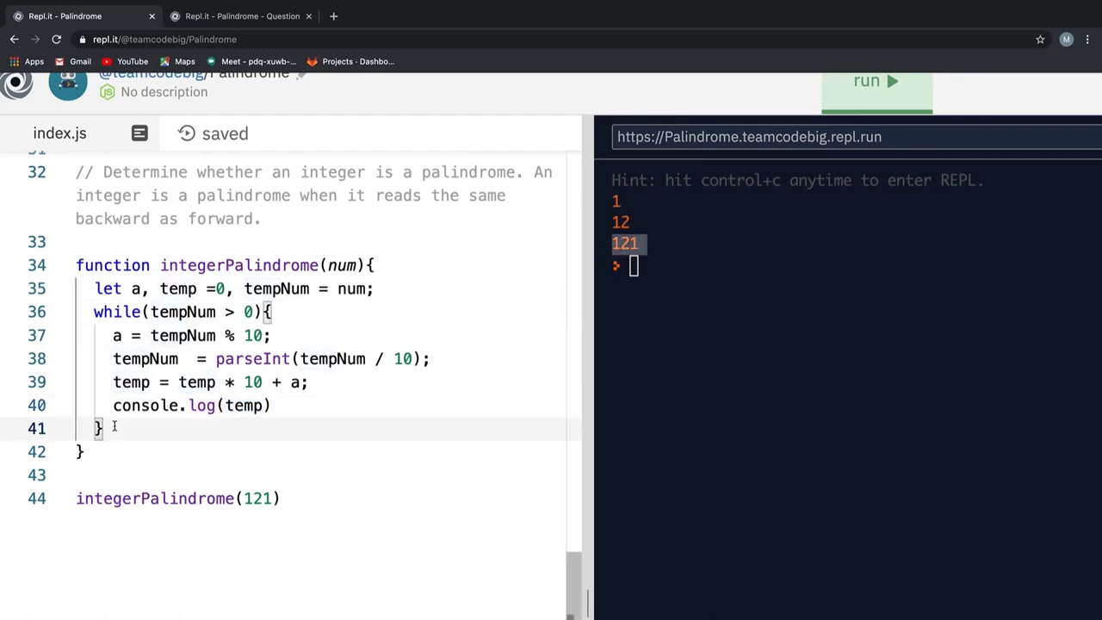
# Log temp === num ? true : false after the loop and run, printing true for 121
pyautogui.write('console.log')
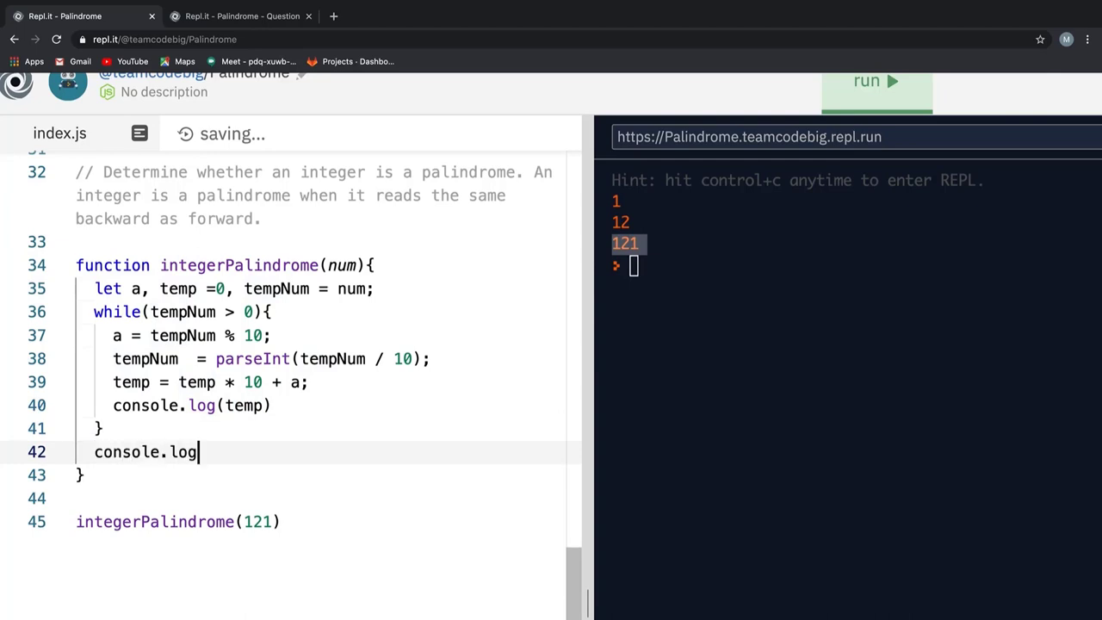
pyautogui.write('(temp)')
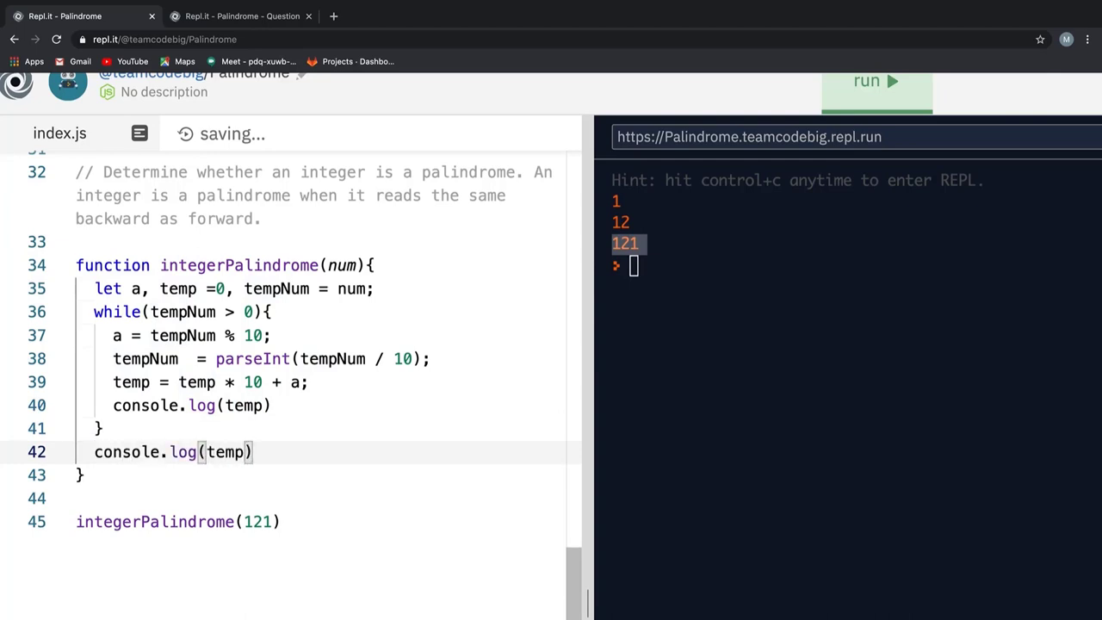
pyautogui.write('=== num')
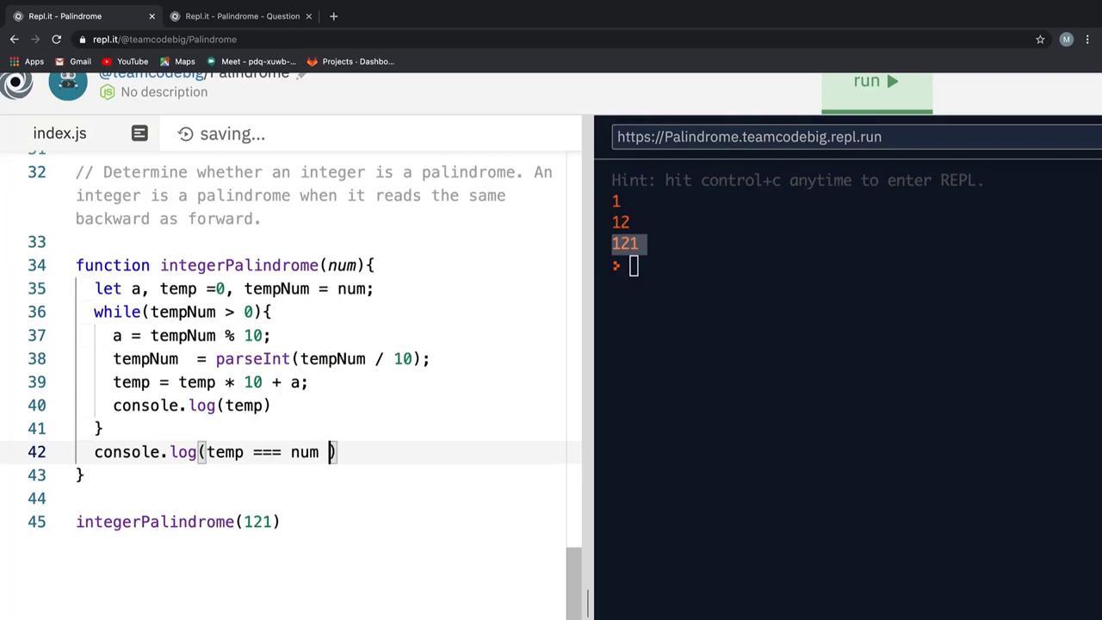
pyautogui.write('? true: false')
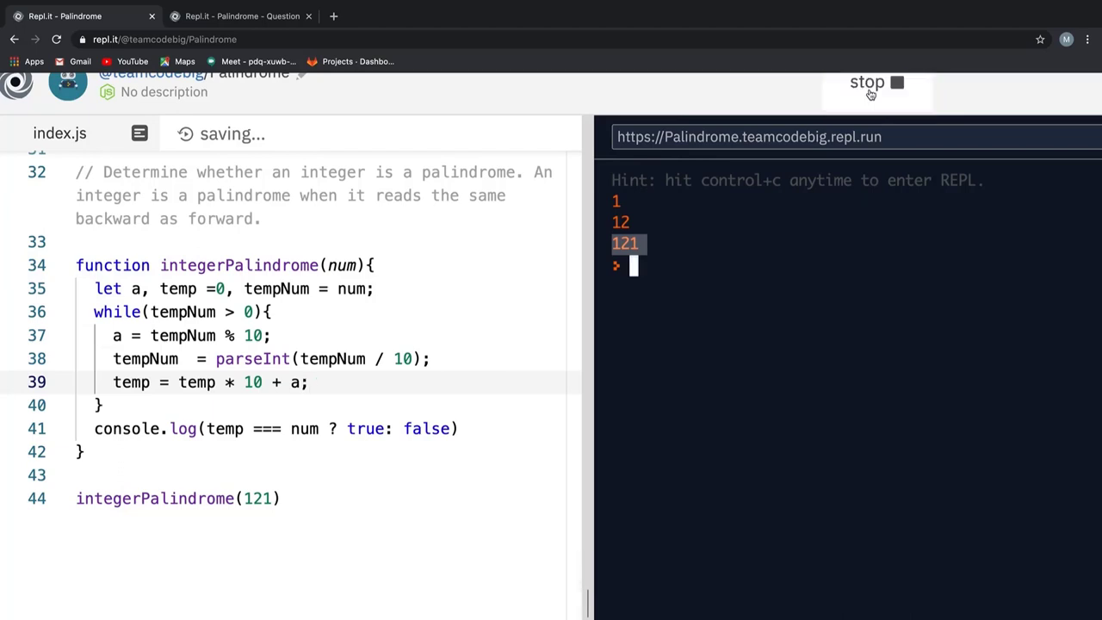
pyautogui.click(870, 83)
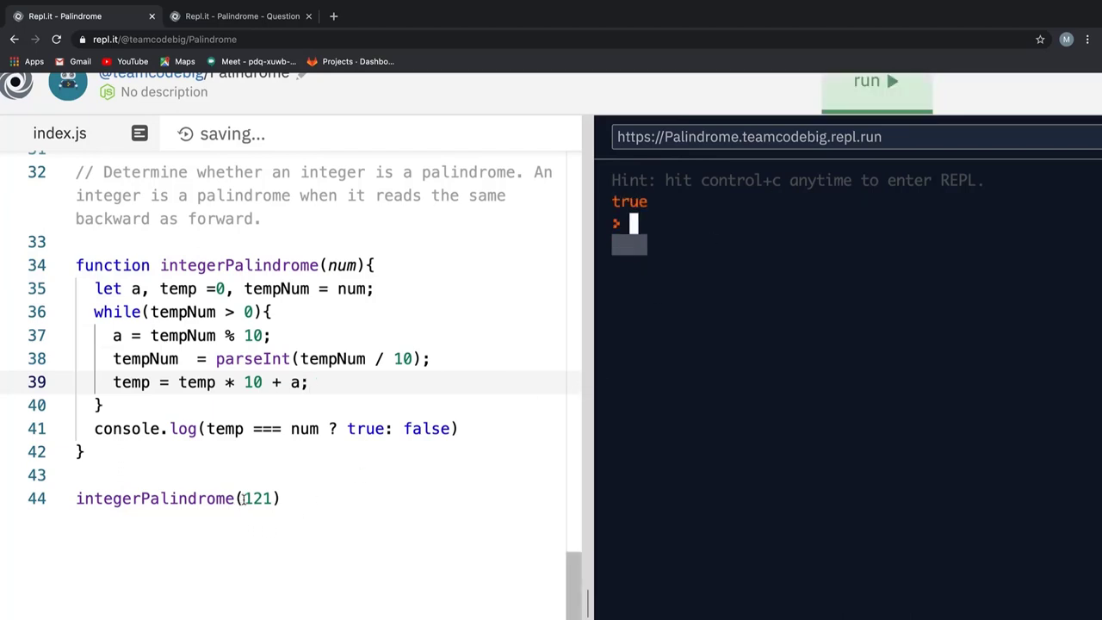
# Change the argument to -121 and run, printing false
pyautogui.write('-')
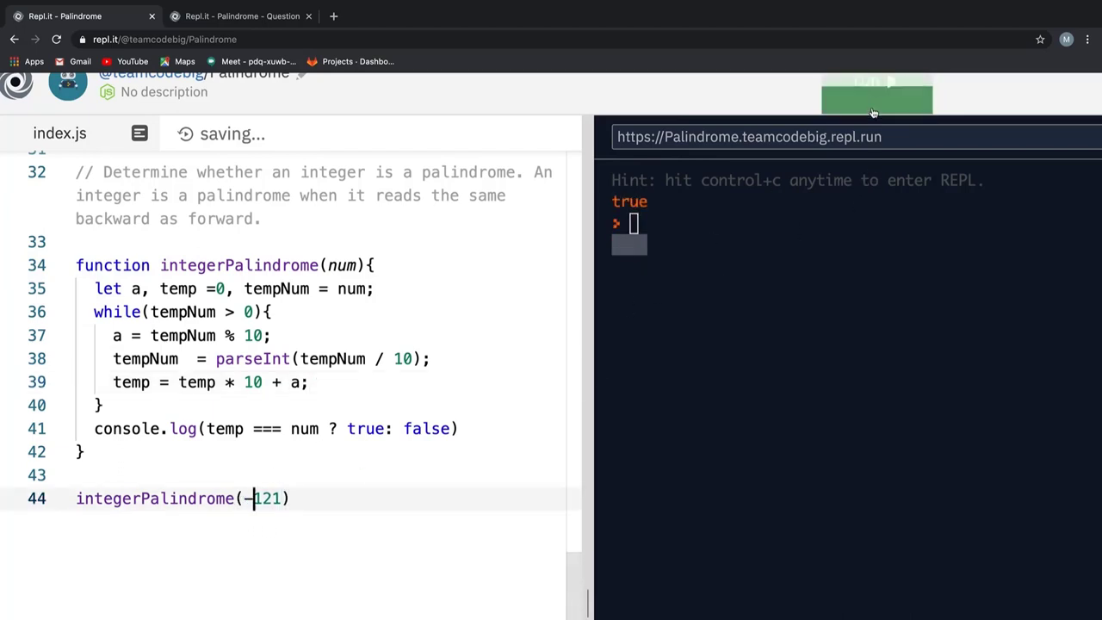
pyautogui.click(875, 81)
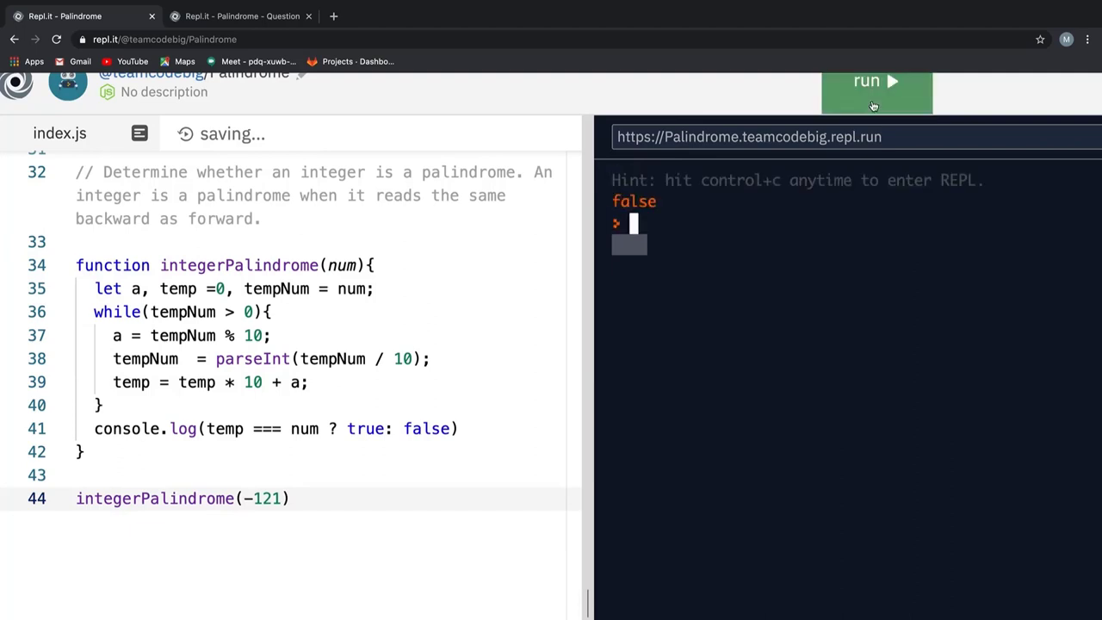